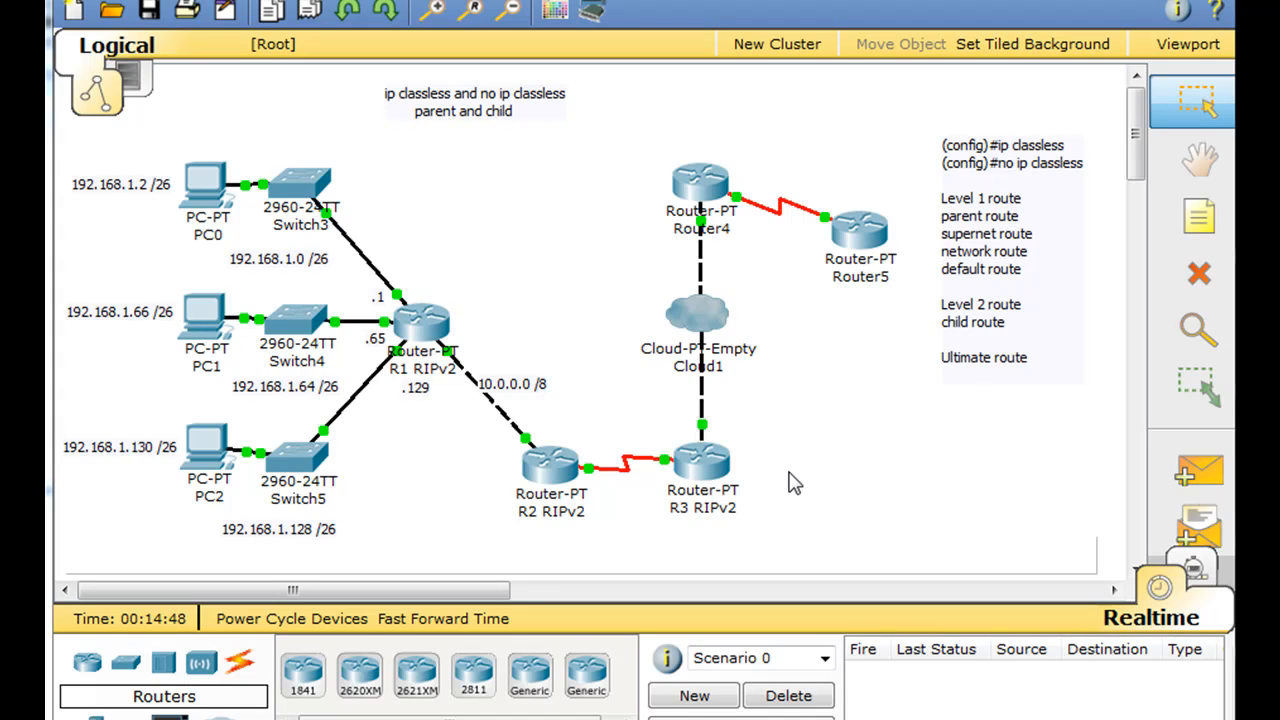
mouse_move(548, 330)
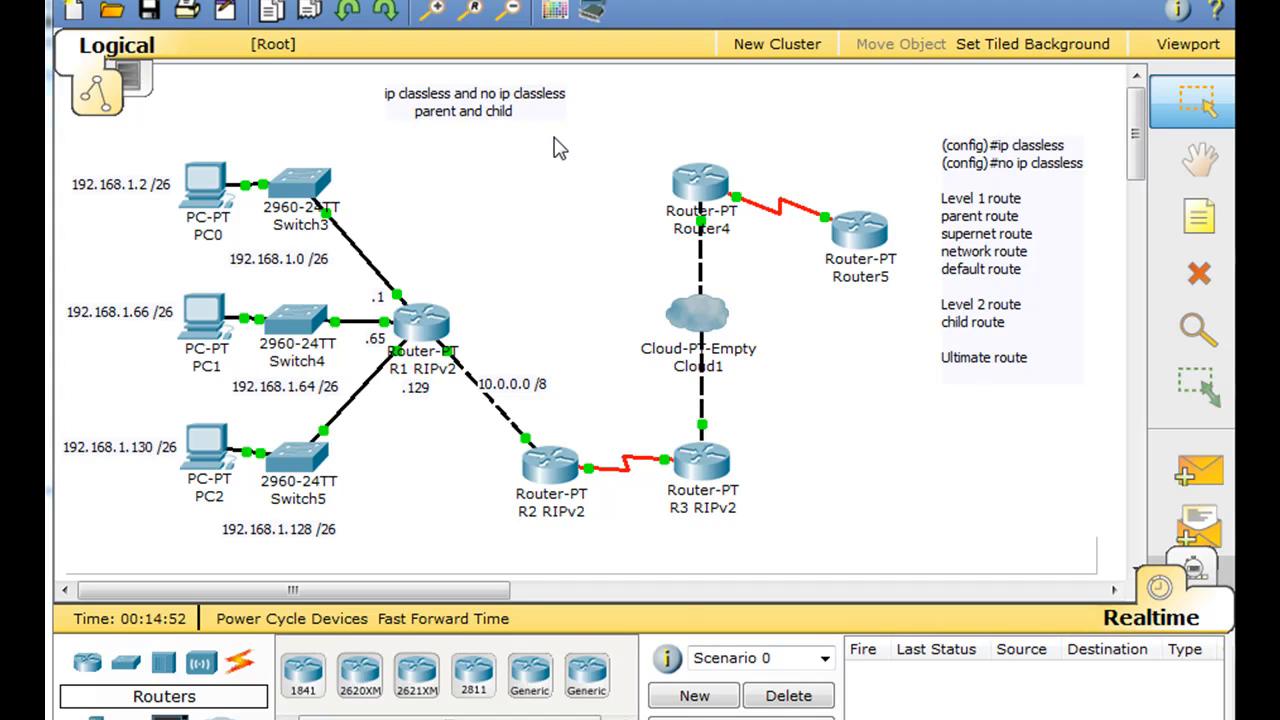
mouse_move(596, 234)
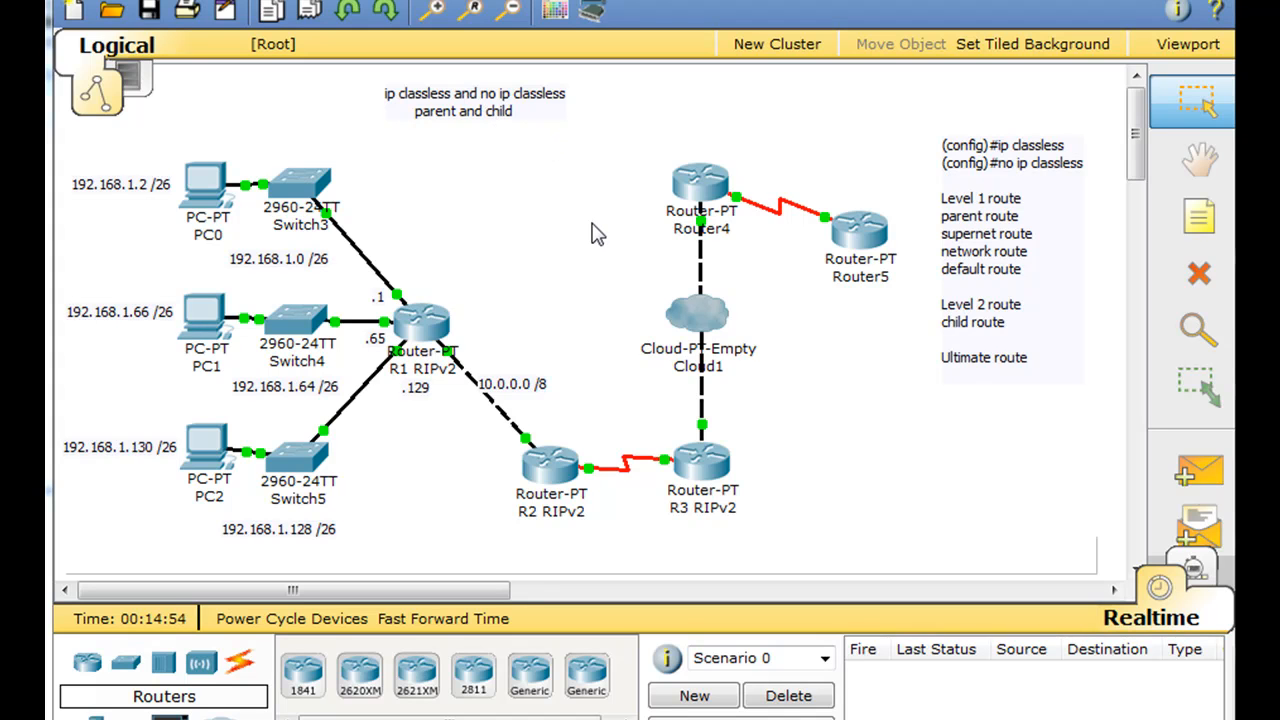
mouse_move(688, 452)
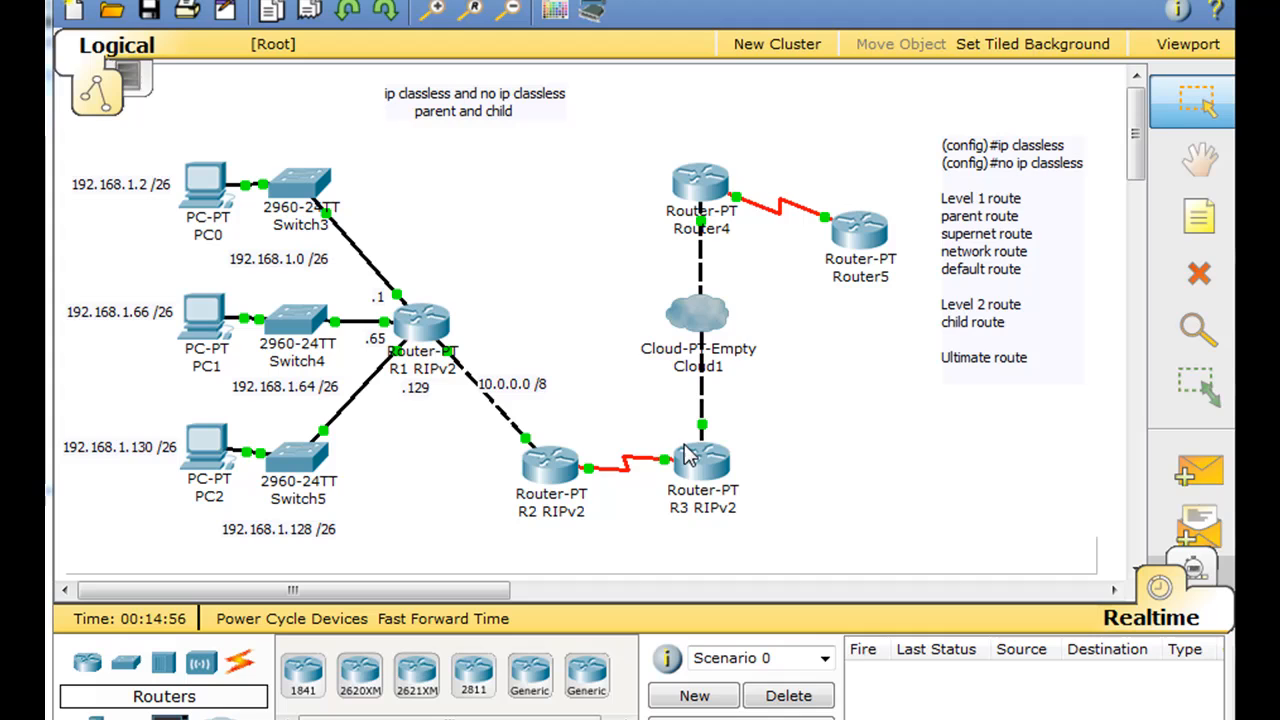
mouse_move(570, 300)
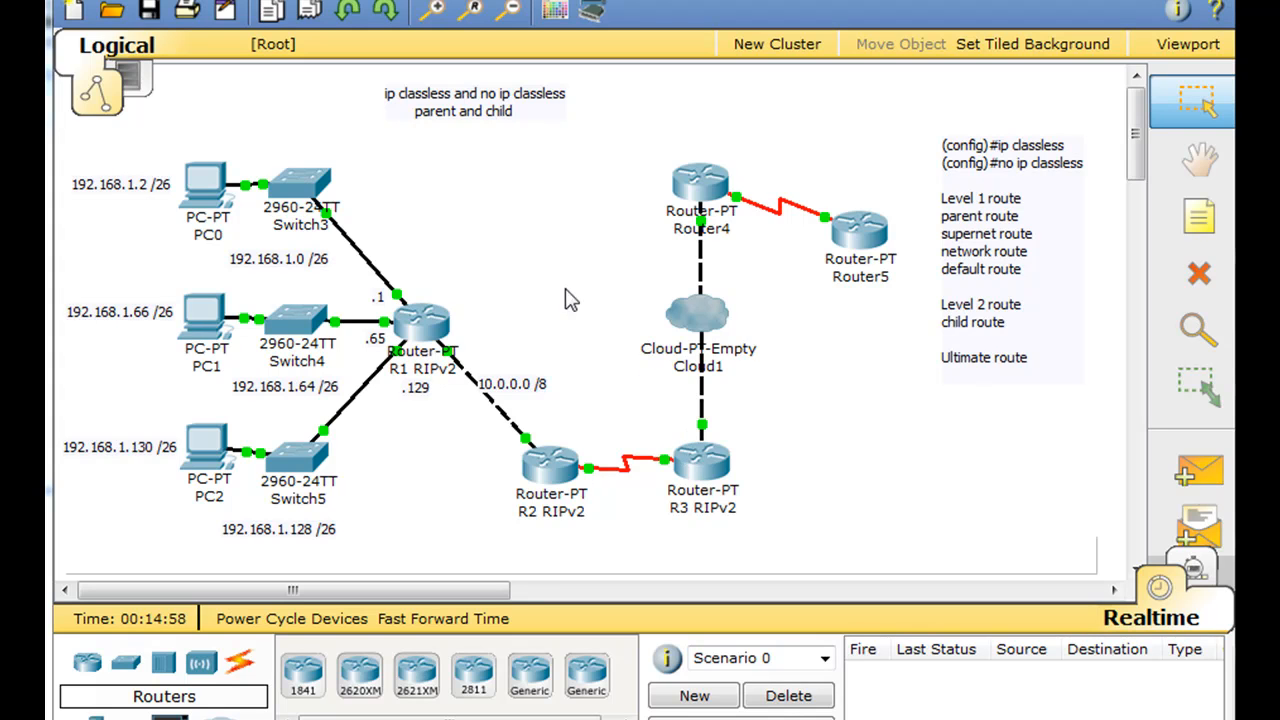
mouse_move(540, 178)
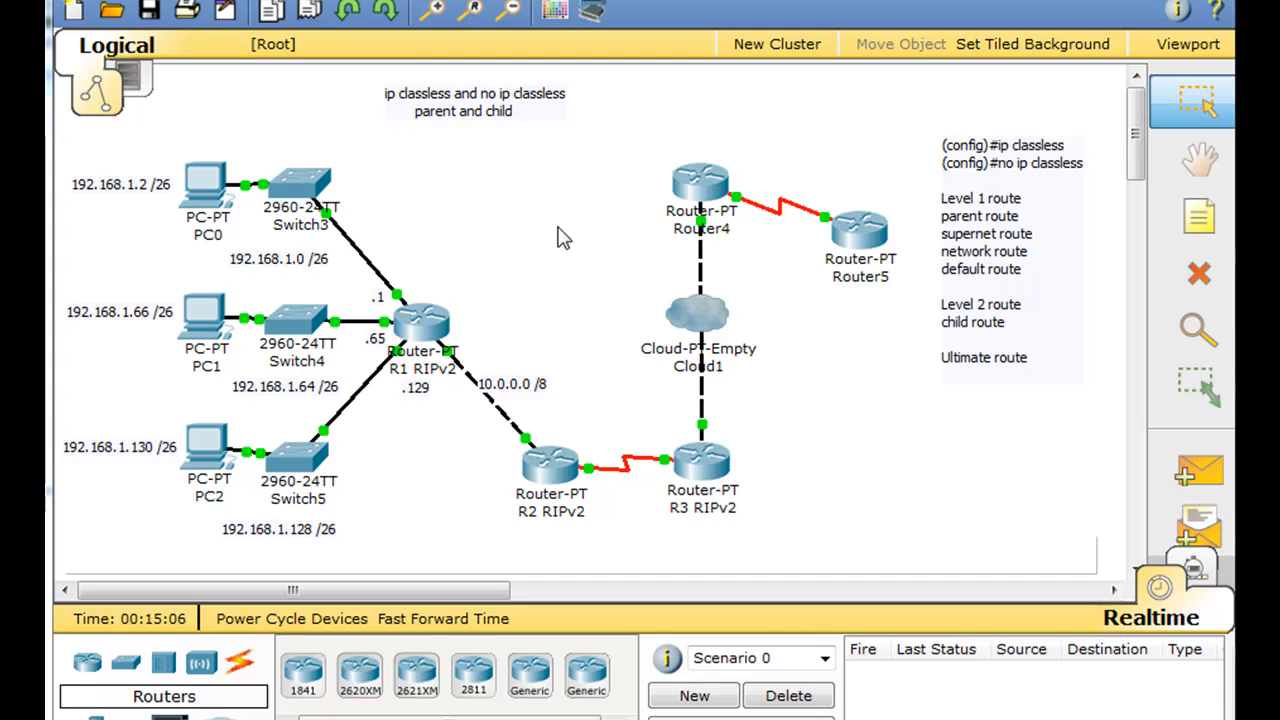
mouse_move(500, 128)
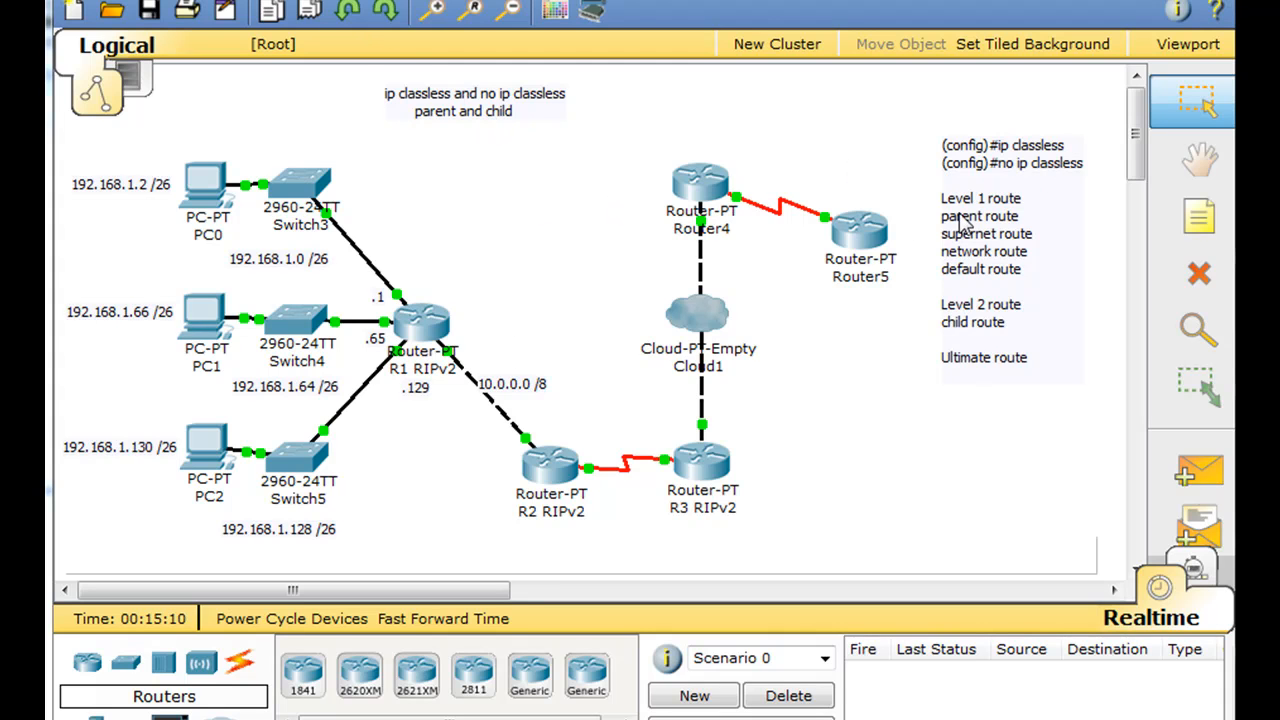
mouse_move(1044, 150)
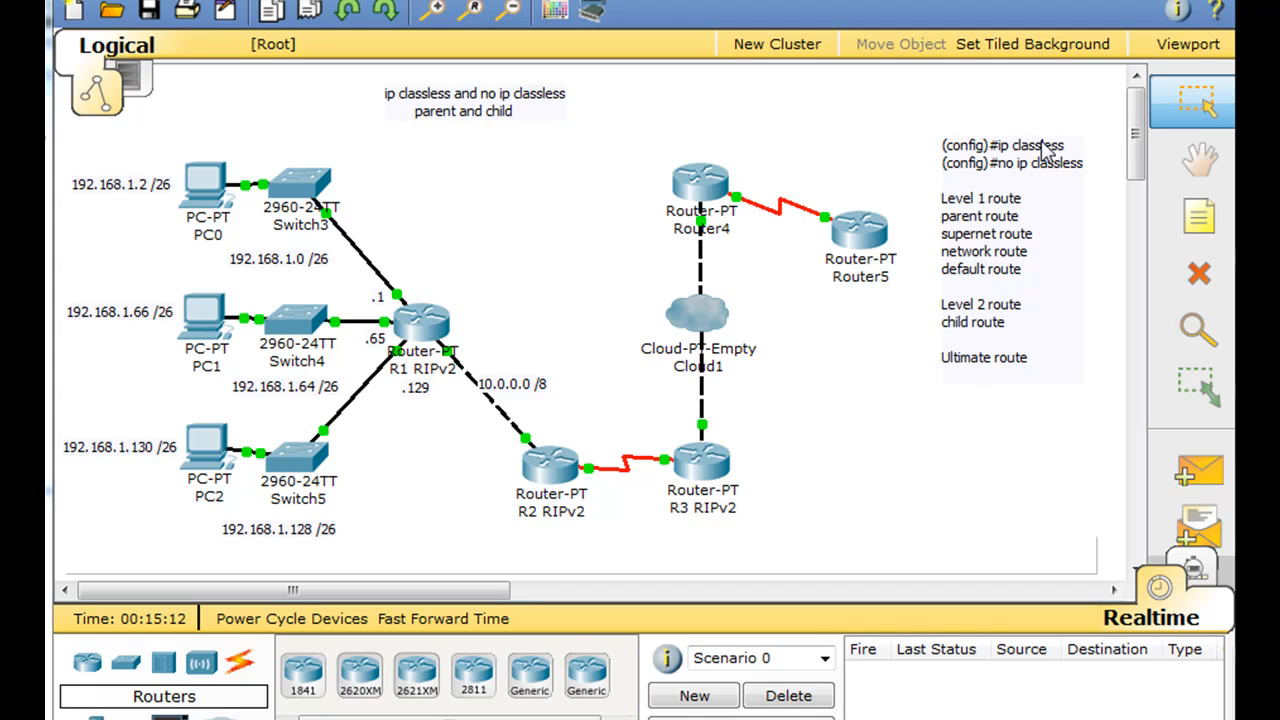
mouse_move(1096, 170)
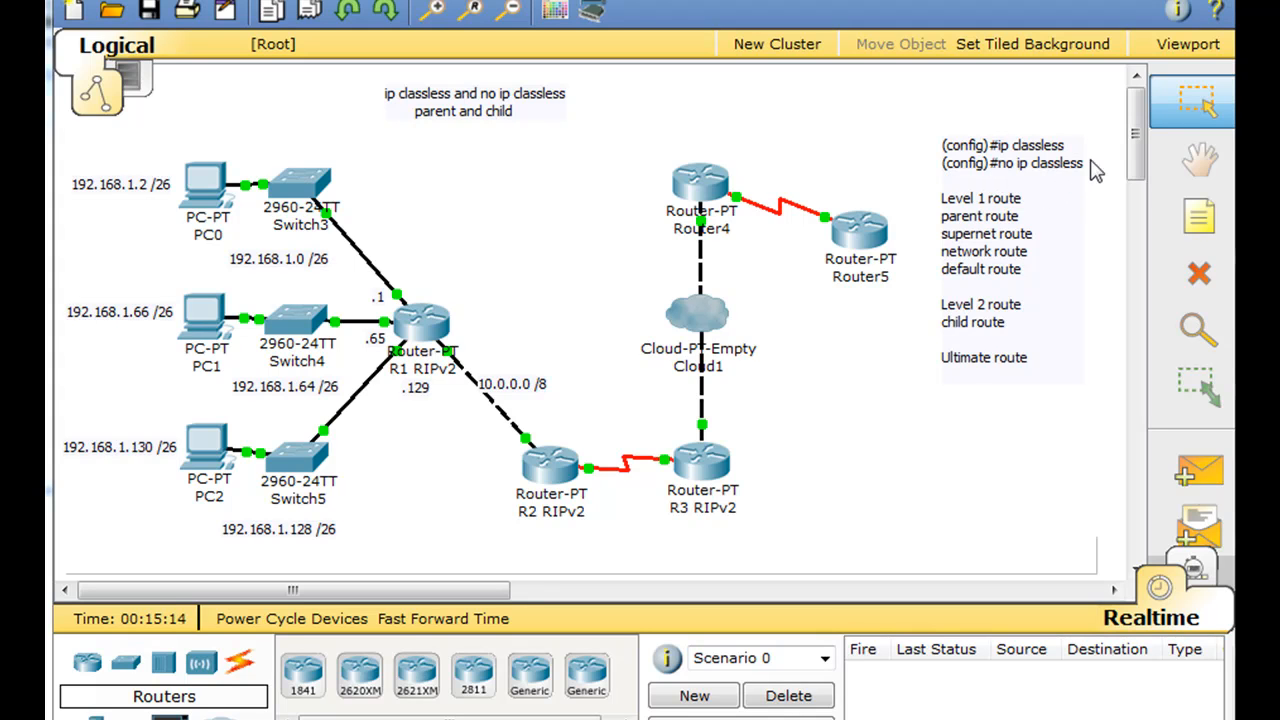
mouse_move(1058, 184)
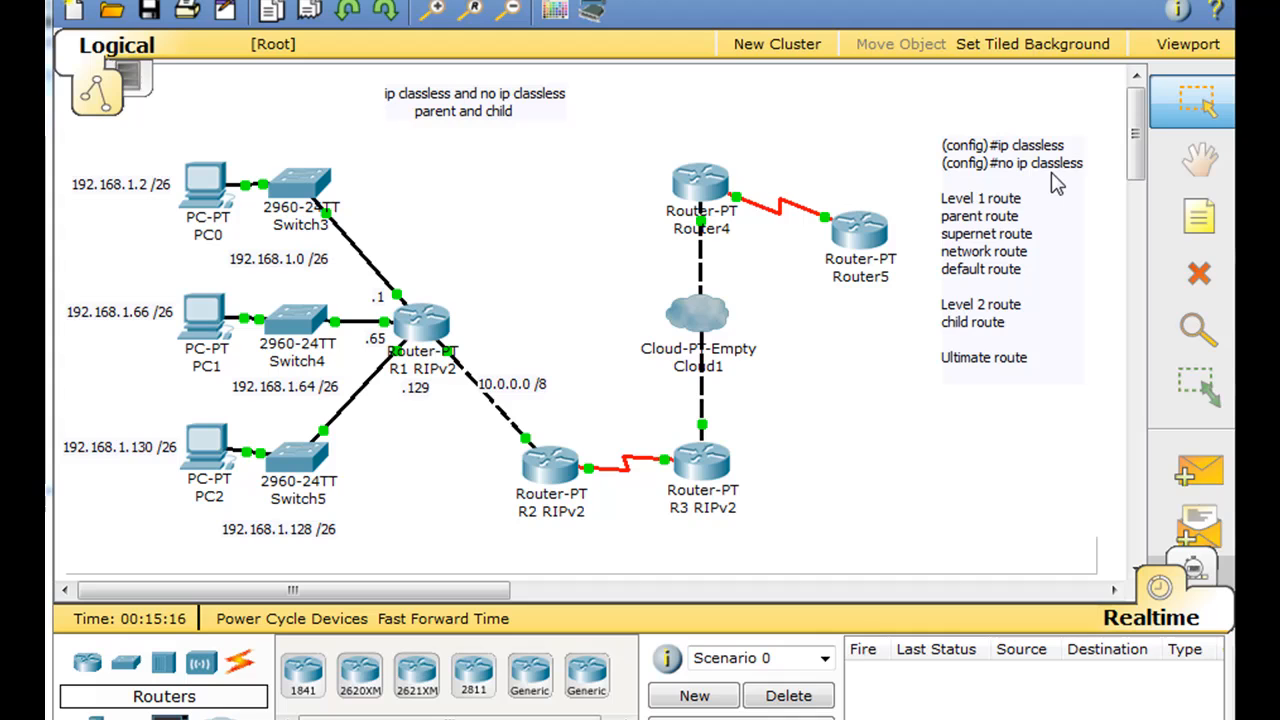
mouse_move(1022, 160)
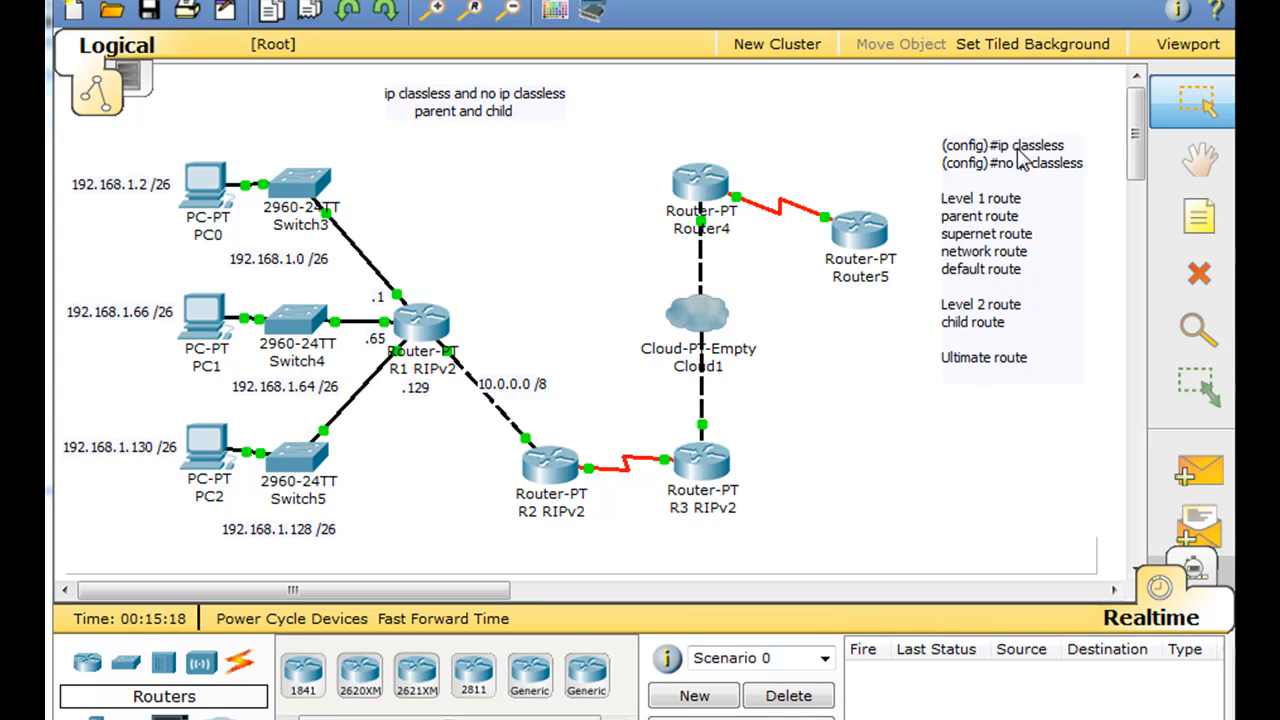
mouse_move(1022, 172)
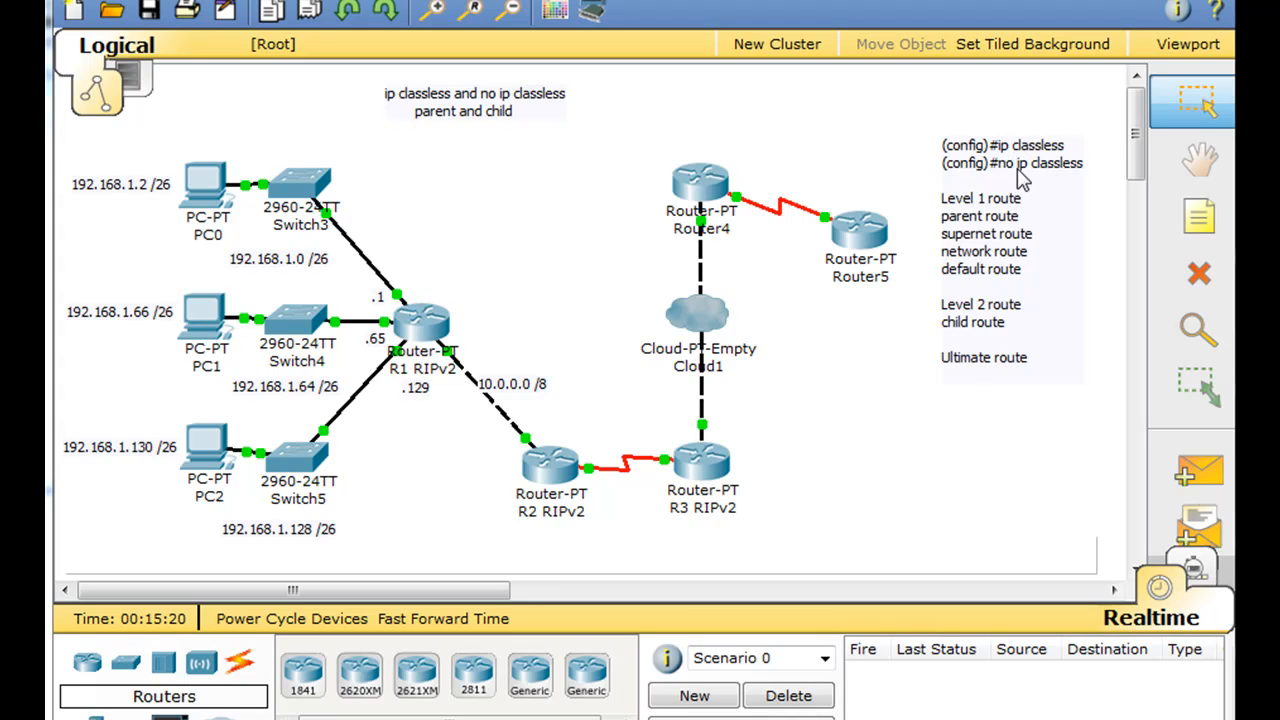
mouse_move(1088, 180)
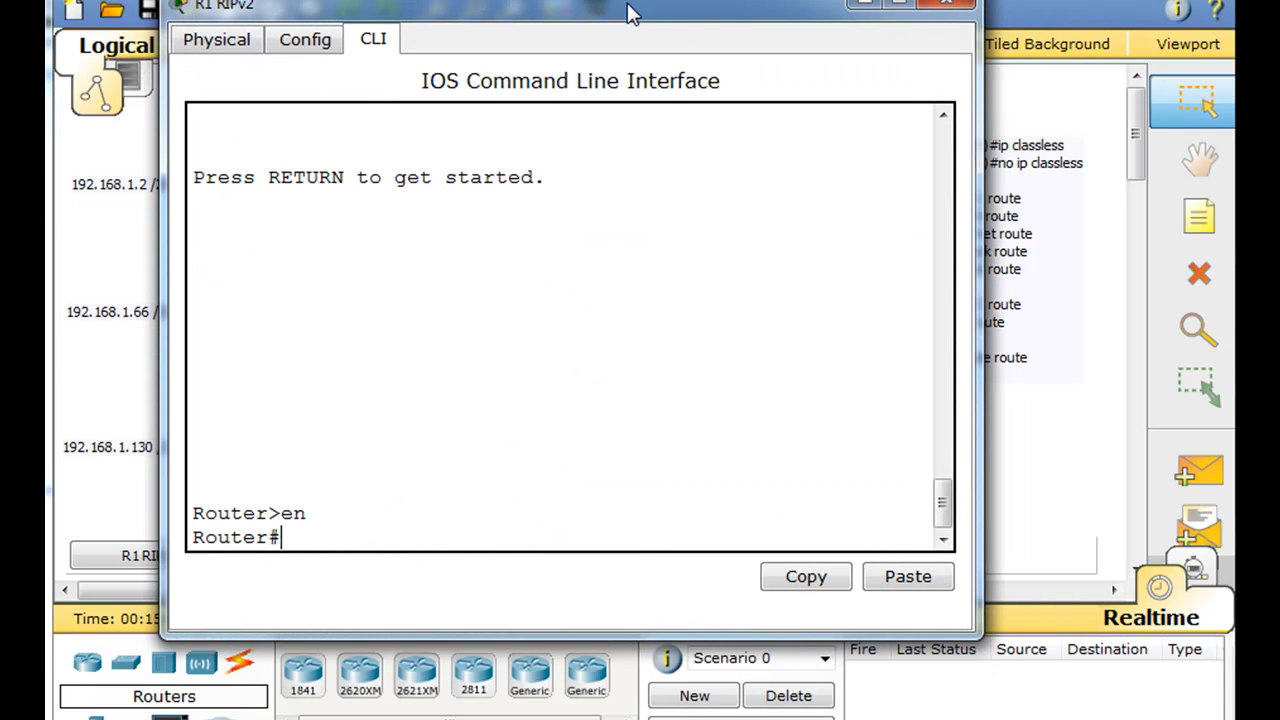
Step: Show R1's running configuration, confirm the ip classless line, and close R1's window
type("show run")
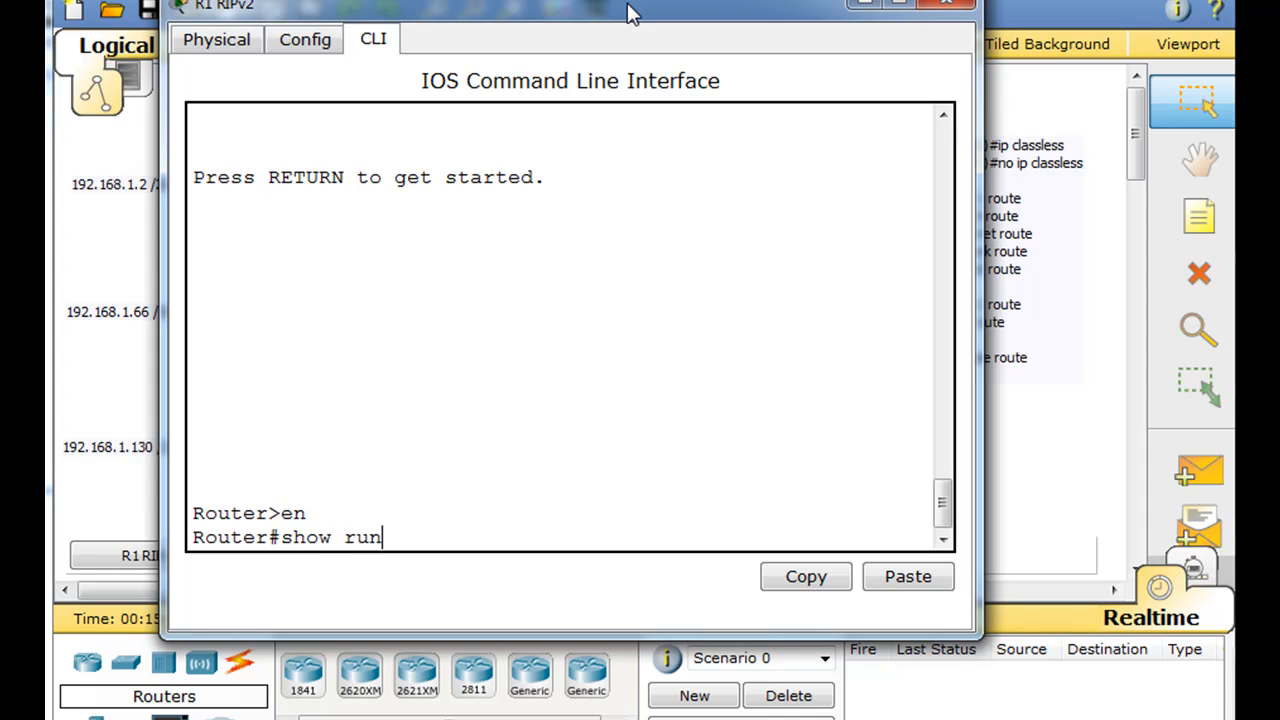
key("Return")
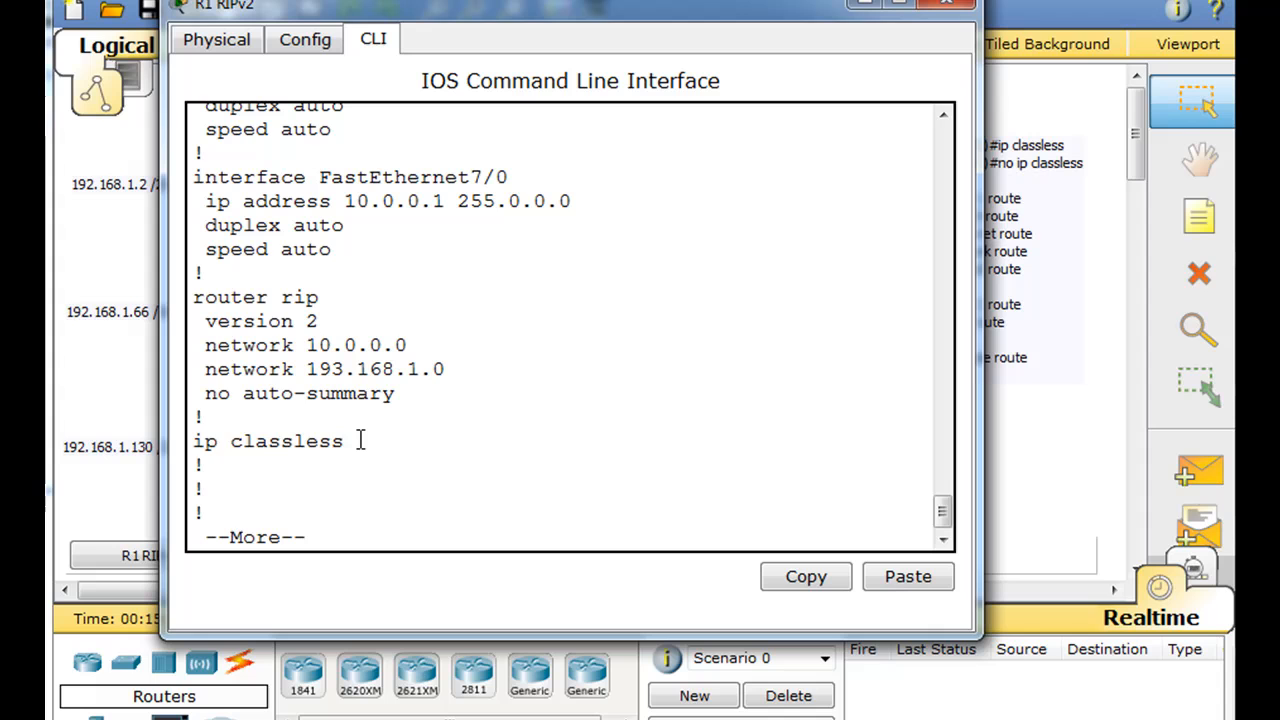
double_click(268, 442)
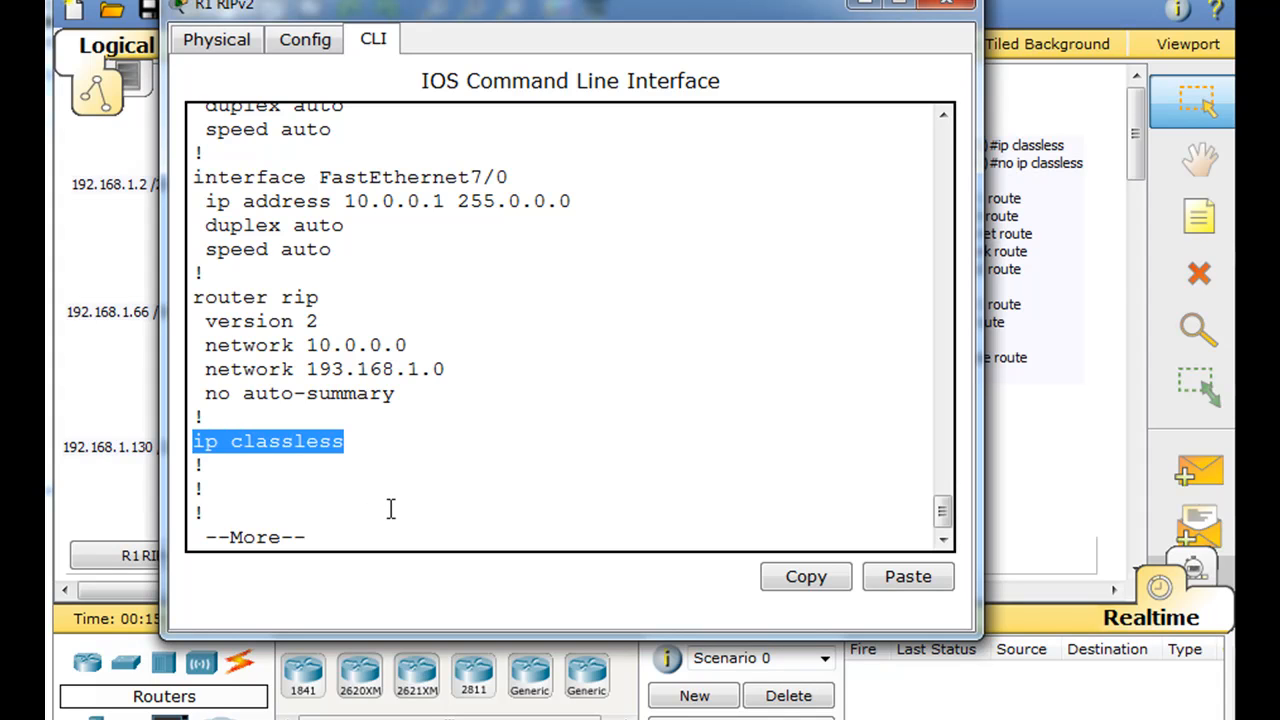
left_click(364, 456)
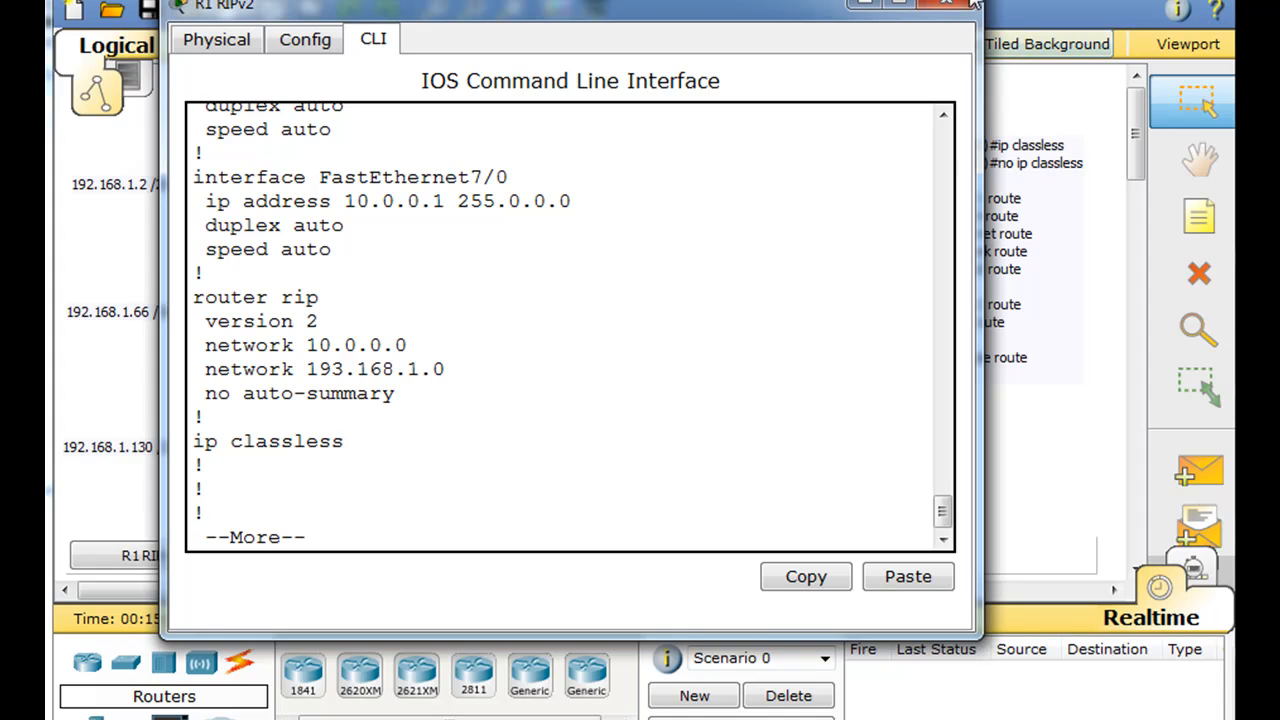
left_click(946, 4)
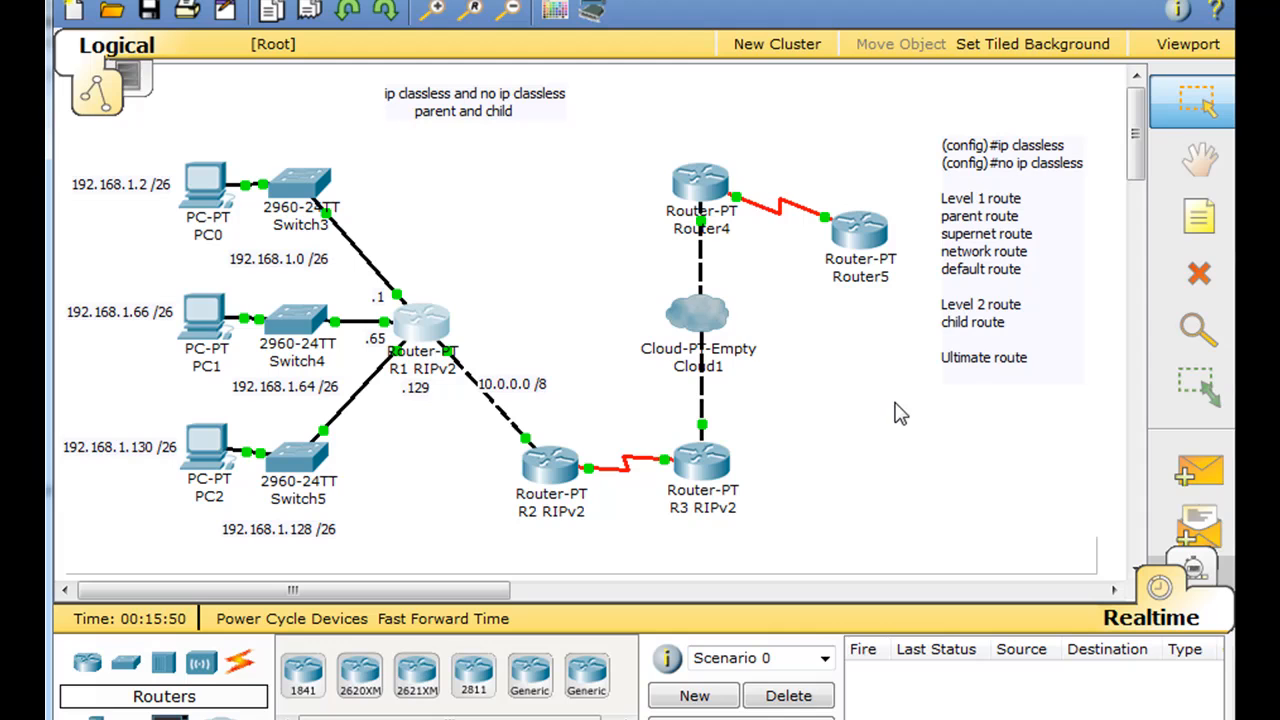
mouse_move(492, 310)
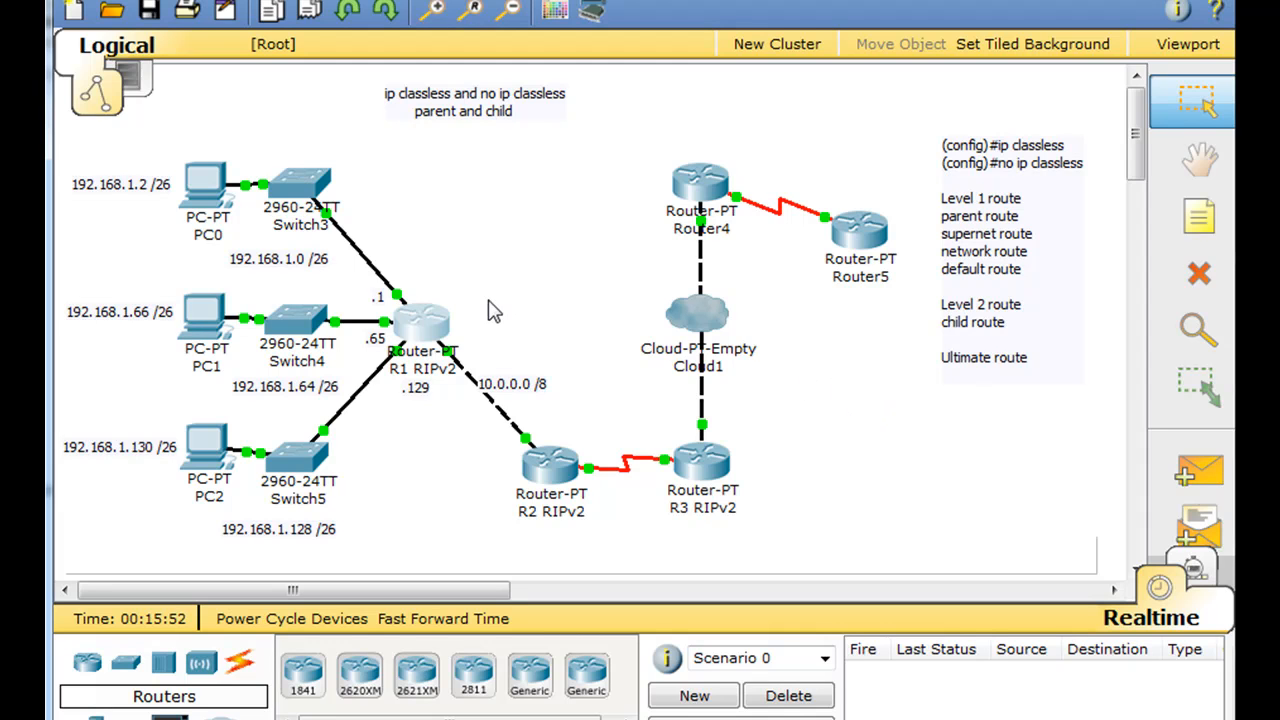
mouse_move(192, 268)
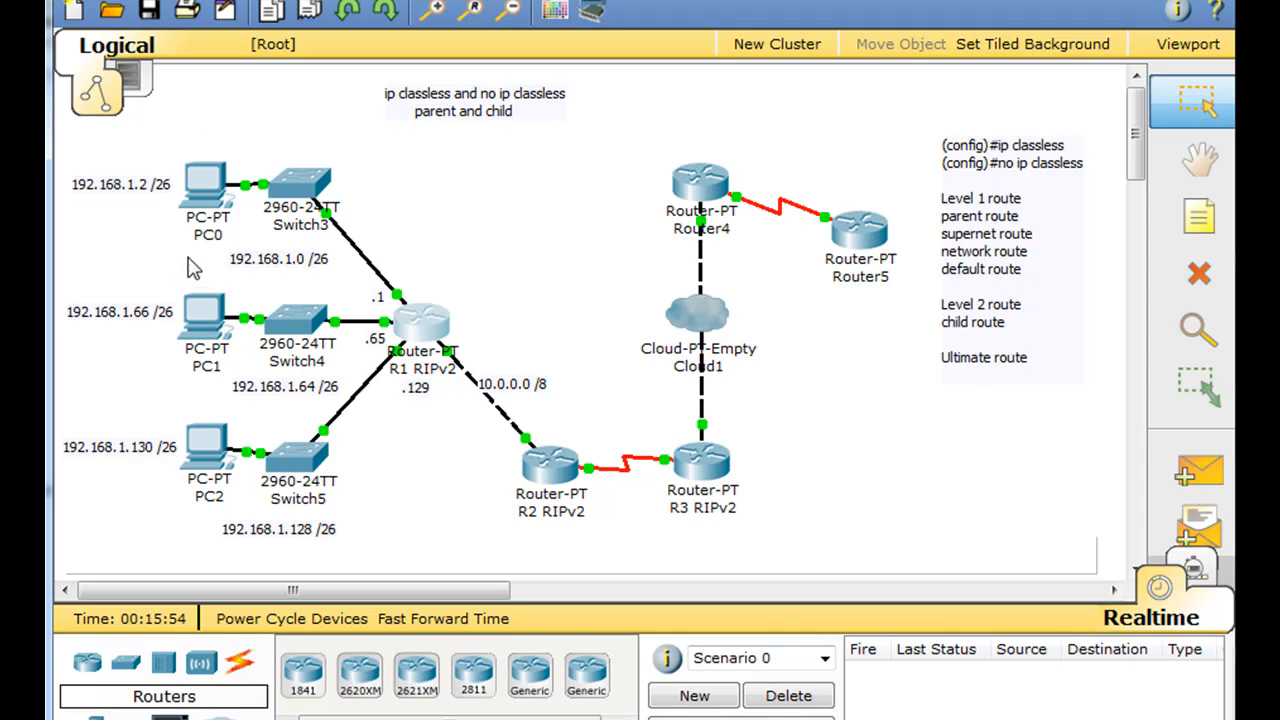
mouse_move(308, 344)
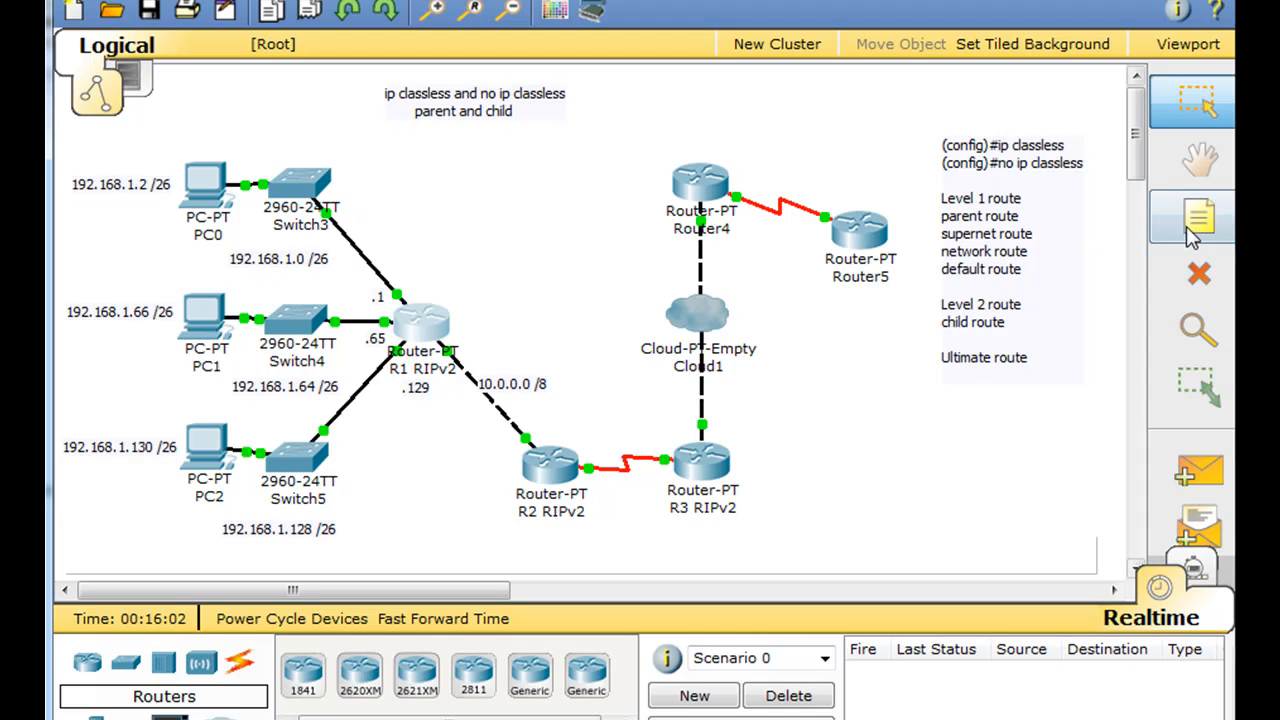
left_click(1200, 216)
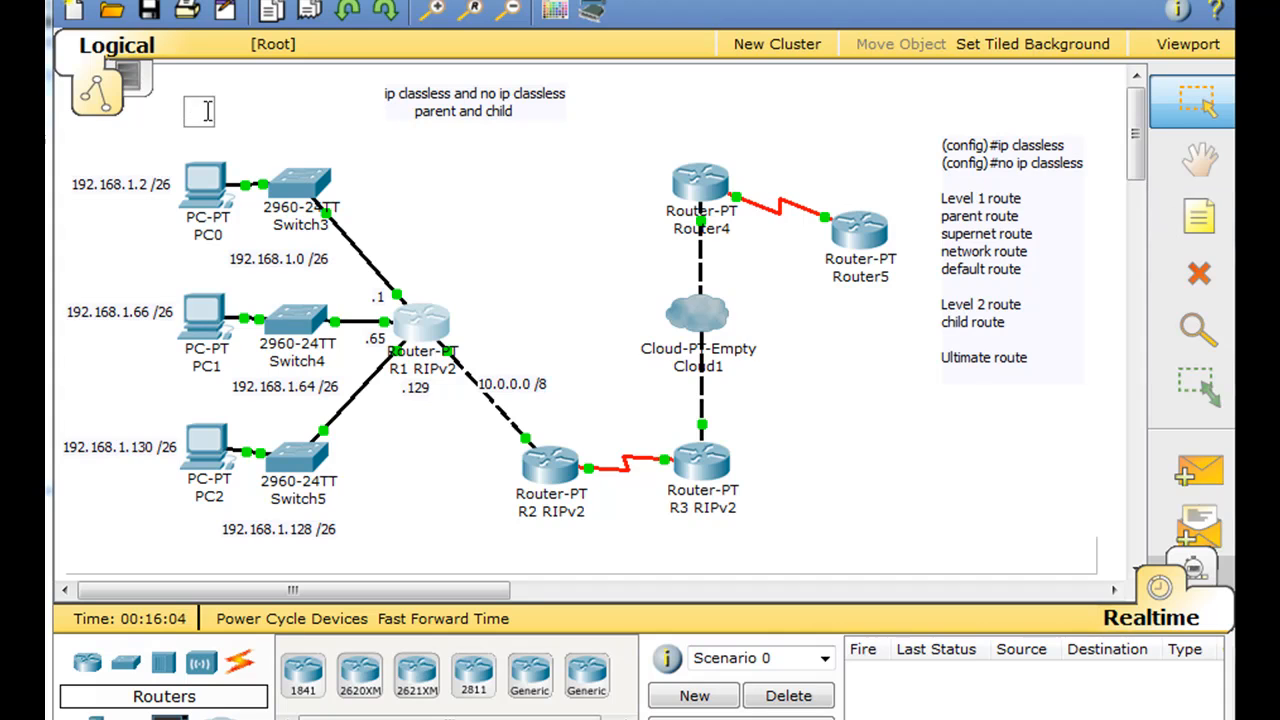
type("192.168.1.0")
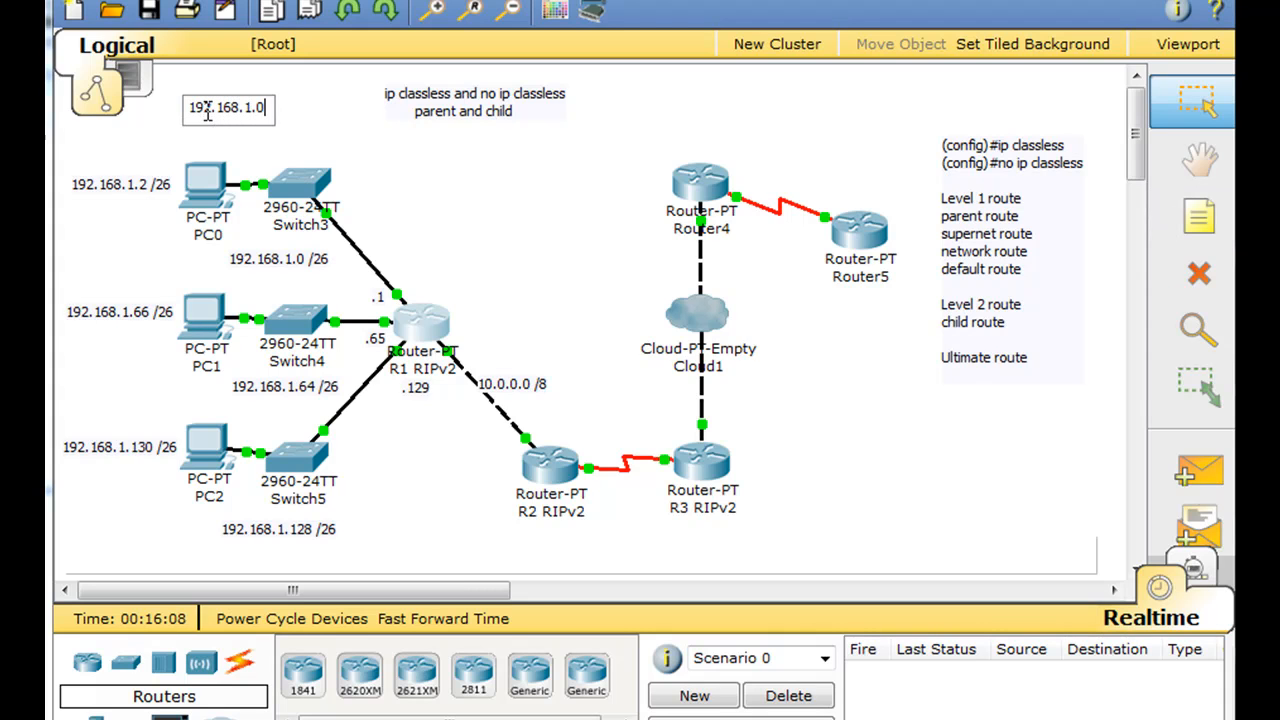
type("/24")
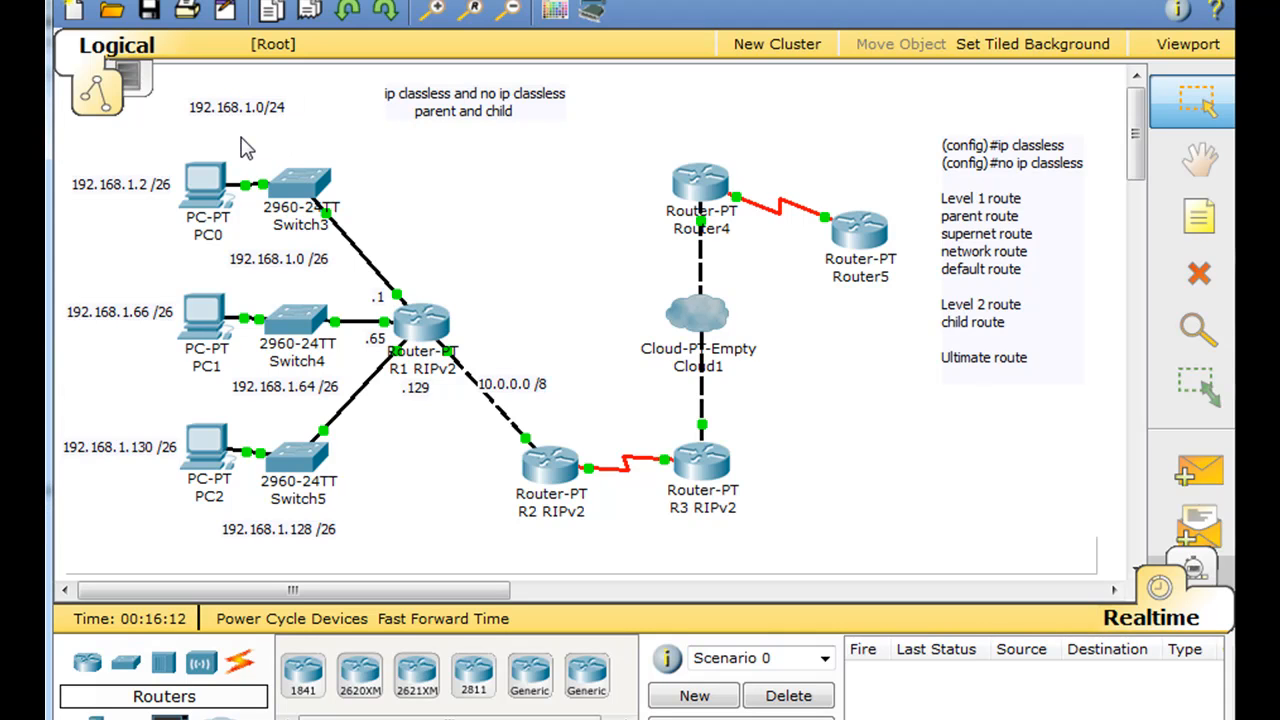
mouse_move(304, 278)
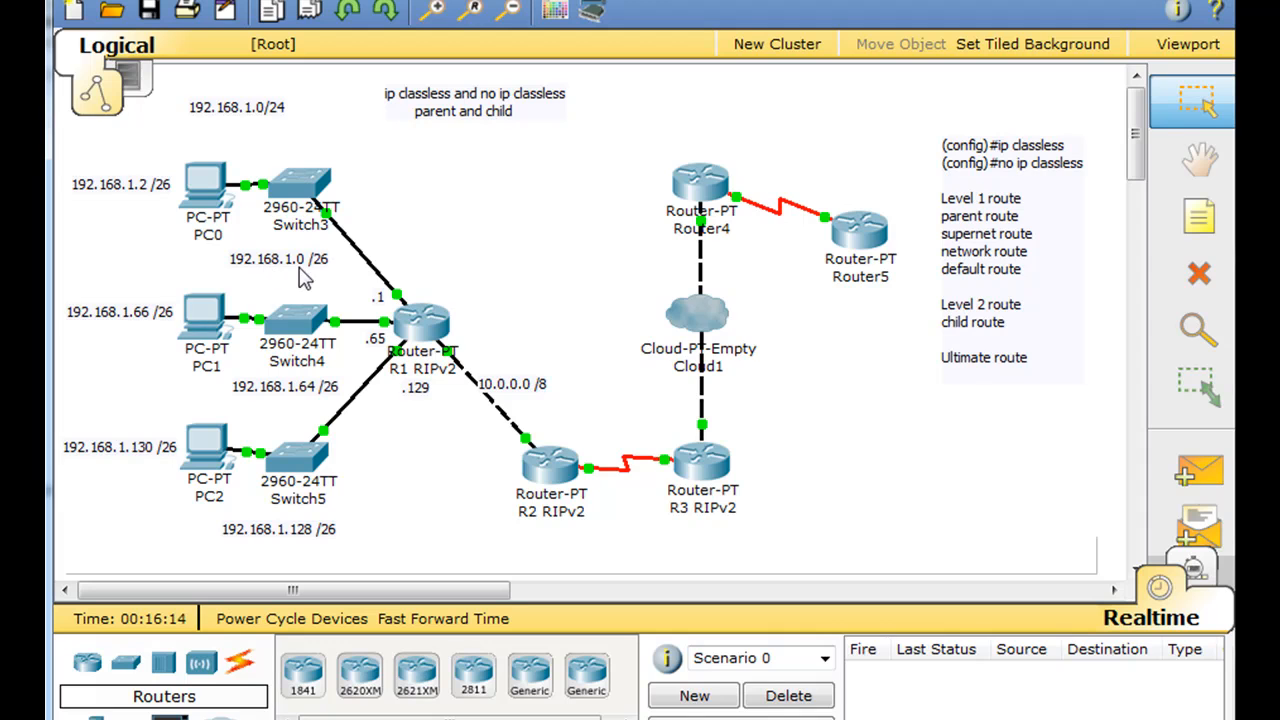
mouse_move(330, 278)
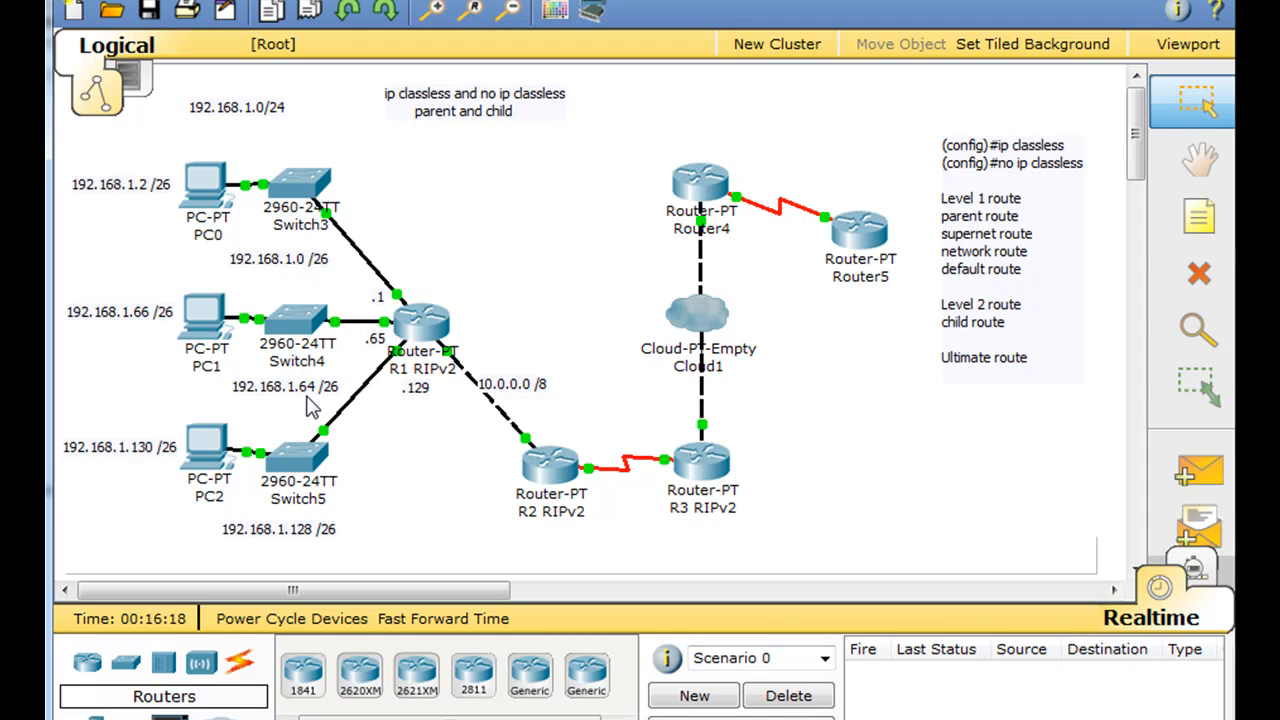
mouse_move(260, 540)
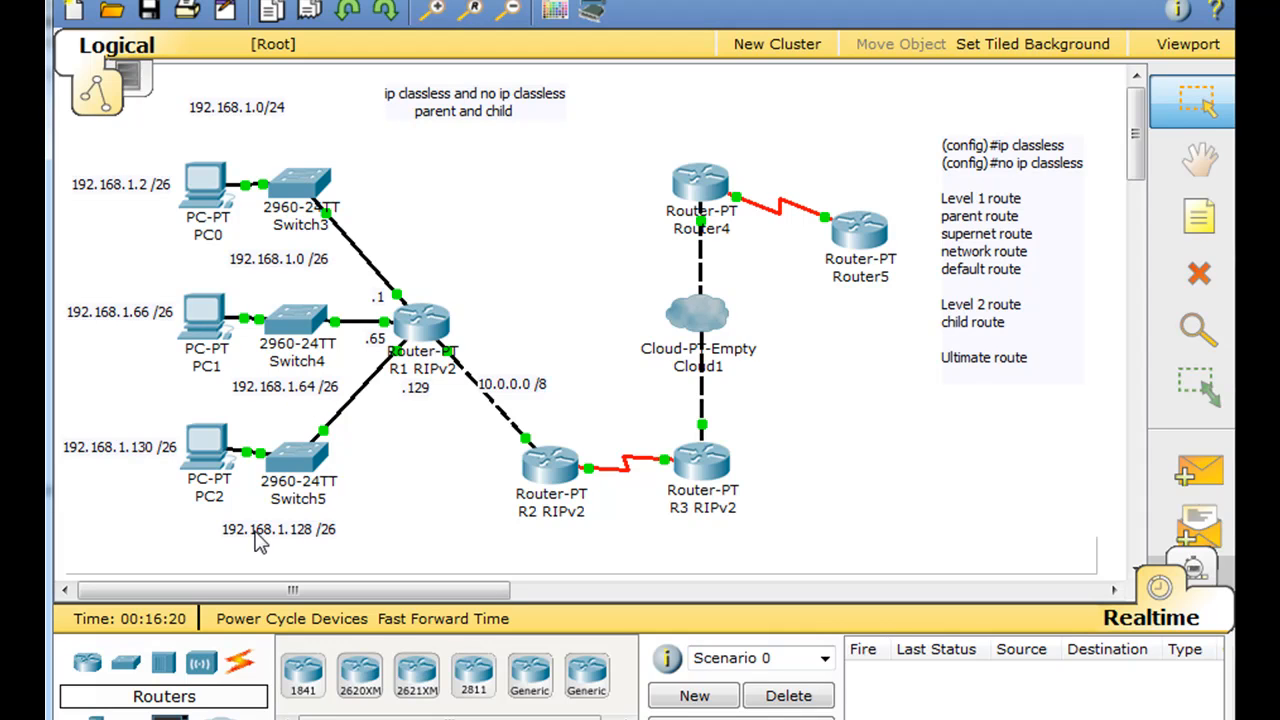
mouse_move(304, 552)
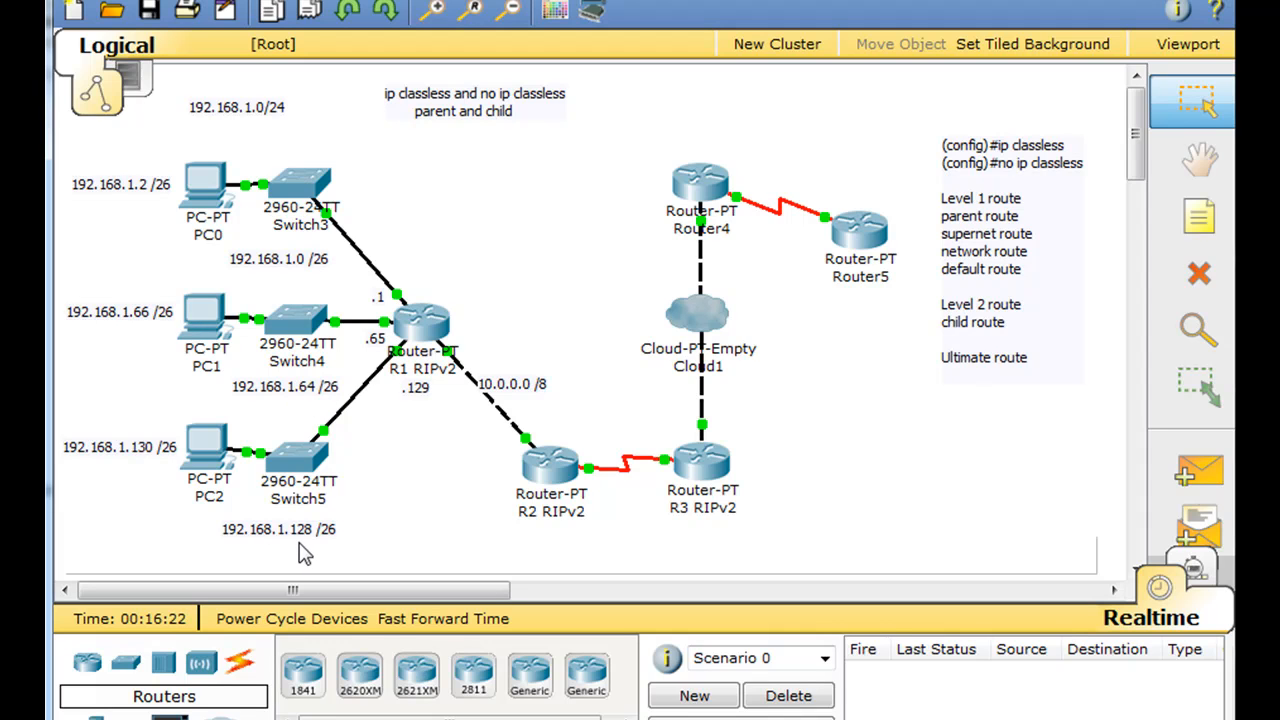
mouse_move(330, 548)
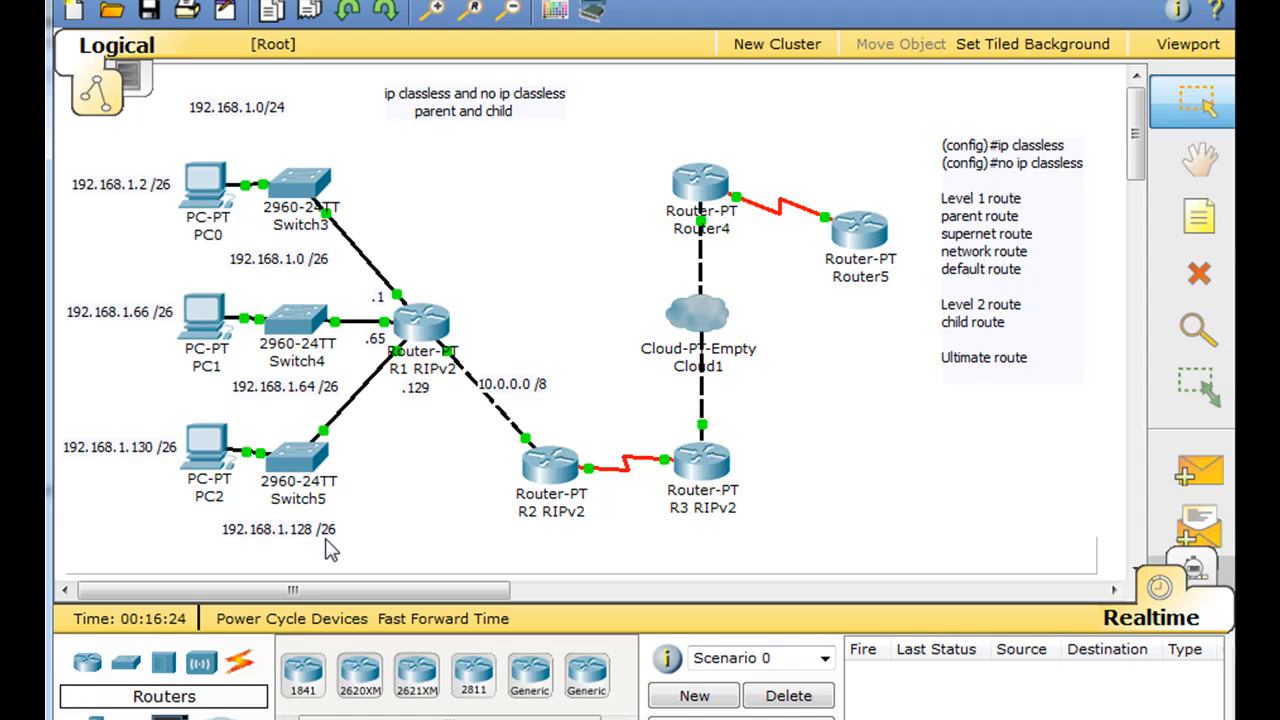
left_click(300, 184)
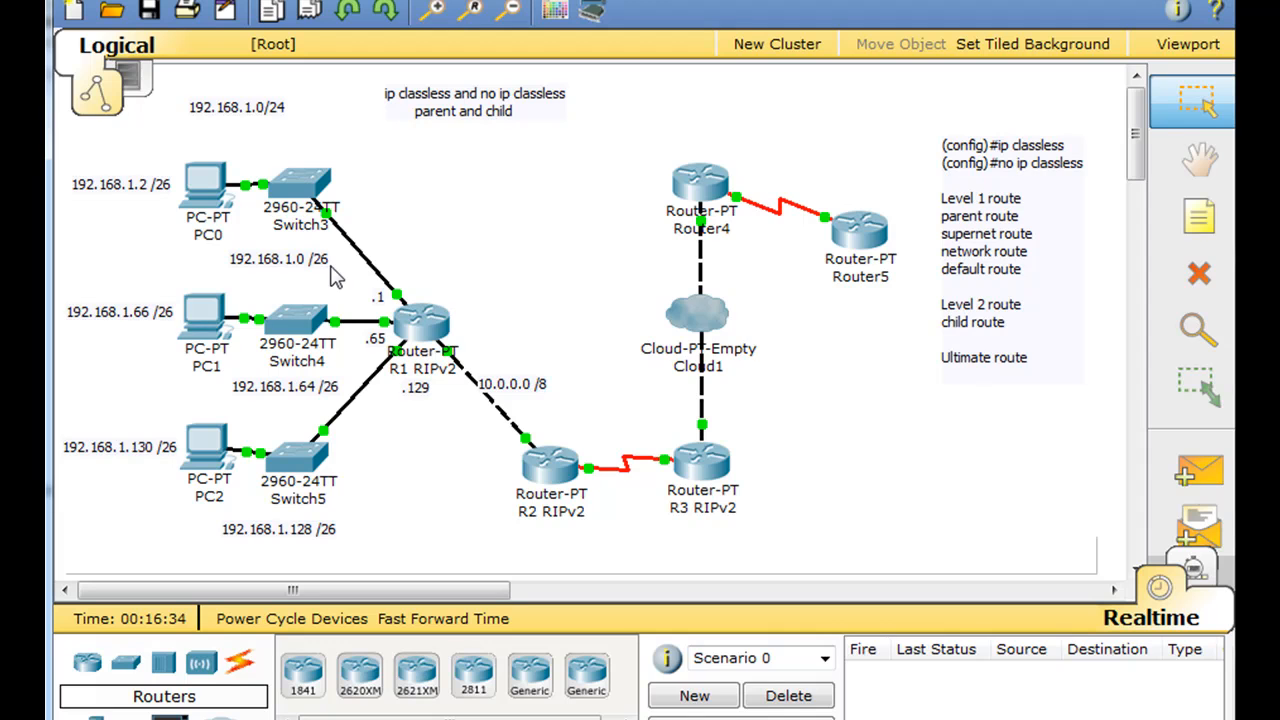
mouse_move(358, 344)
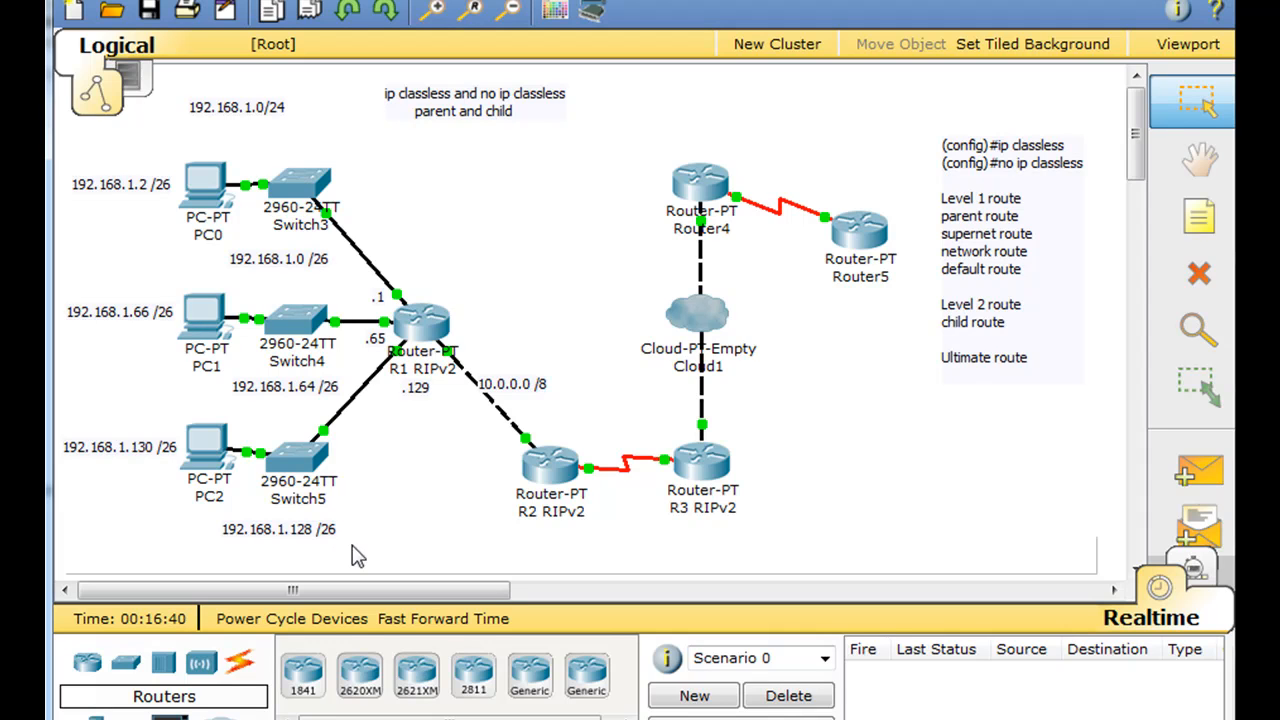
mouse_move(438, 560)
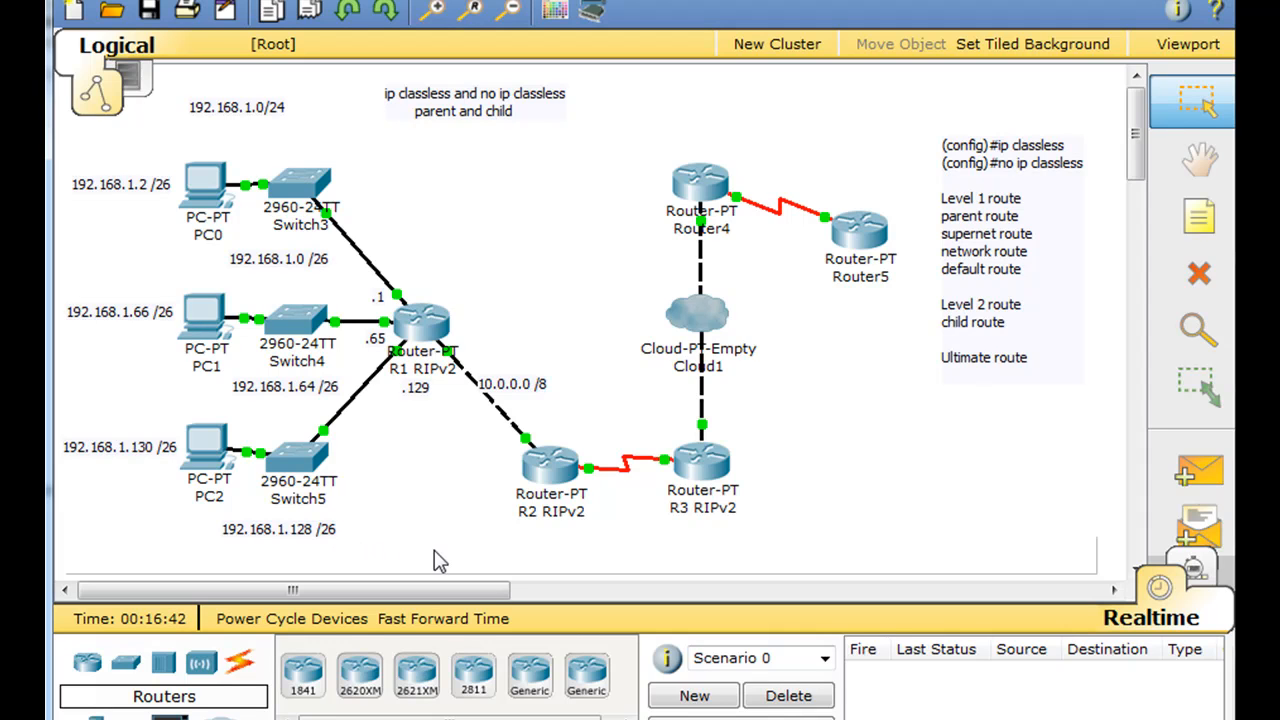
mouse_move(252, 414)
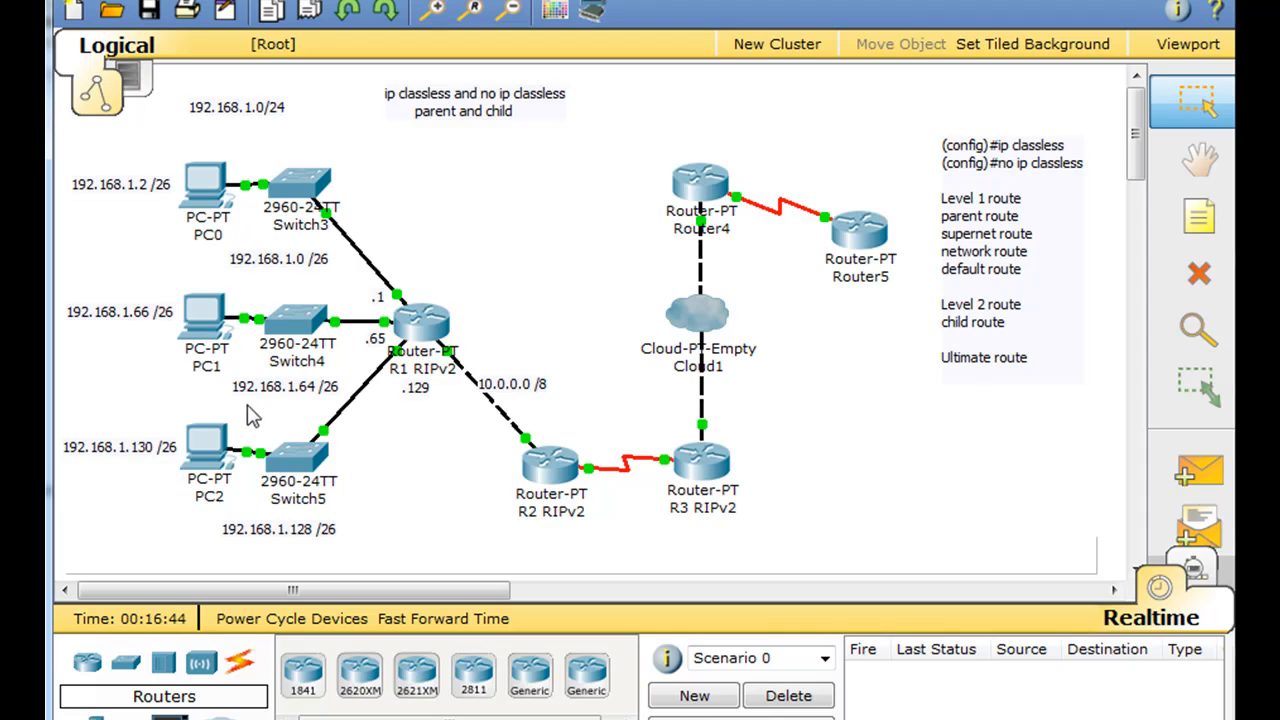
mouse_move(136, 556)
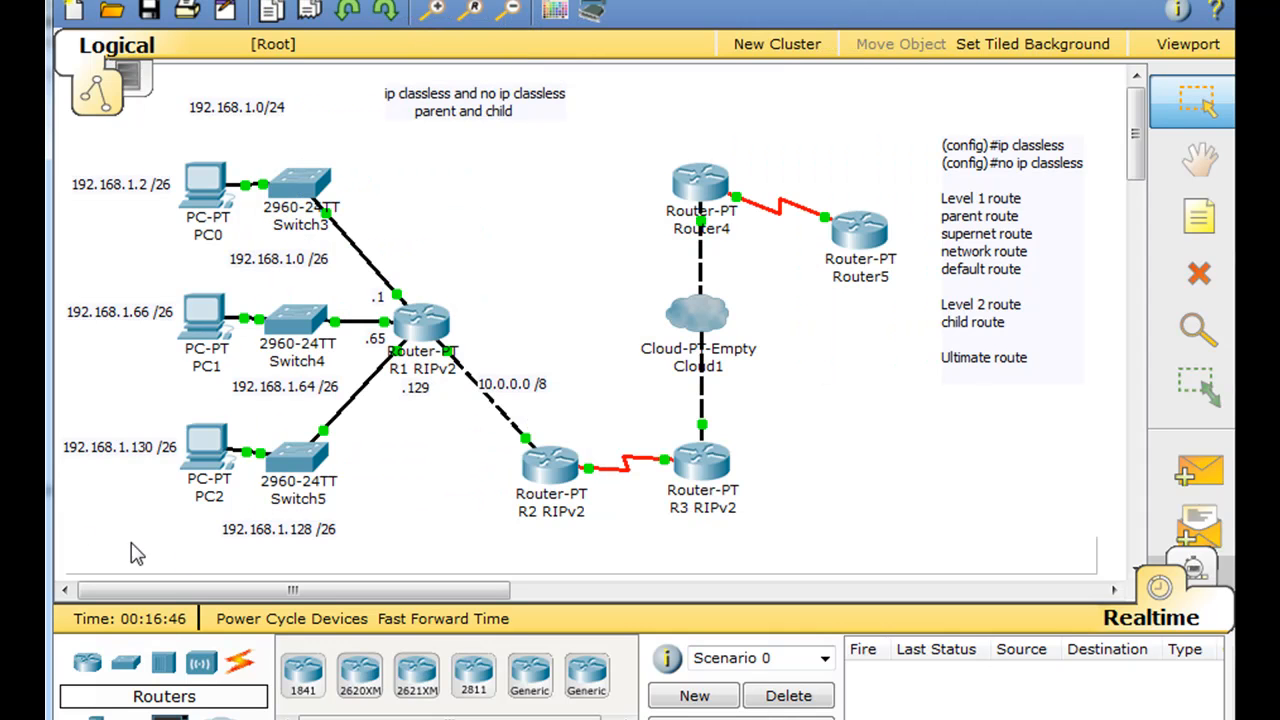
mouse_move(104, 408)
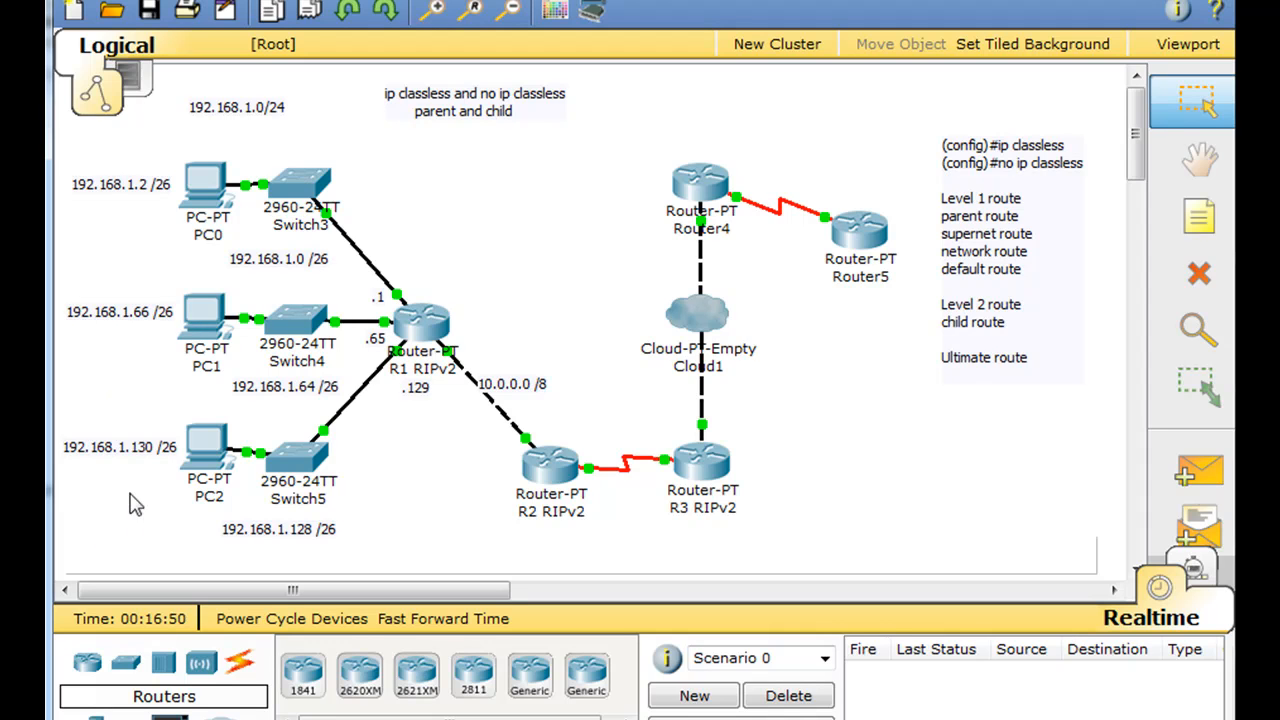
mouse_move(148, 488)
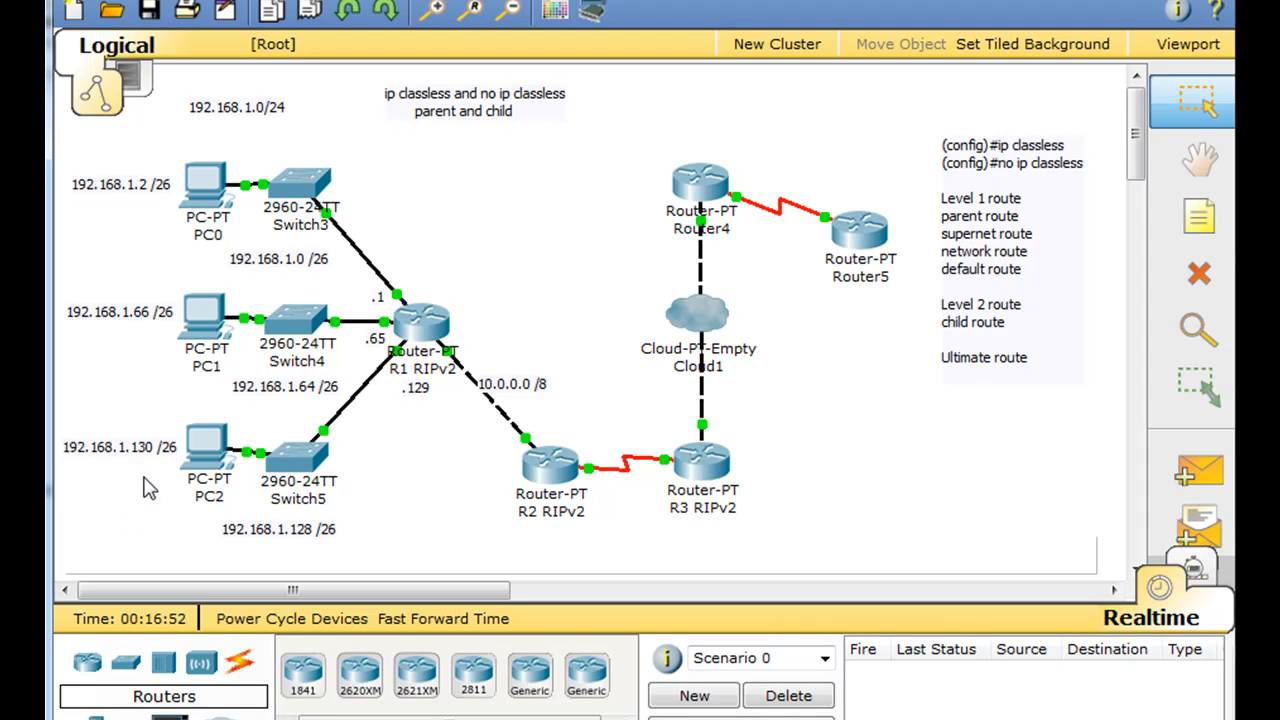
mouse_move(394, 510)
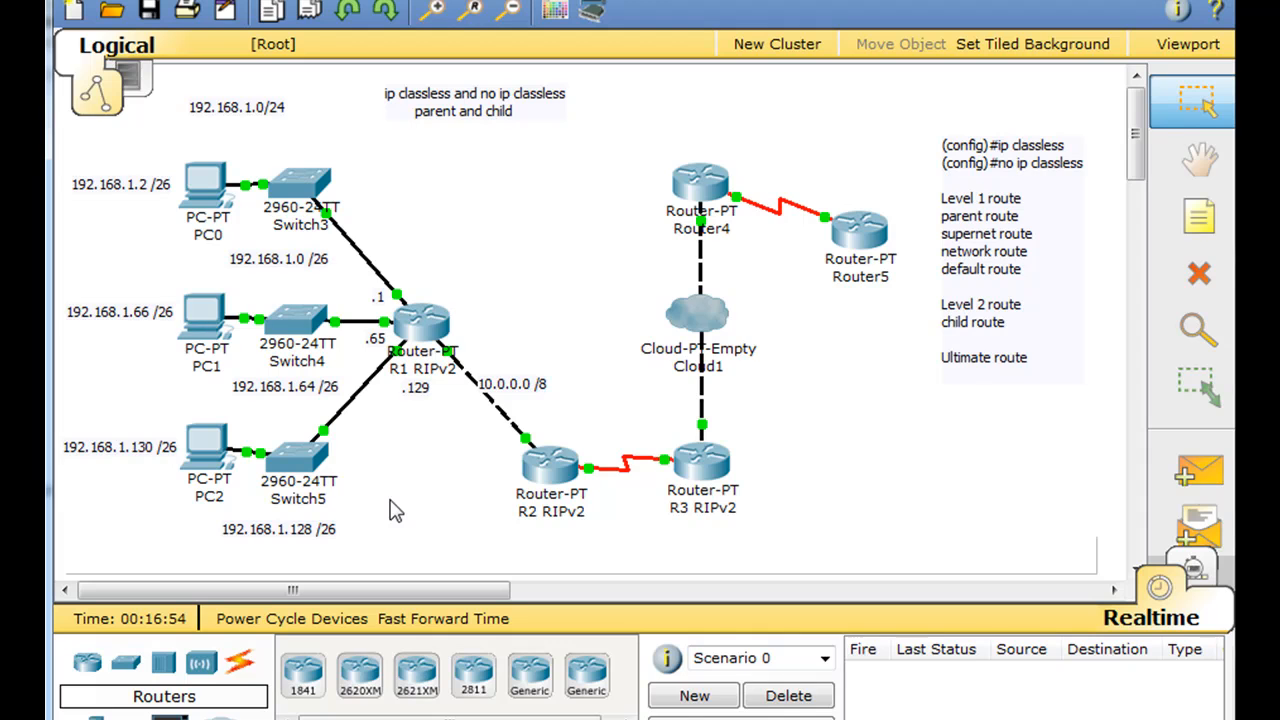
mouse_move(390, 130)
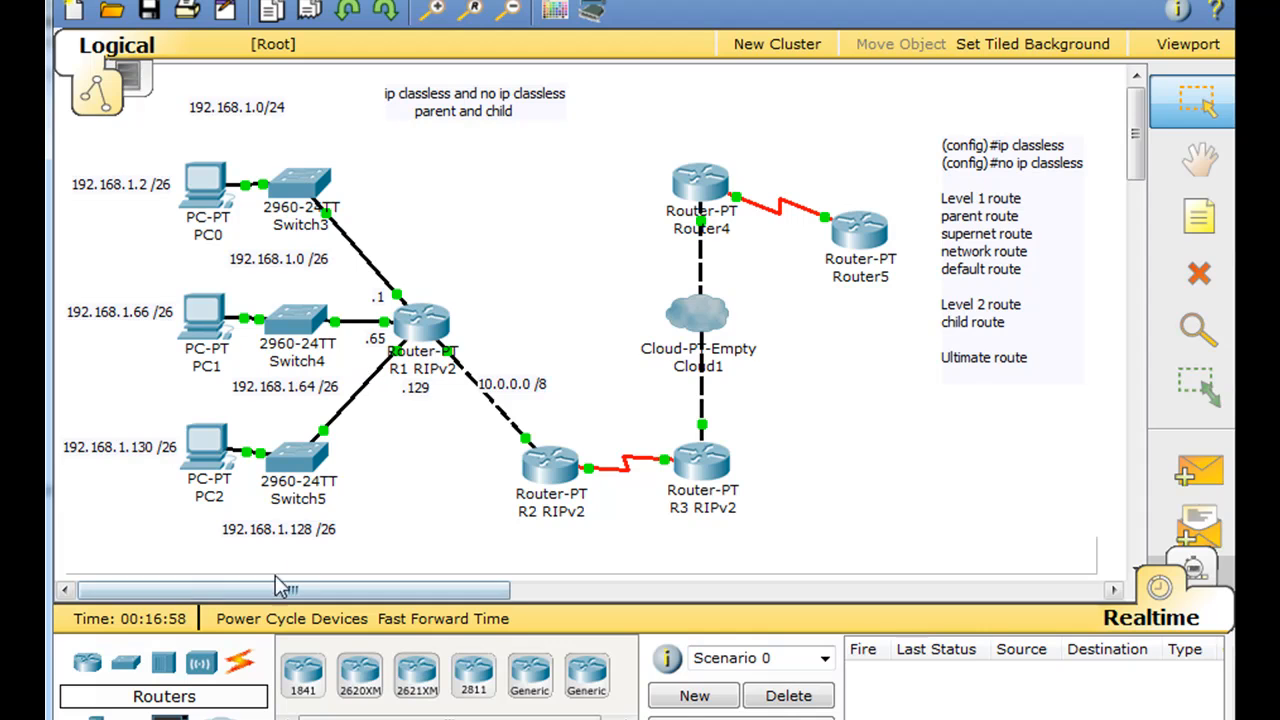
mouse_move(390, 500)
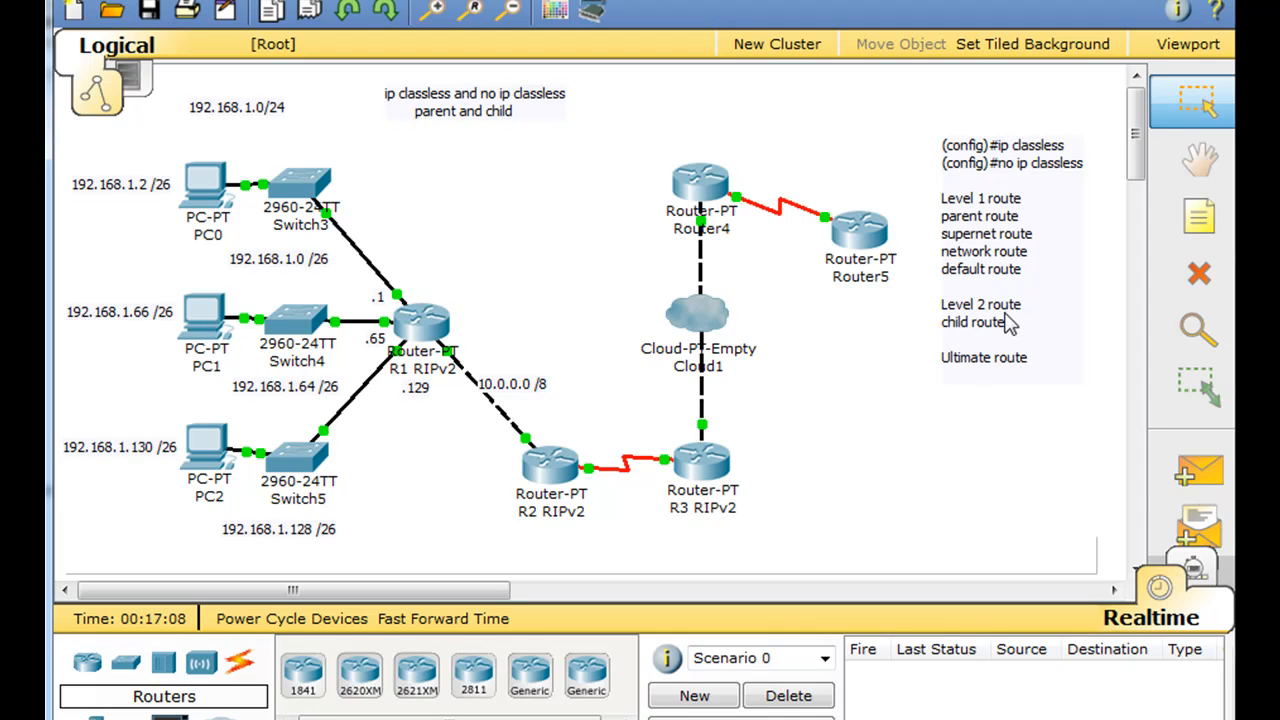
mouse_move(1030, 338)
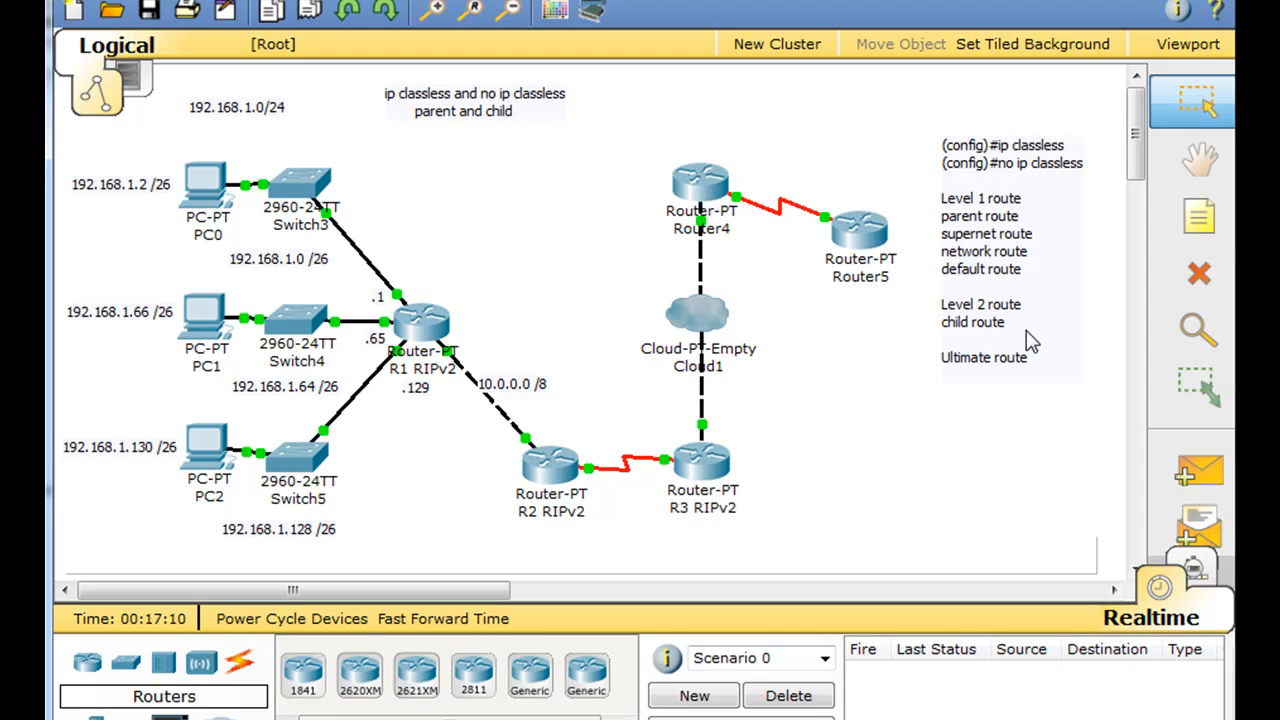
mouse_move(204, 130)
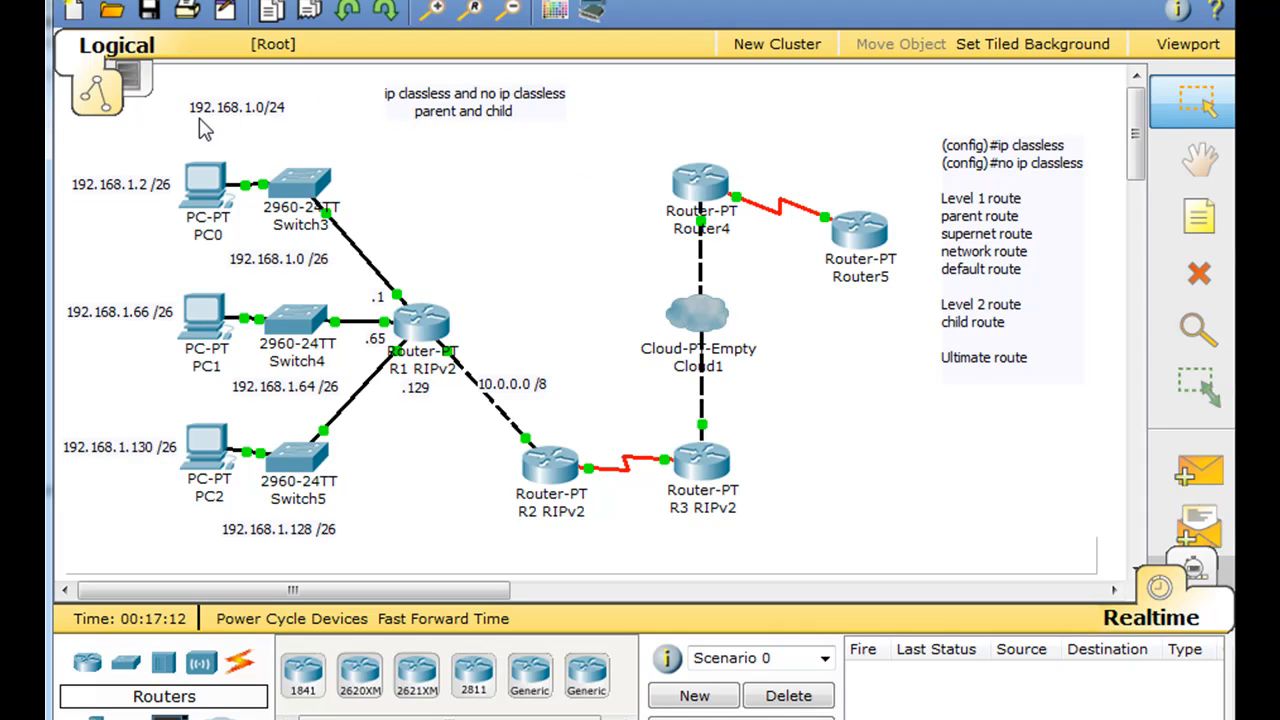
mouse_move(258, 120)
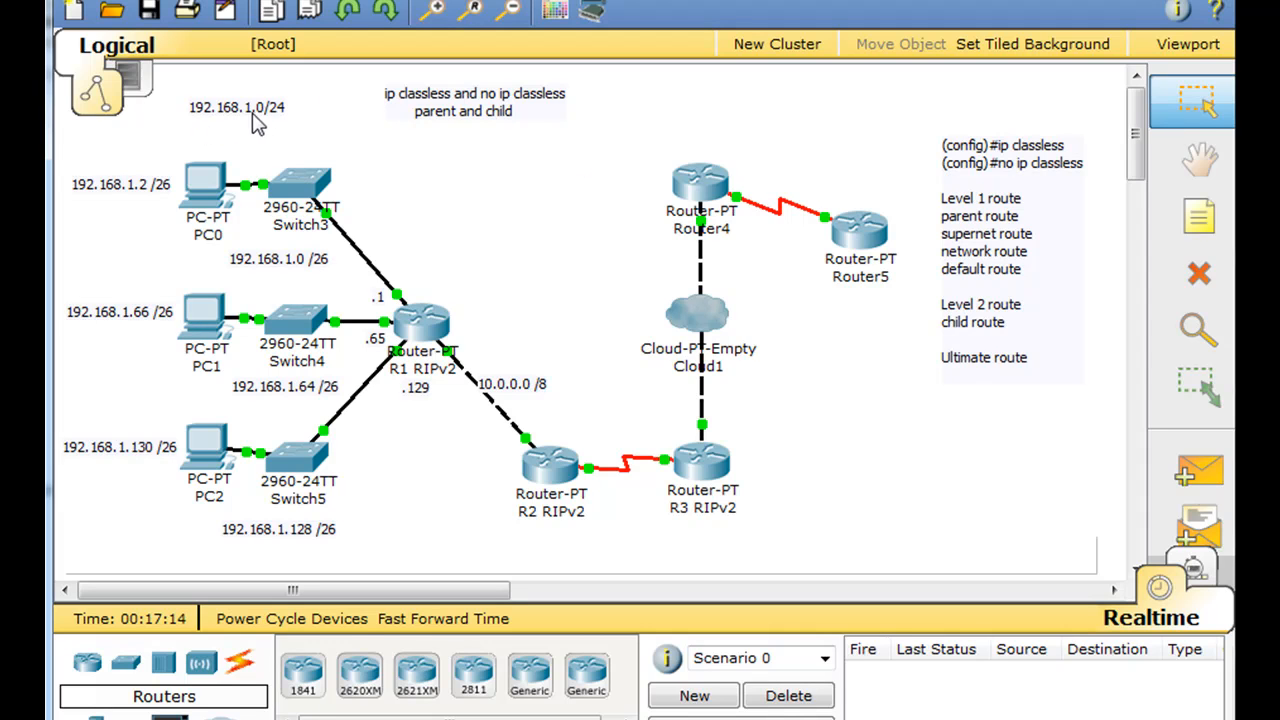
mouse_move(240, 140)
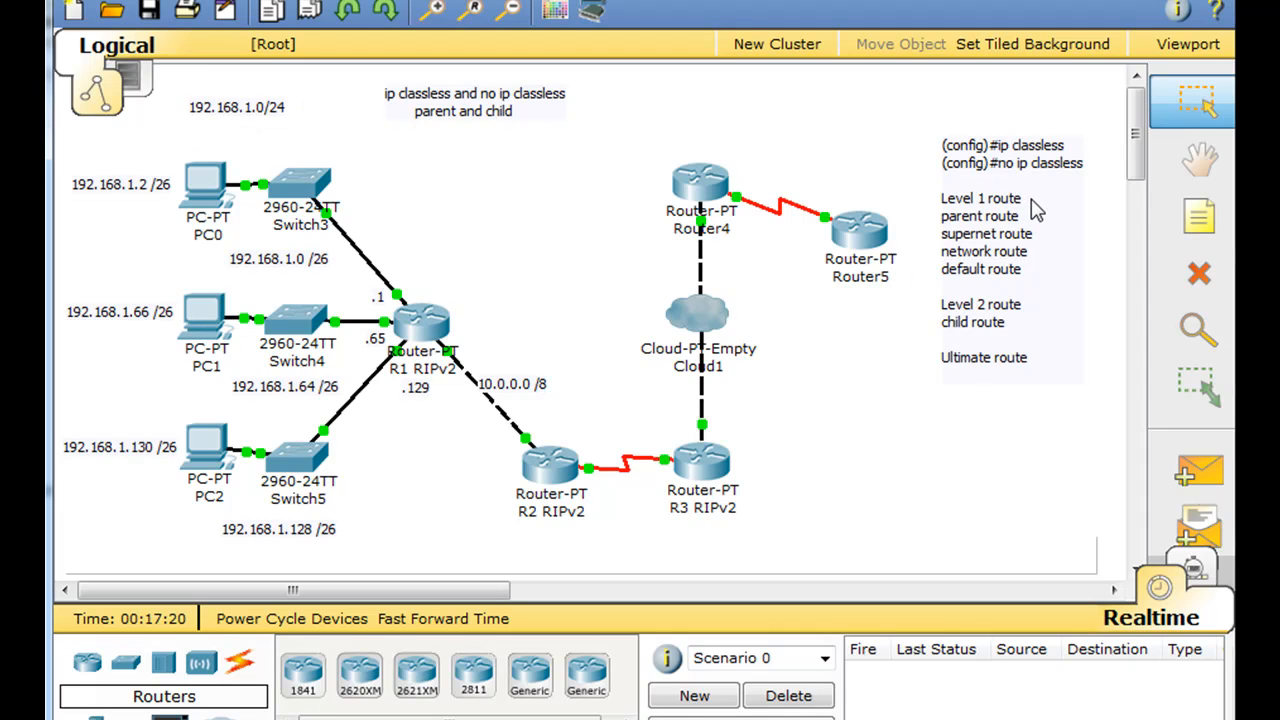
mouse_move(304, 318)
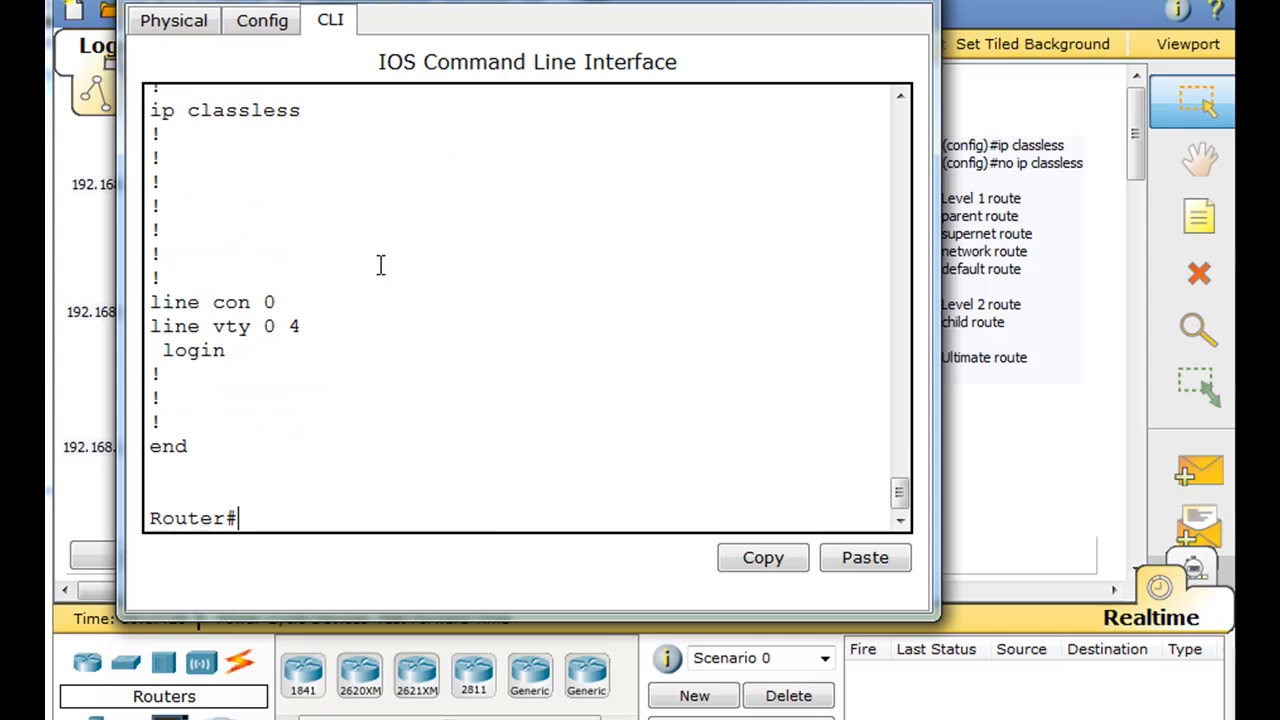
Step: Begin entering show ip route on the router's command line
type("show ip route")
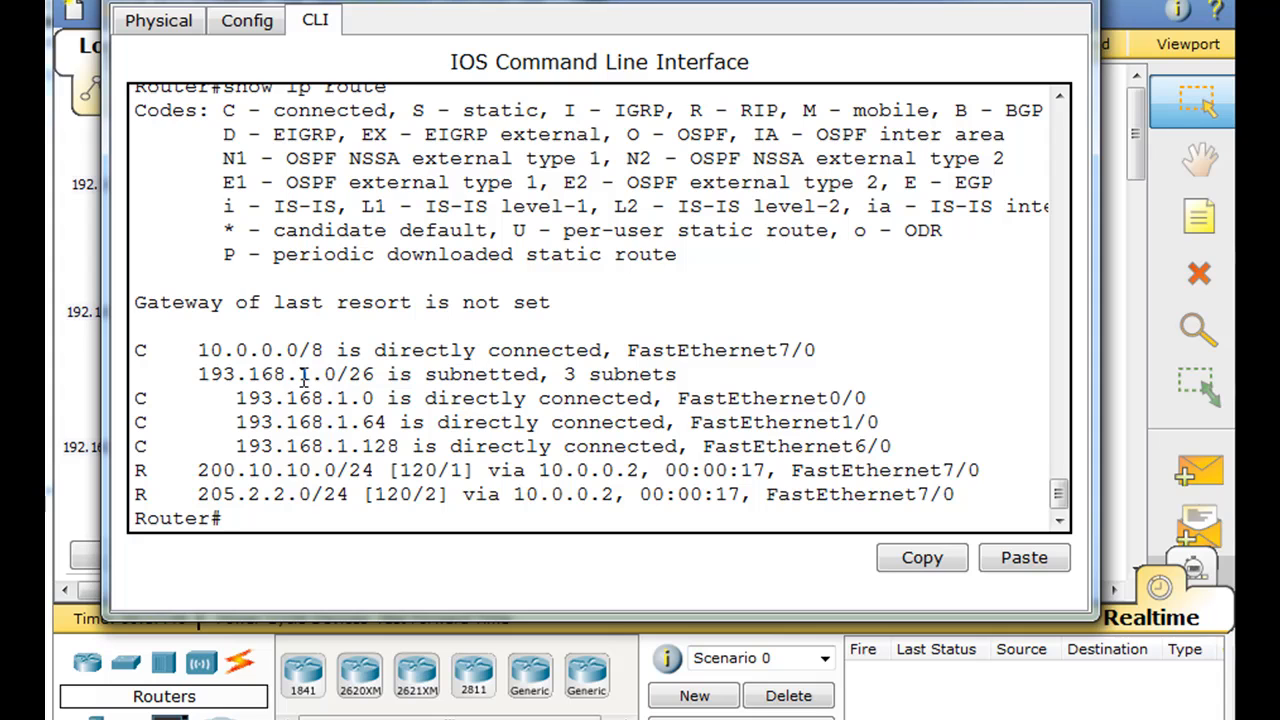
double_click(264, 374)
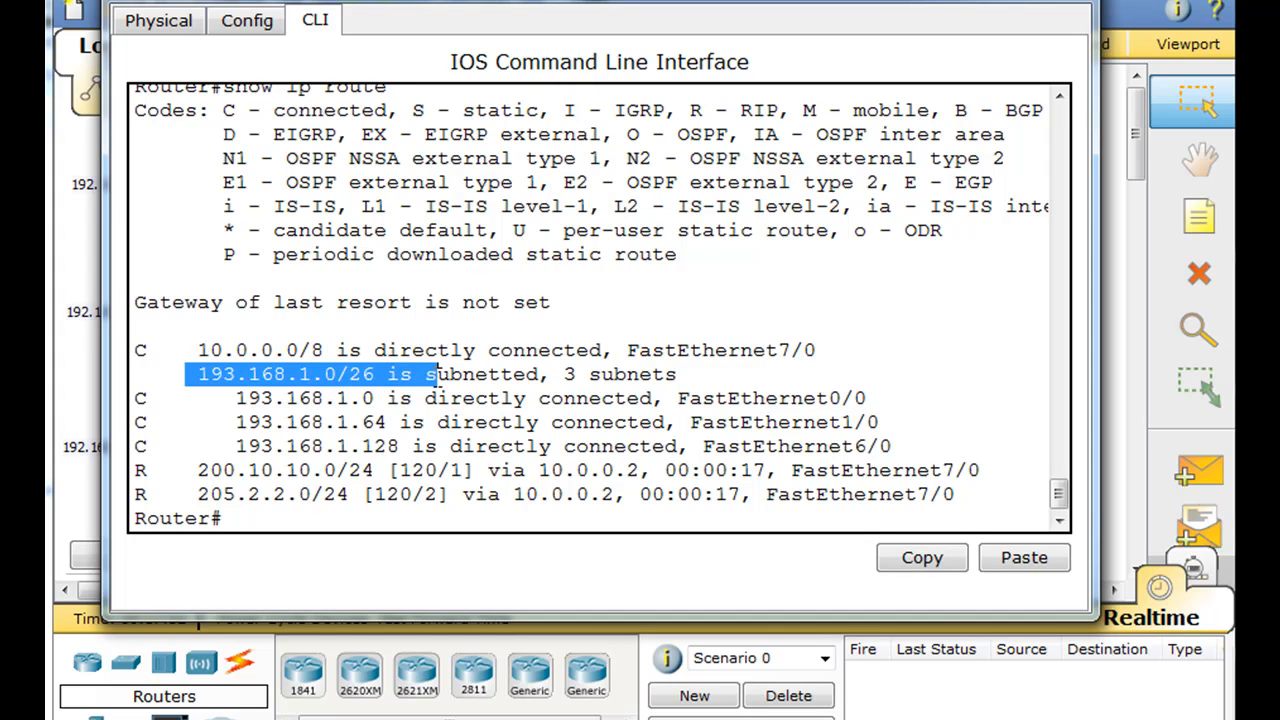
left_click(360, 398)
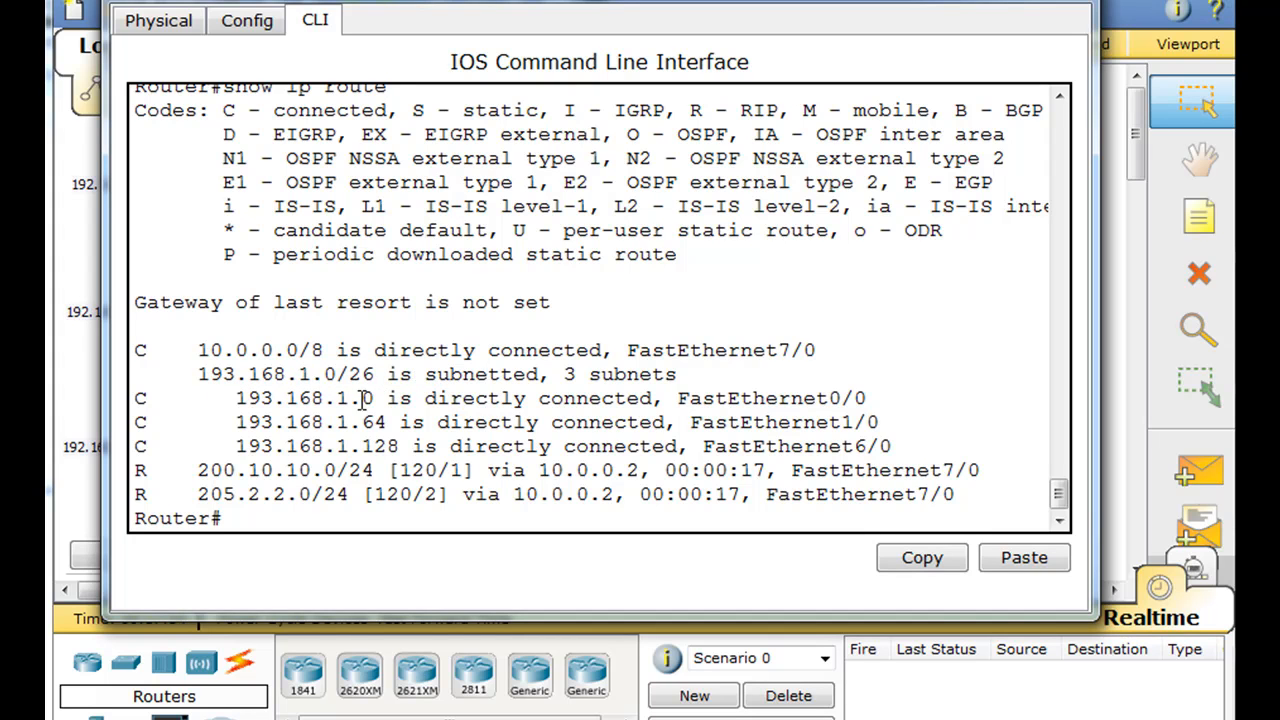
double_click(356, 374)
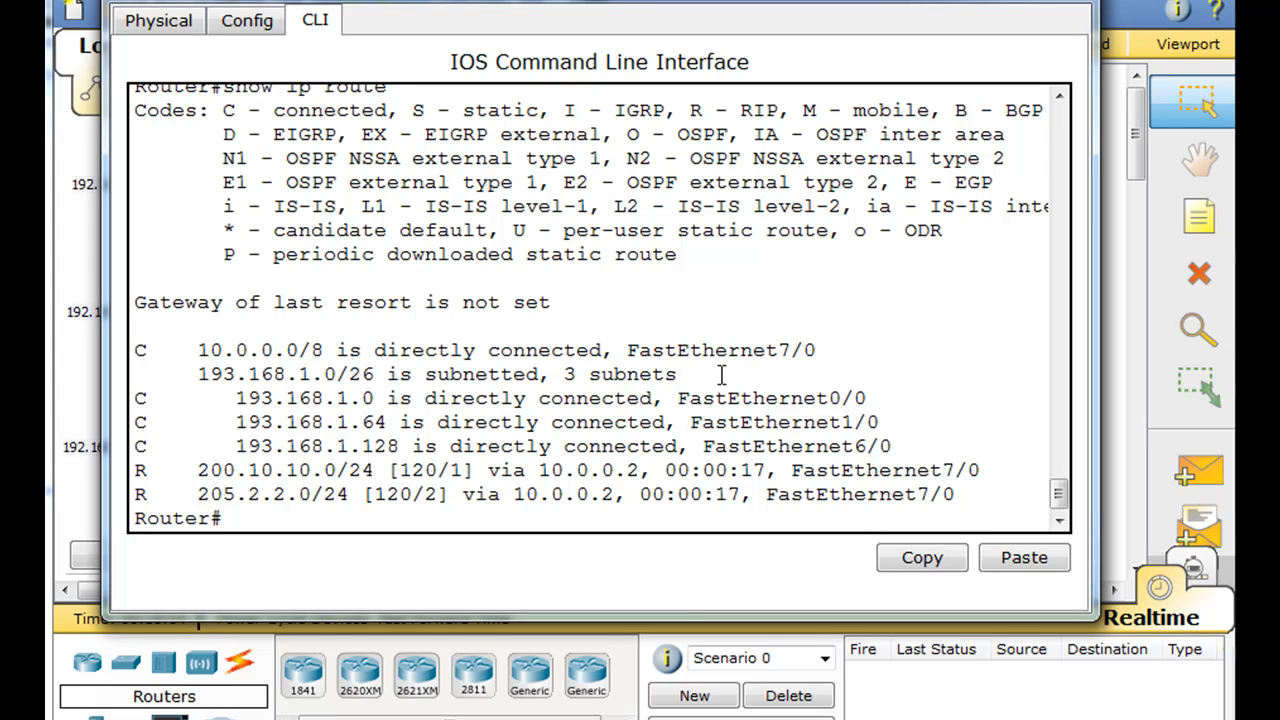
double_click(770, 398)
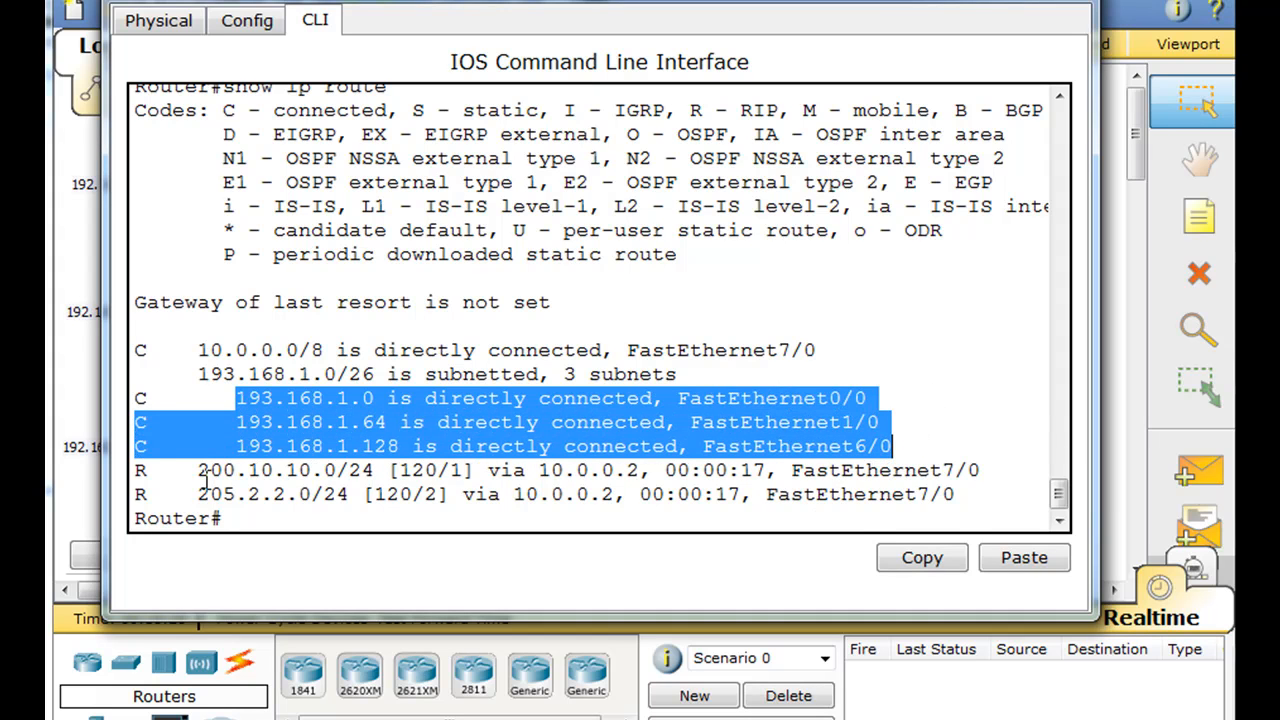
mouse_move(276, 418)
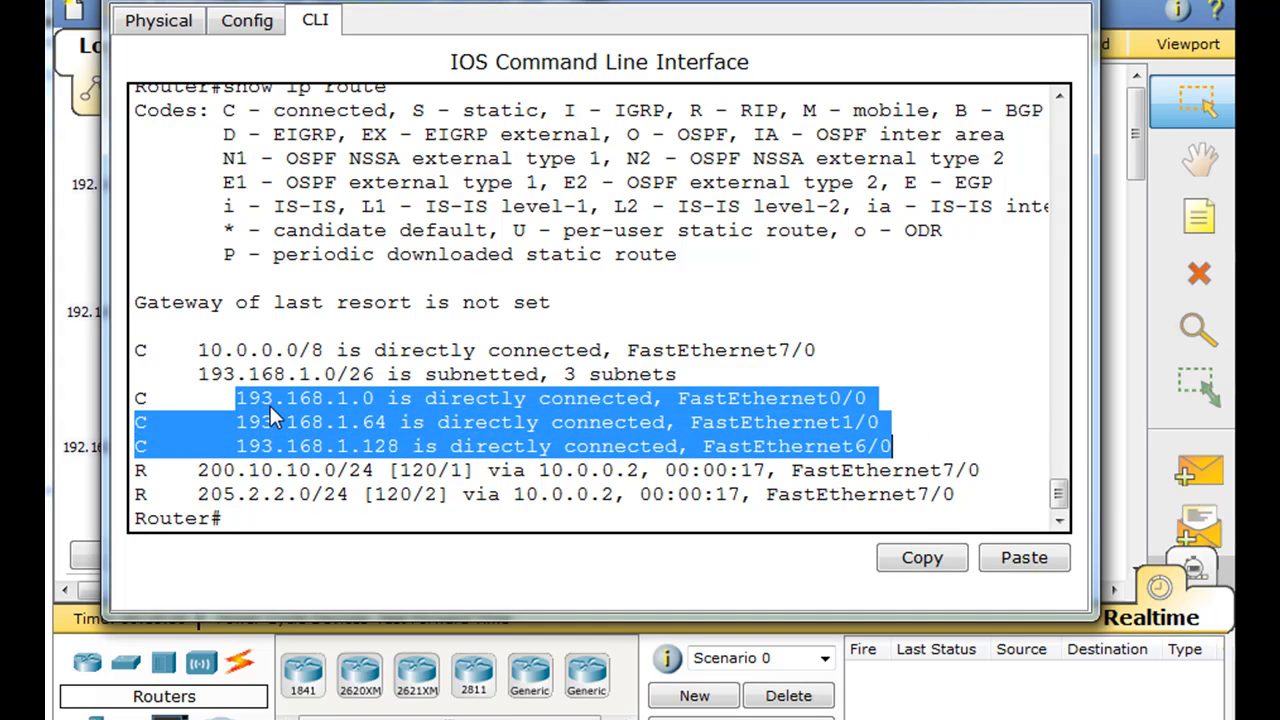
mouse_move(370, 410)
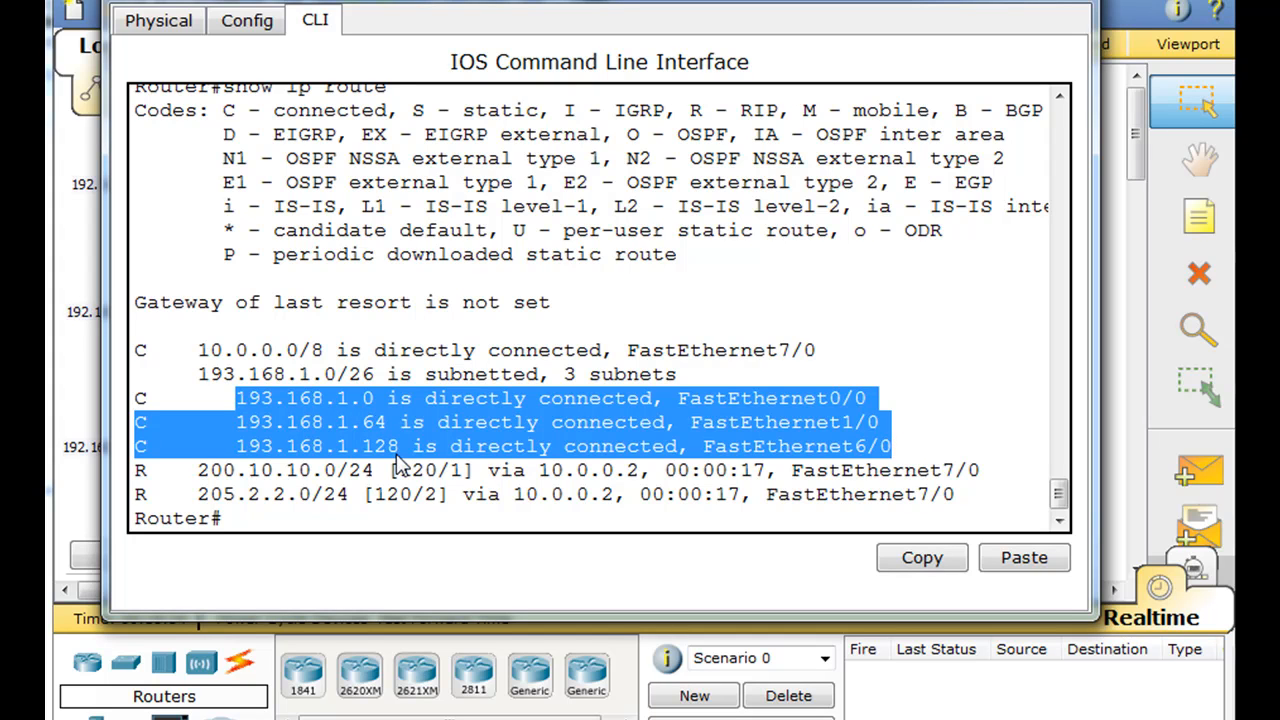
mouse_move(584, 440)
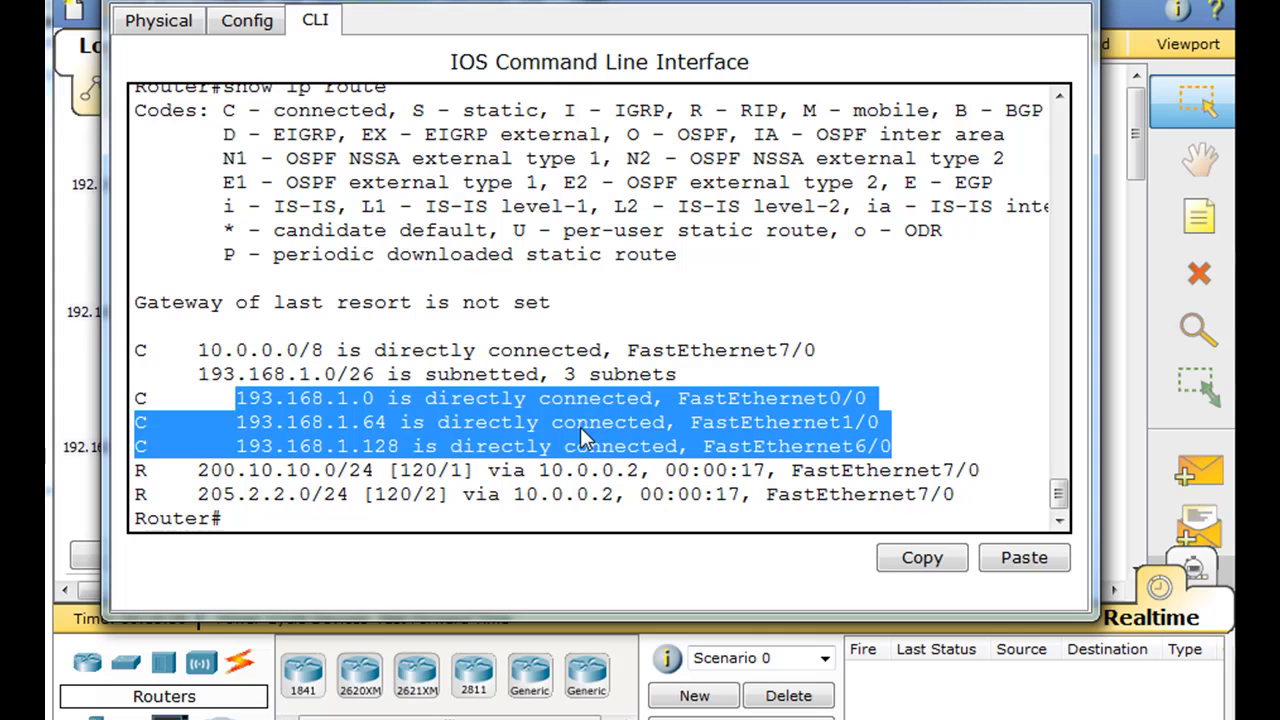
mouse_move(850, 452)
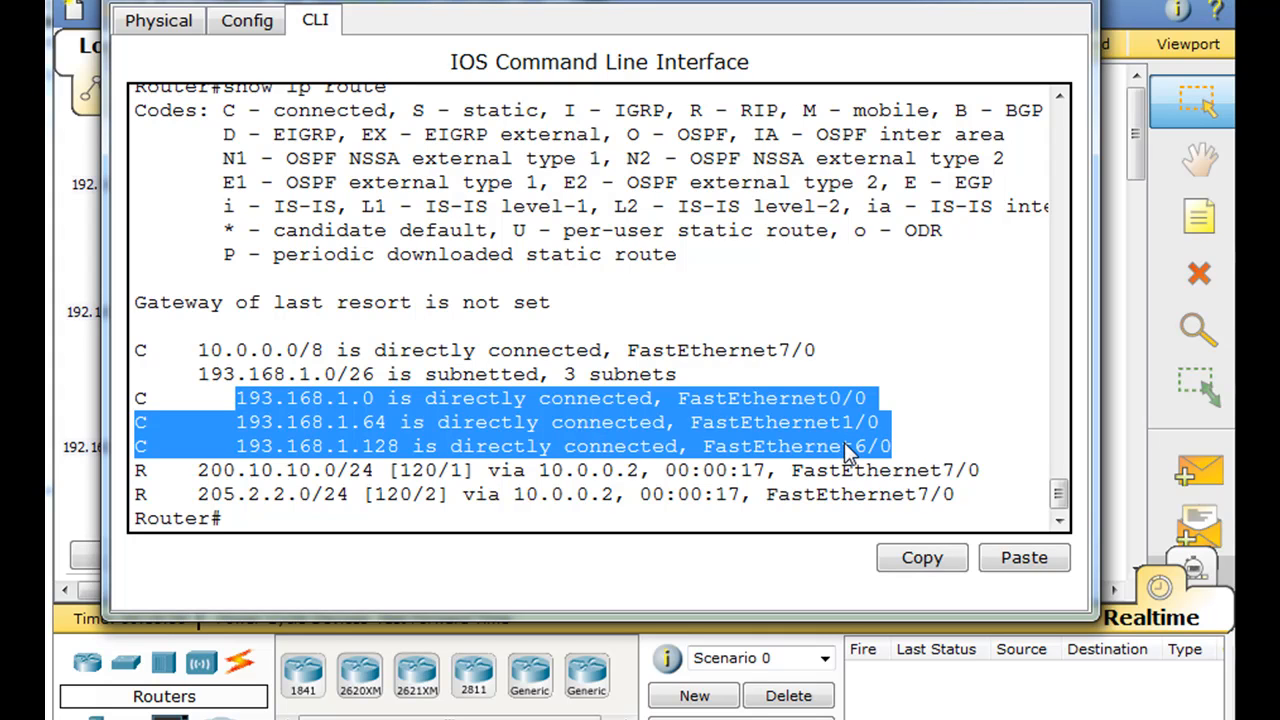
mouse_move(300, 414)
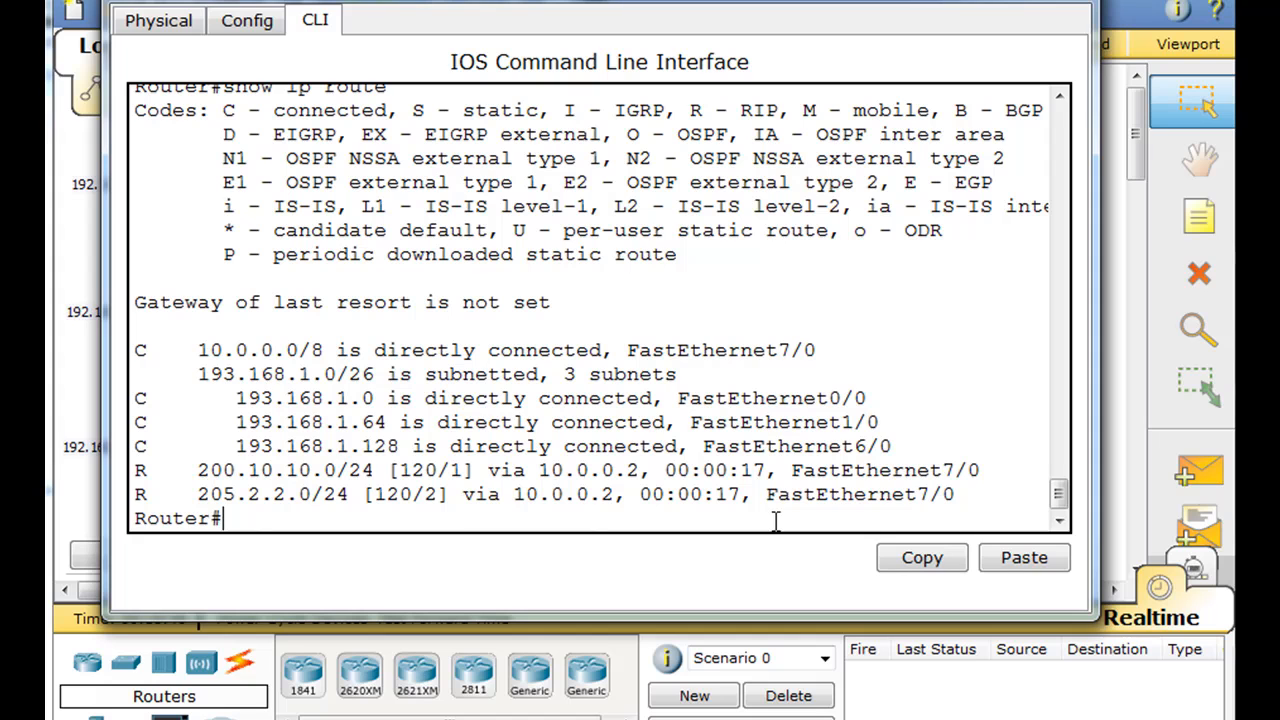
mouse_move(108, 338)
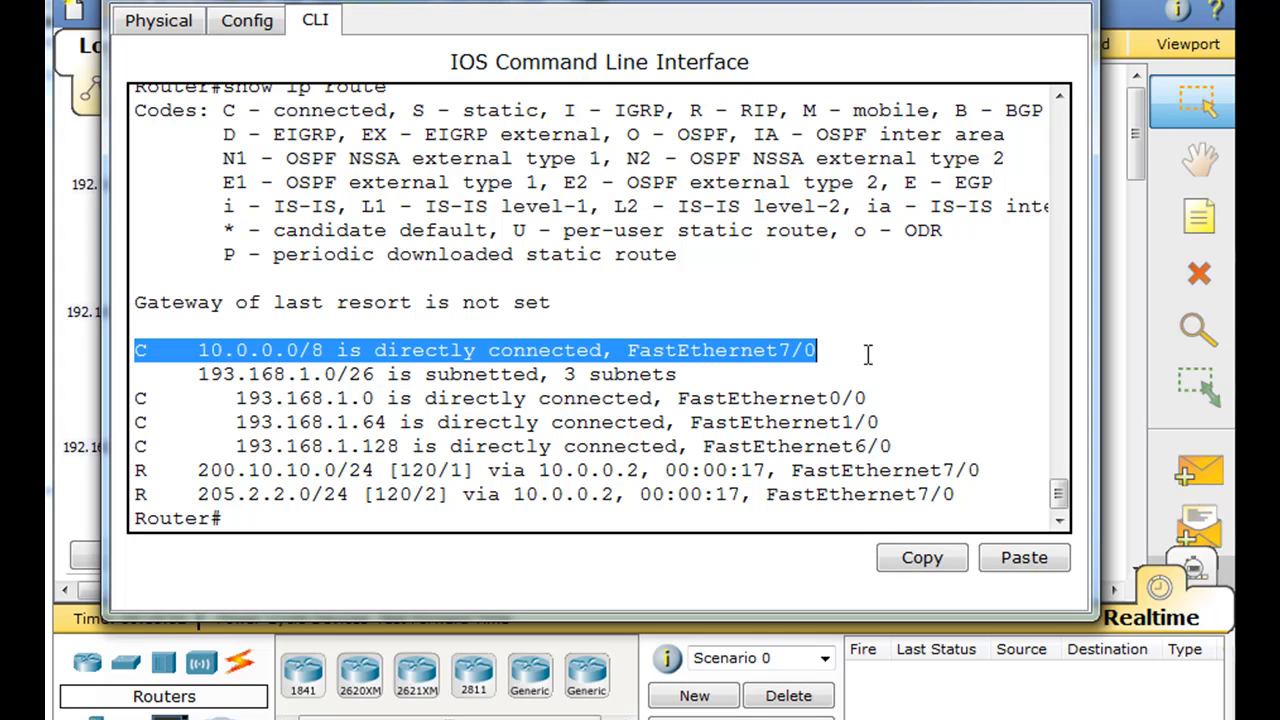
mouse_move(896, 360)
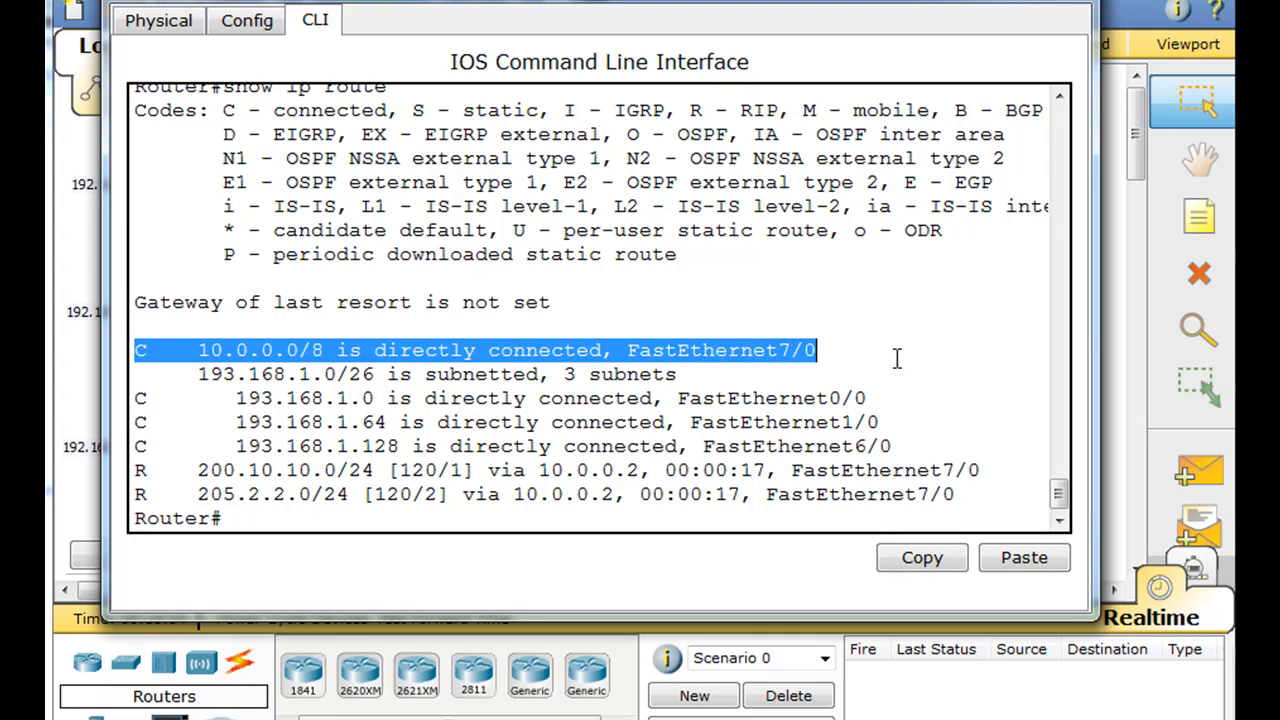
mouse_move(188, 472)
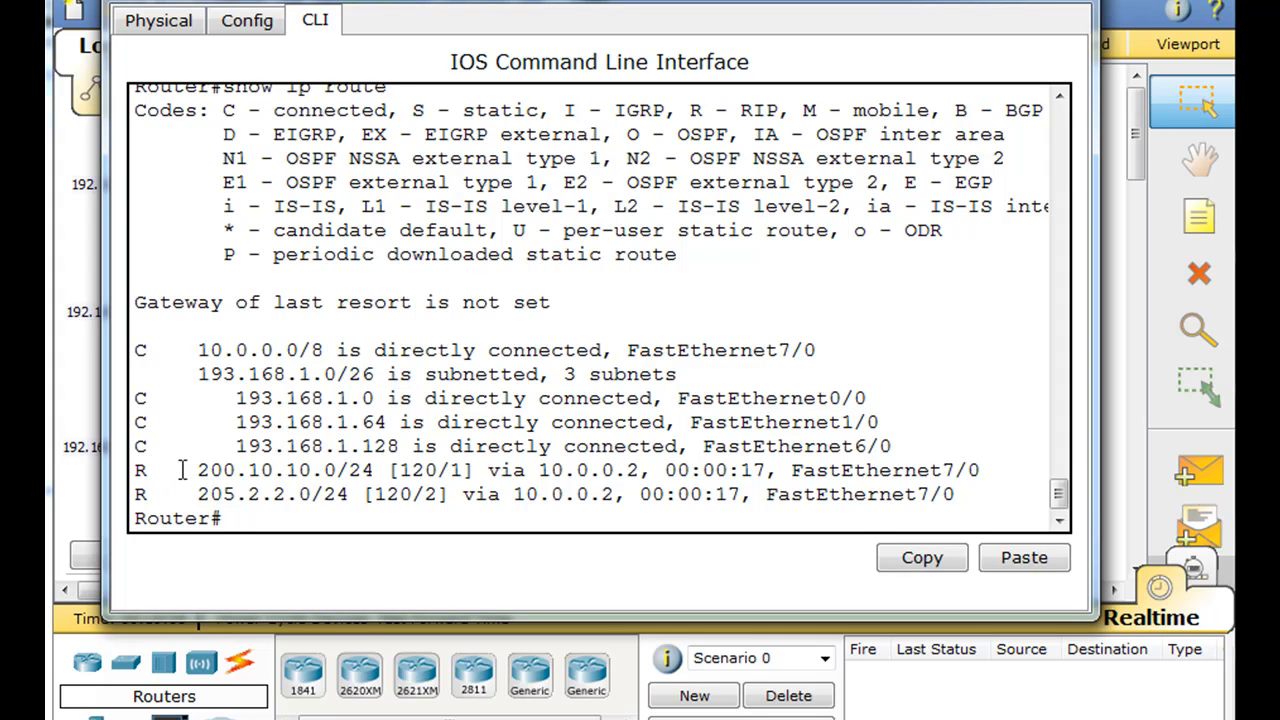
Step: Review the two RIP-learned routes, then restore R1's console so the topology shows behind it
left_click_drag(182, 470, 984, 516)
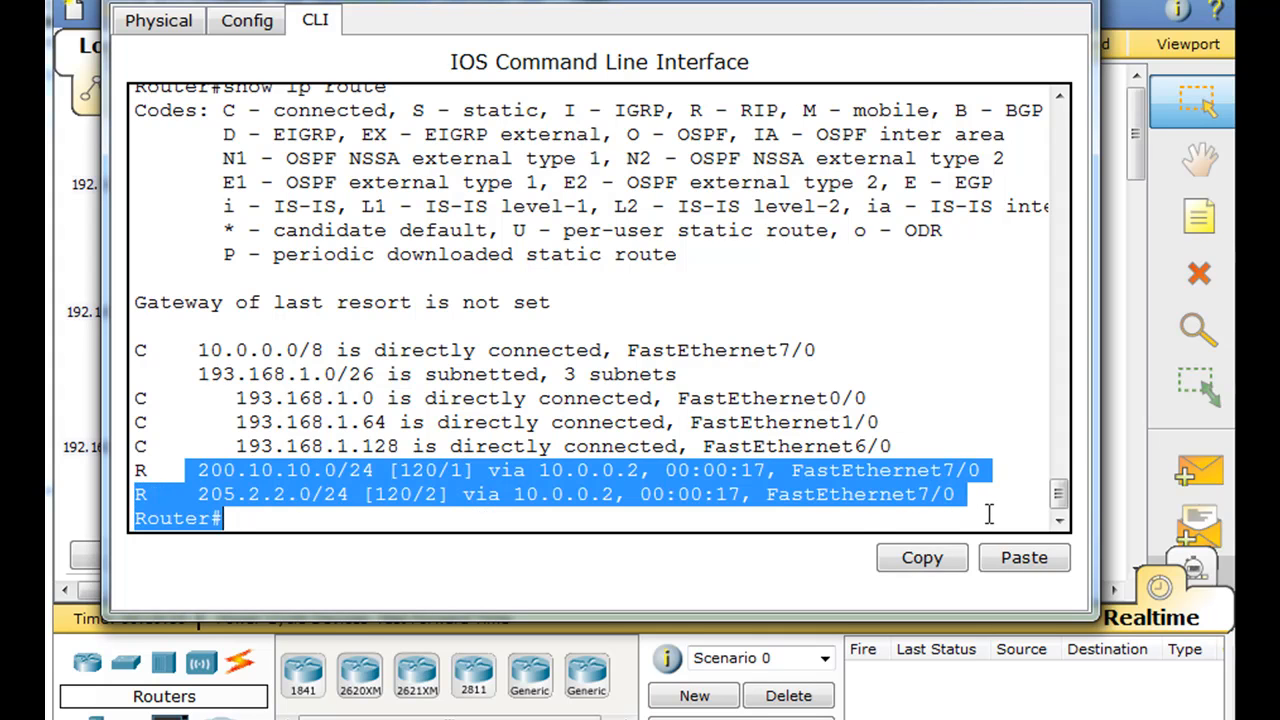
left_click(980, 510)
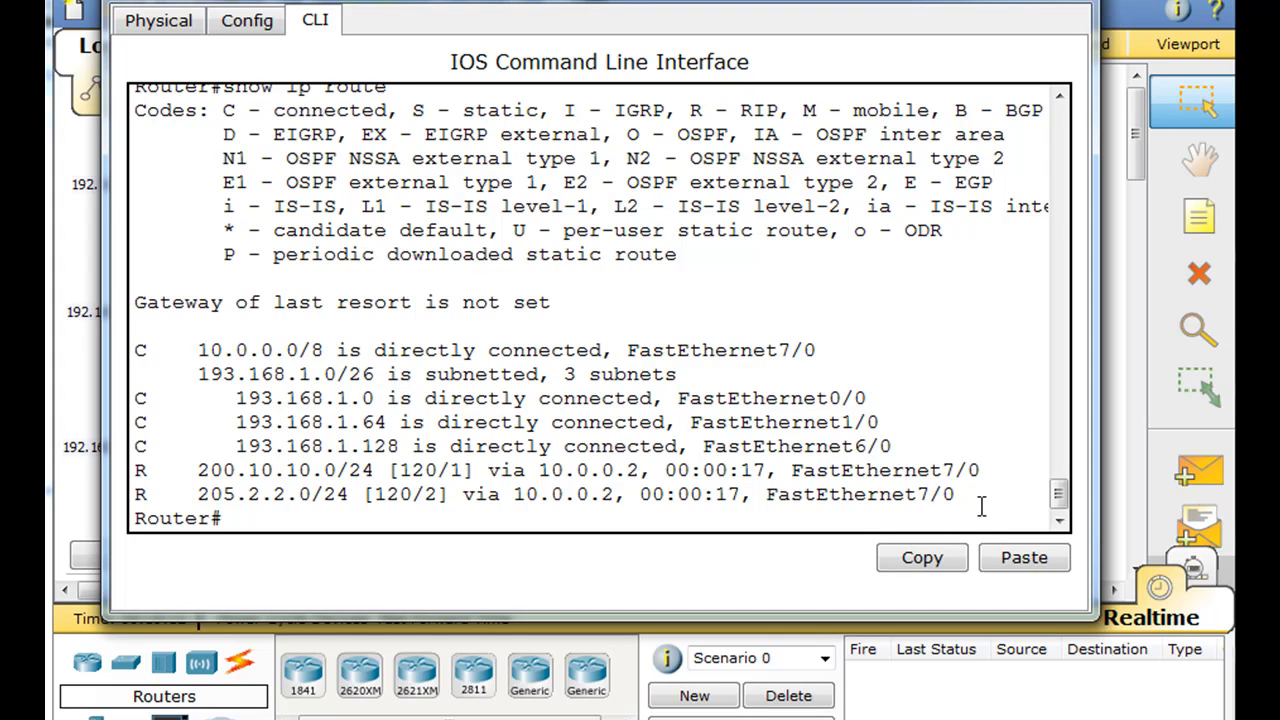
mouse_move(490, 418)
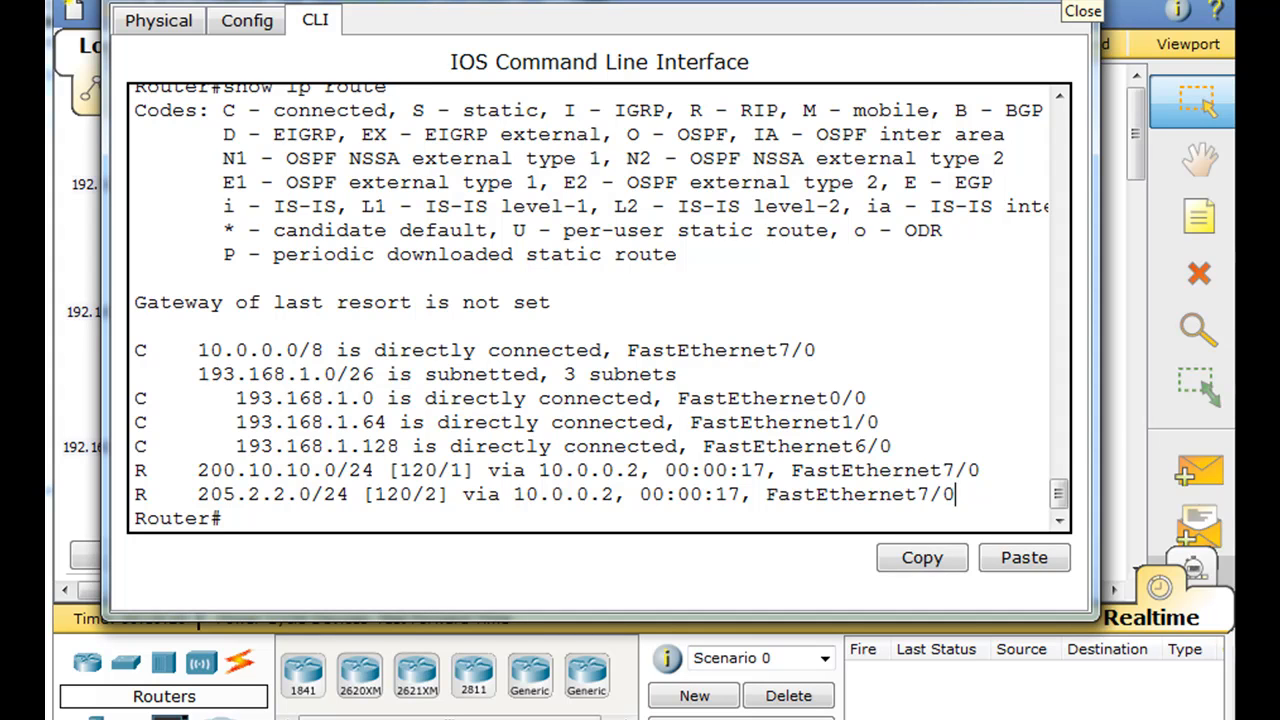
left_click(1080, 12)
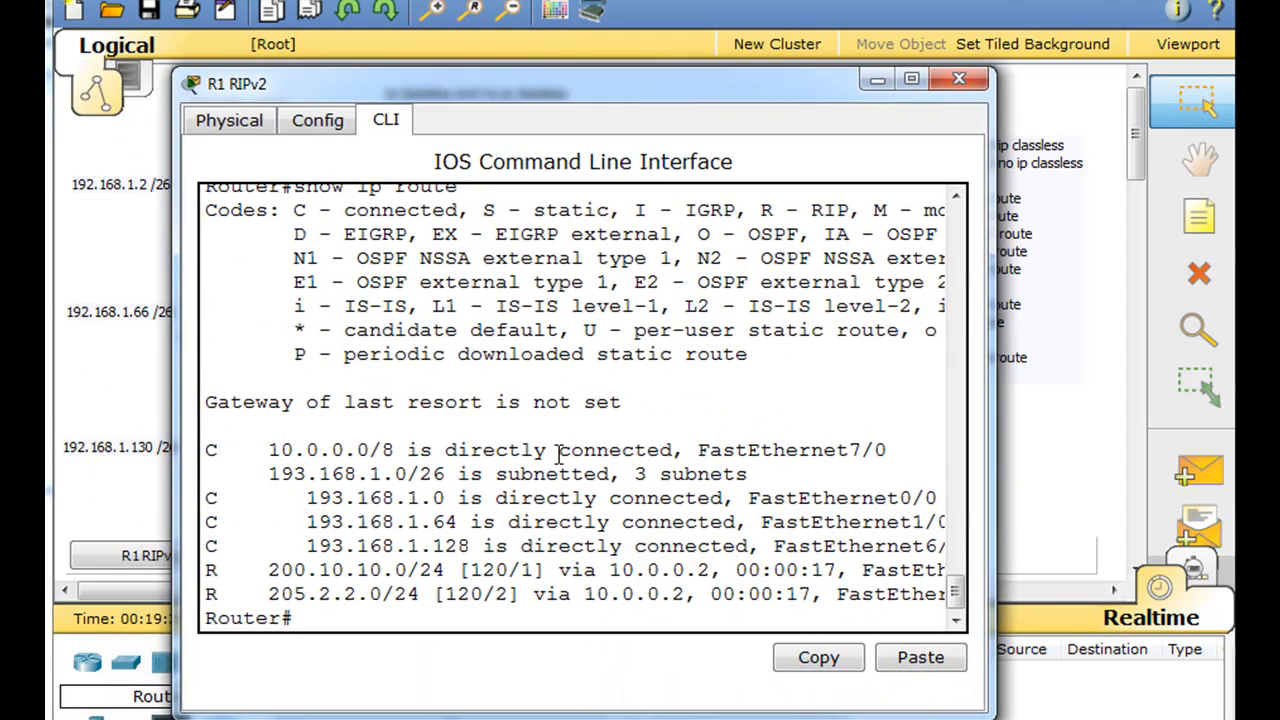
Step: Enter conf t and add ip route 0.0.0.0 0.0.0.0 with next hop 10.0.0.2
type("conf t")
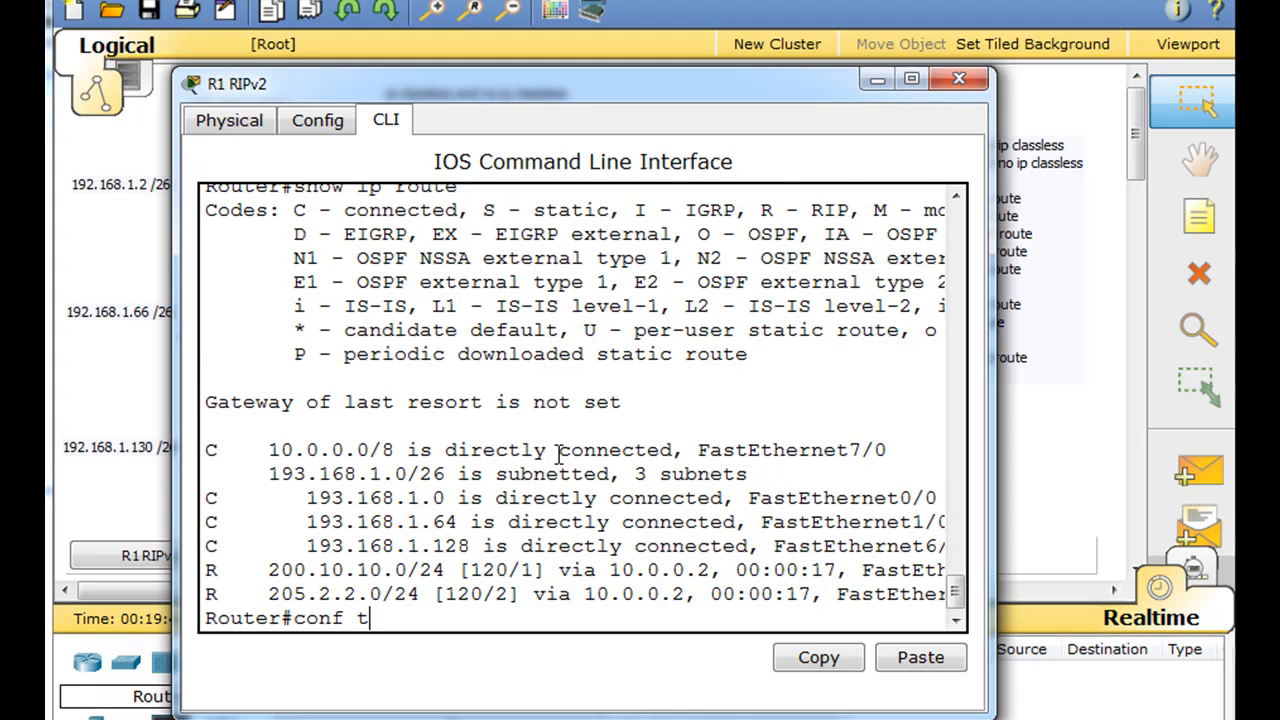
type("ip")
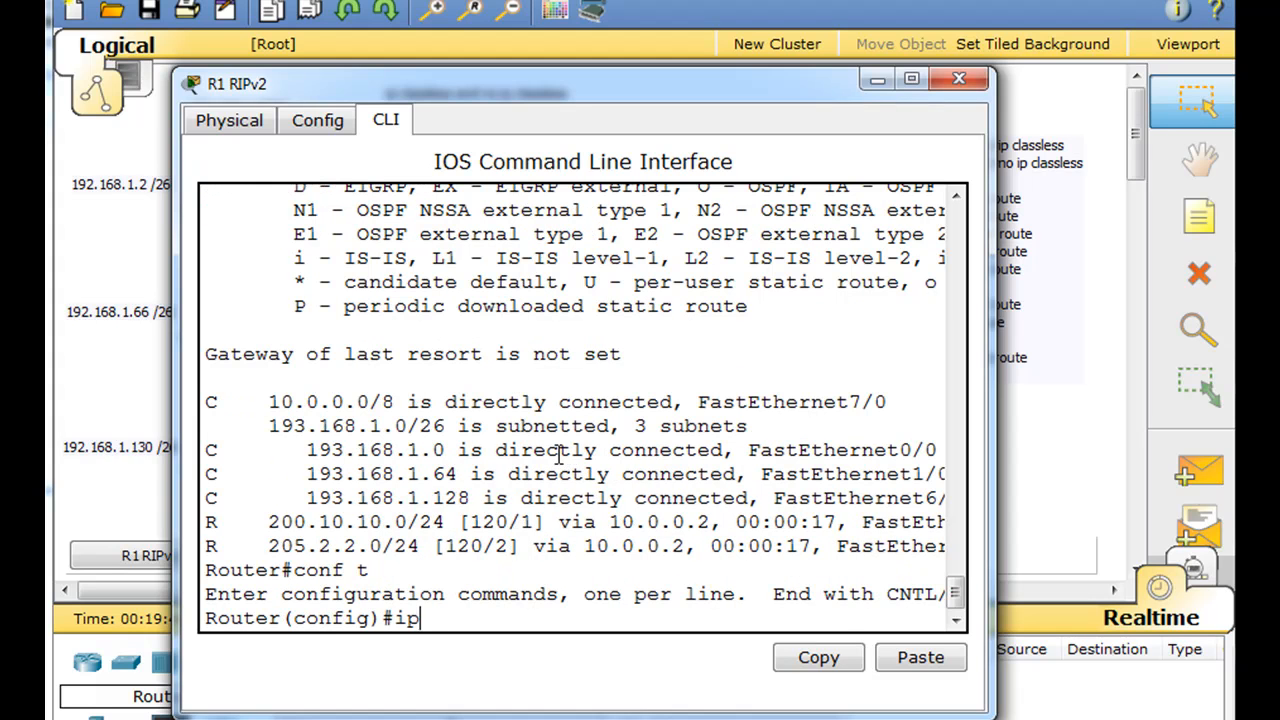
type("route")
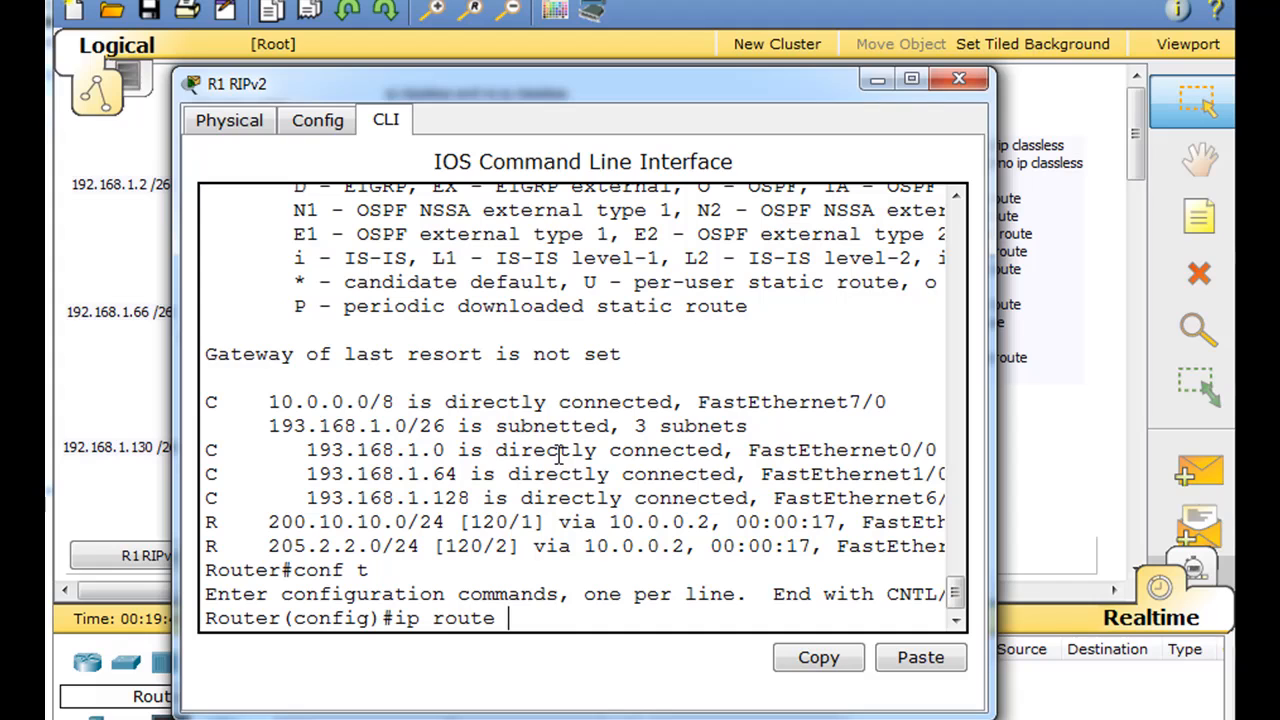
type("0.0.0")
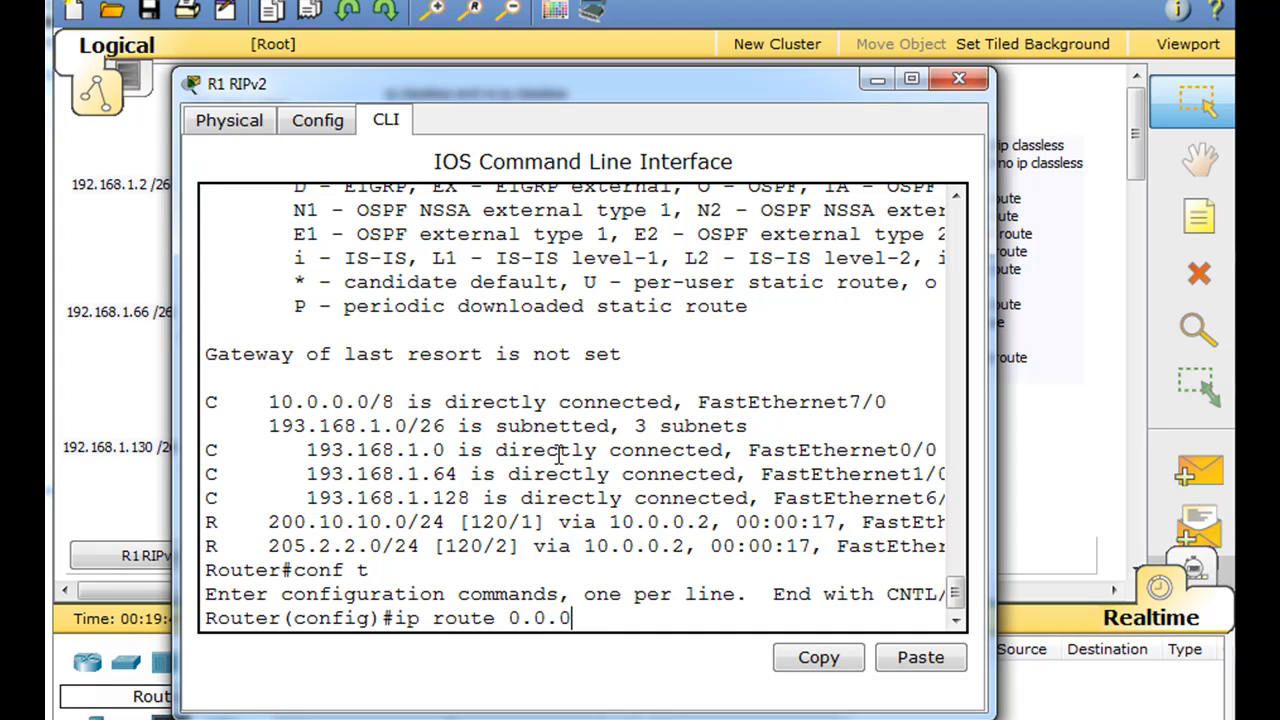
type(".0")
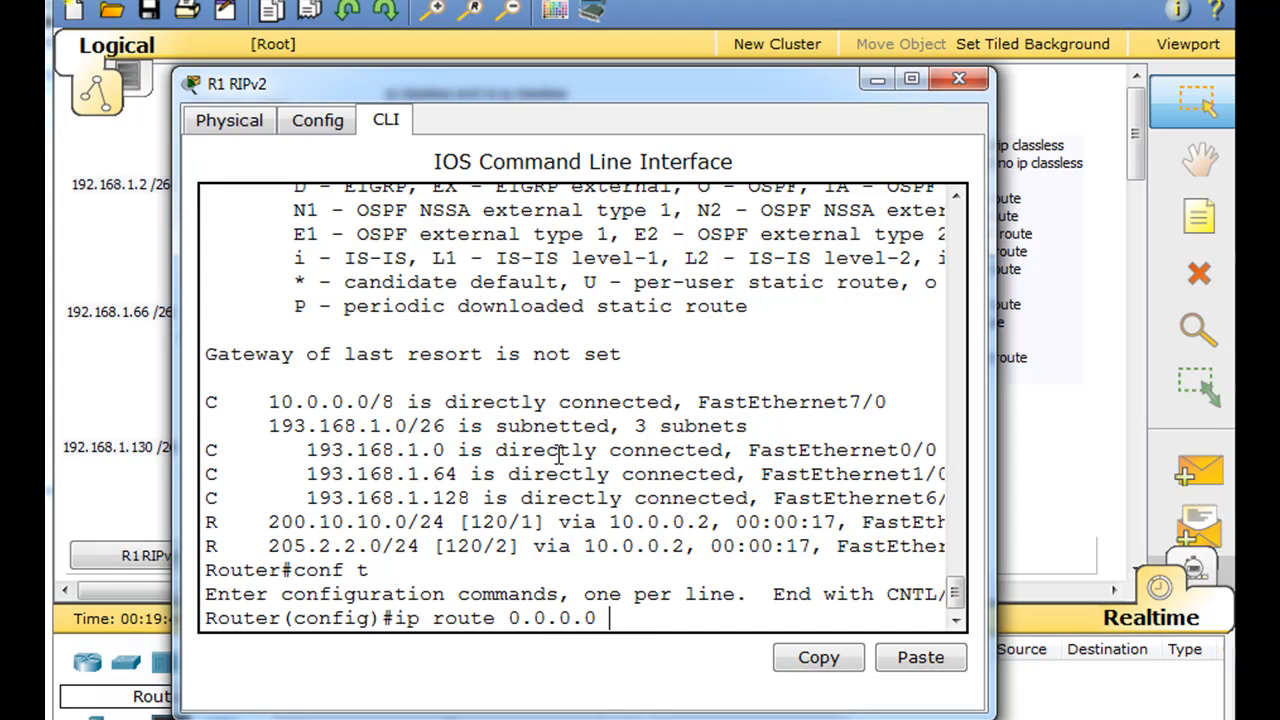
type("0.0.0.")
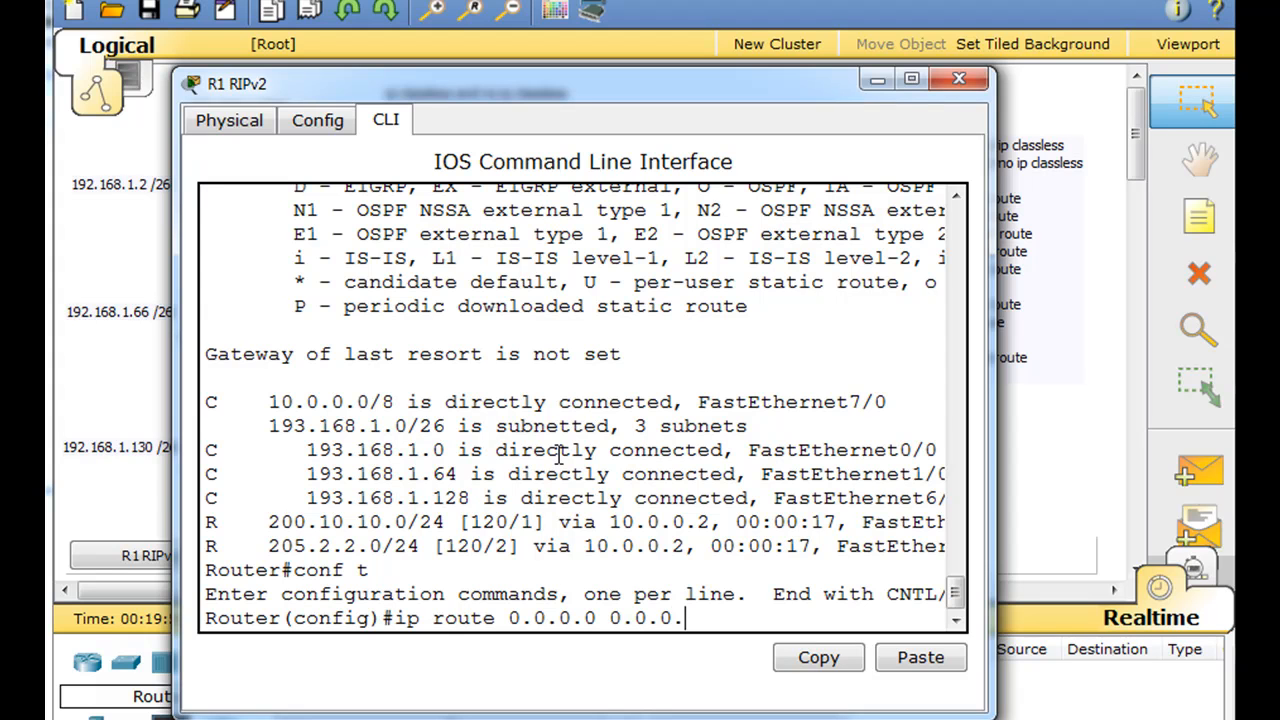
type("0")
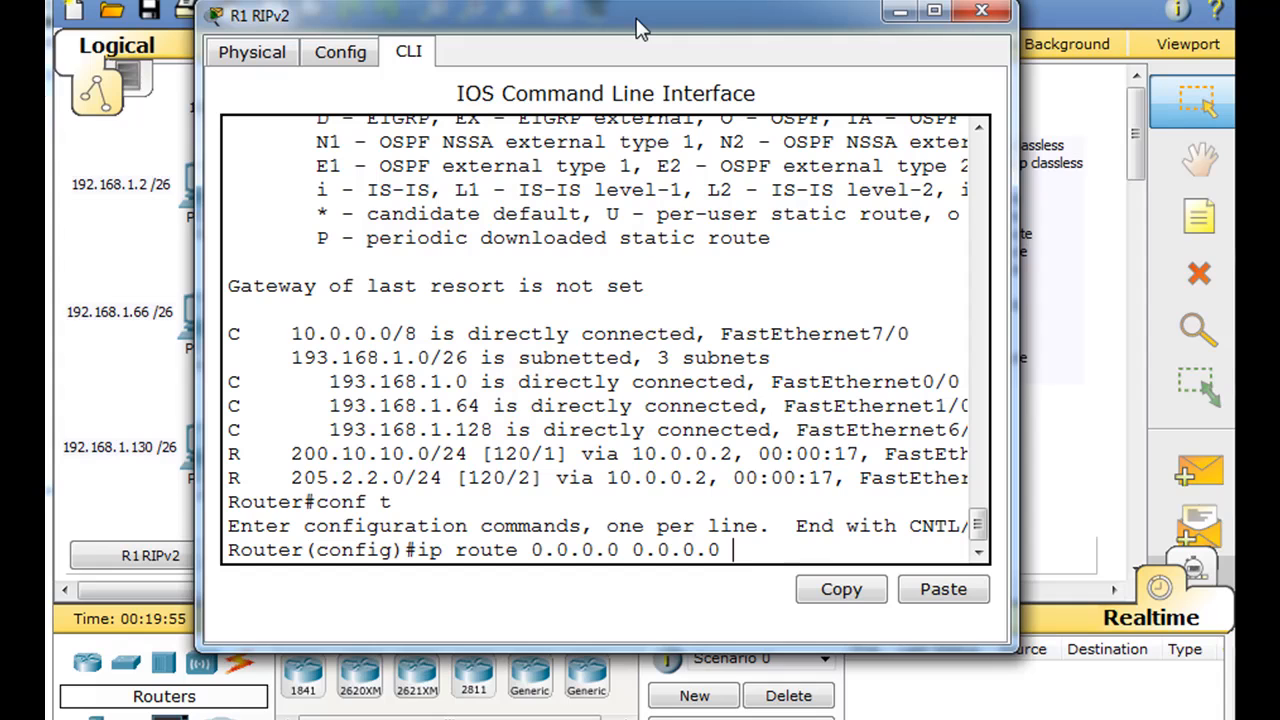
type("10.0.0.2")
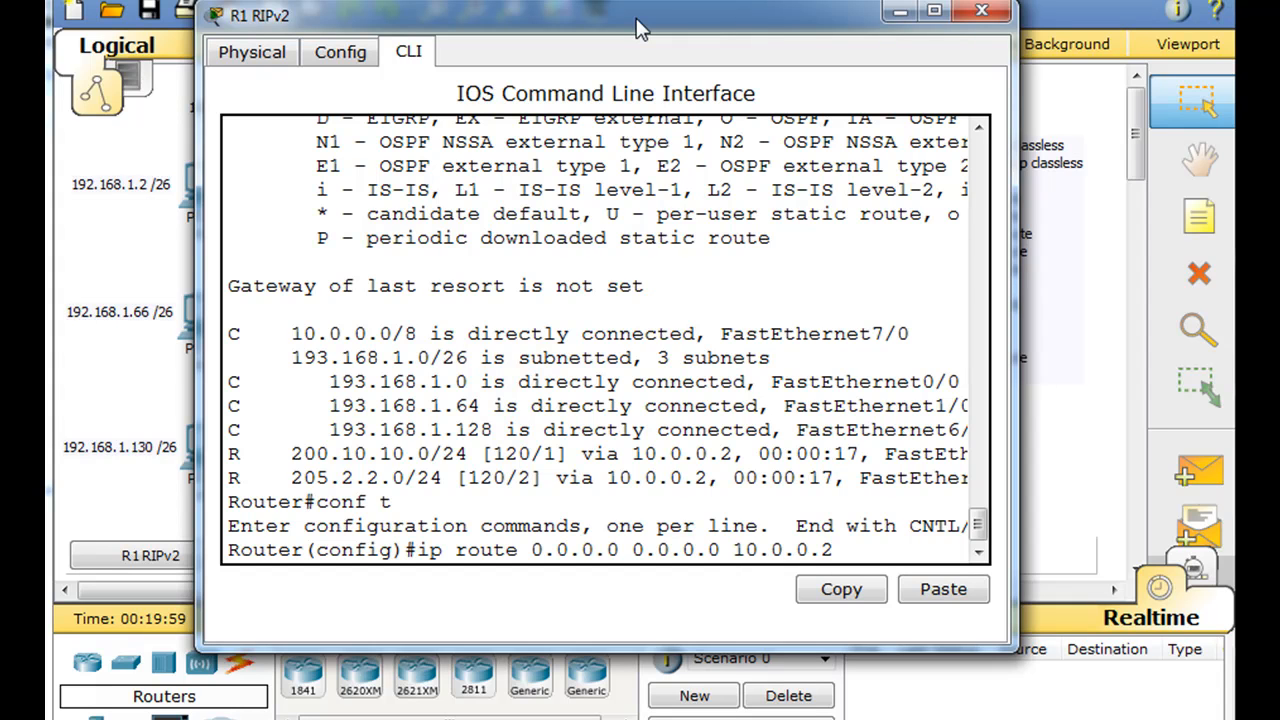
key("Return")
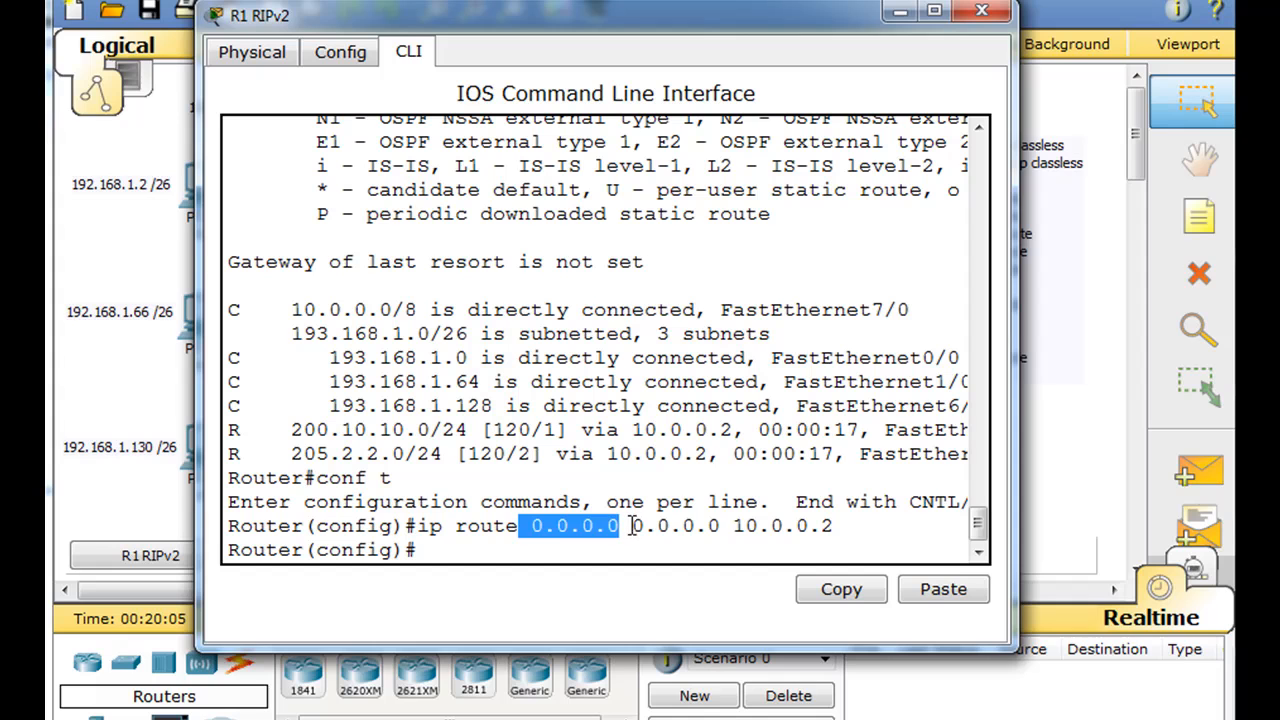
Step: Run show ip route, confirm the S* 0.0.0.0/0 gateway of last resort via 10.0.0.2, and close R1
double_click(680, 526)
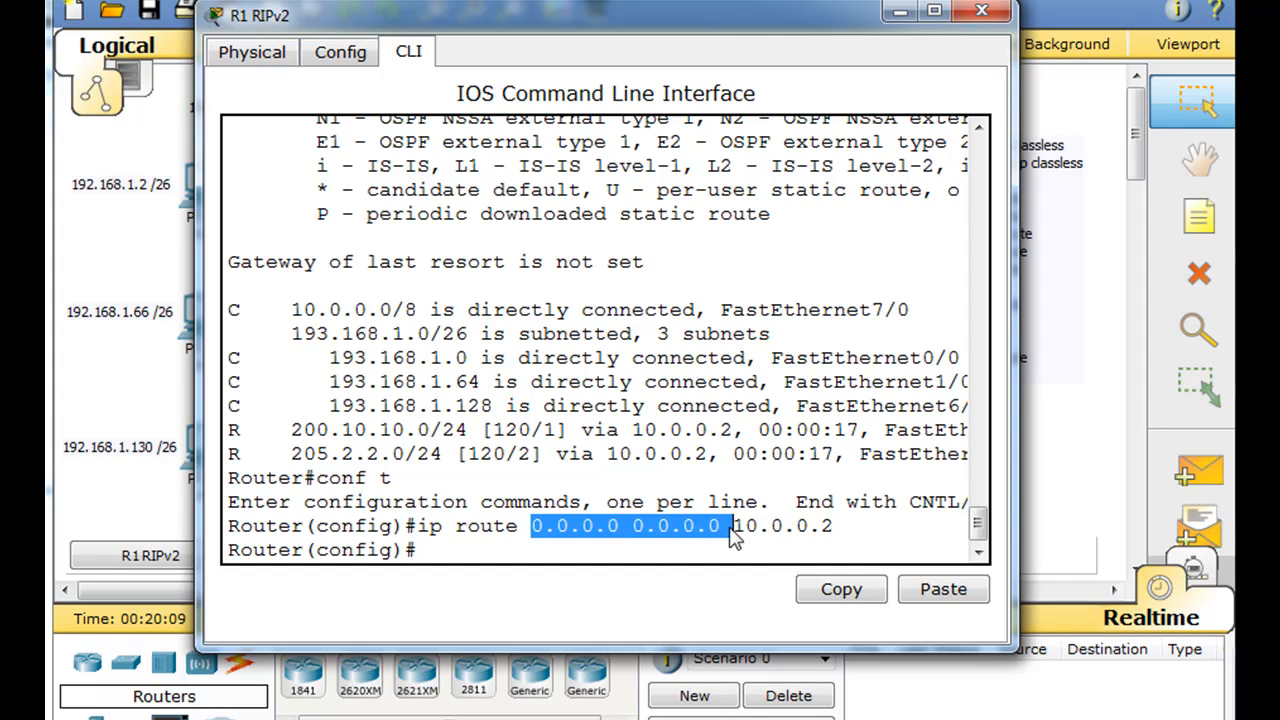
mouse_move(864, 470)
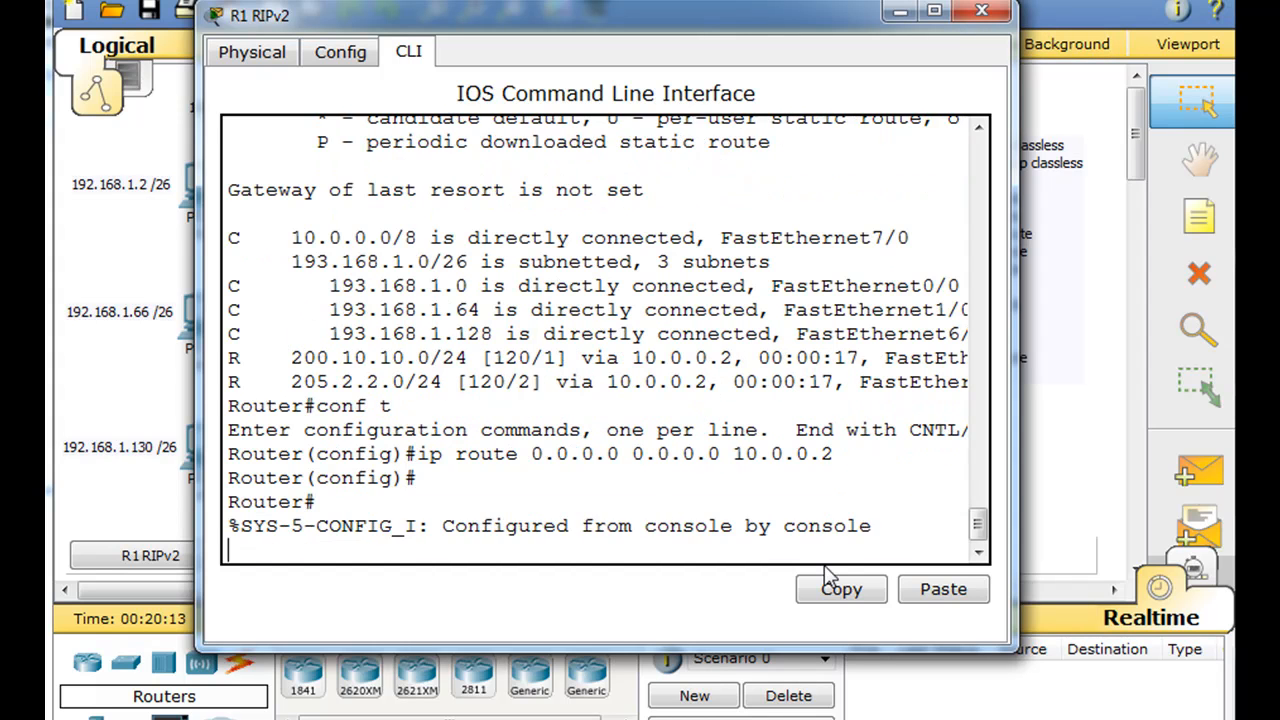
type("show ip route")
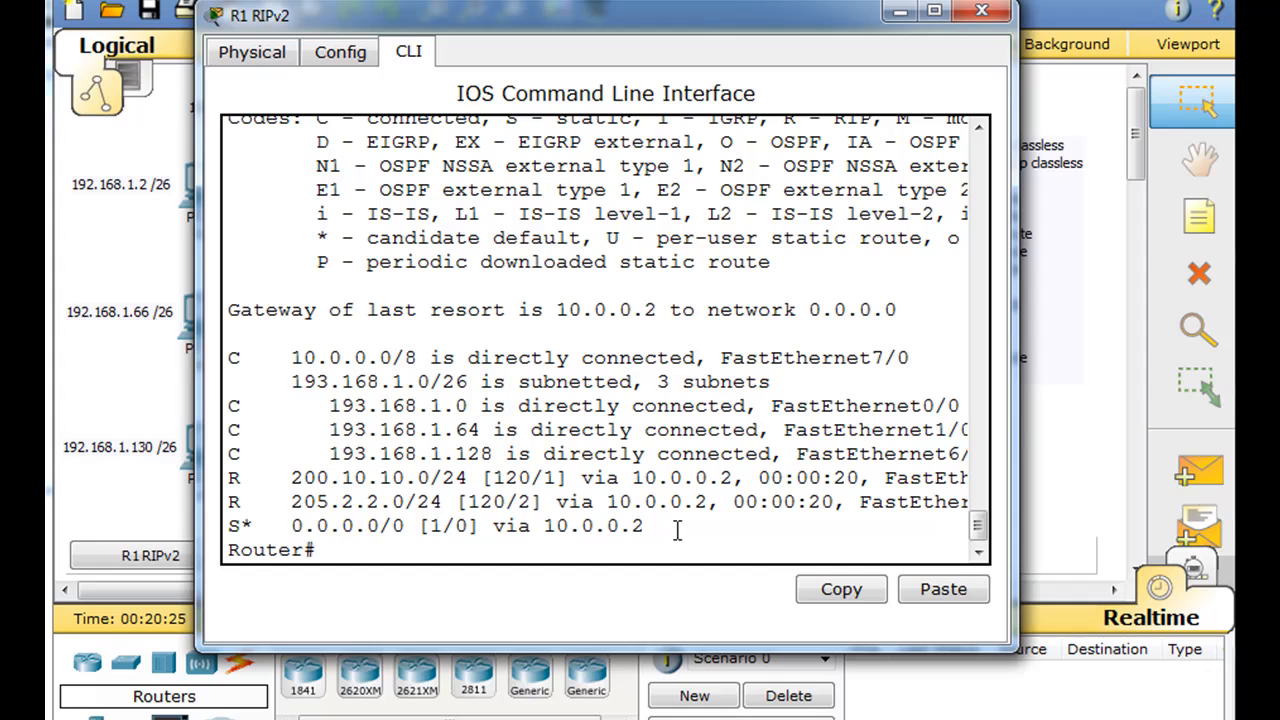
double_click(270, 550)
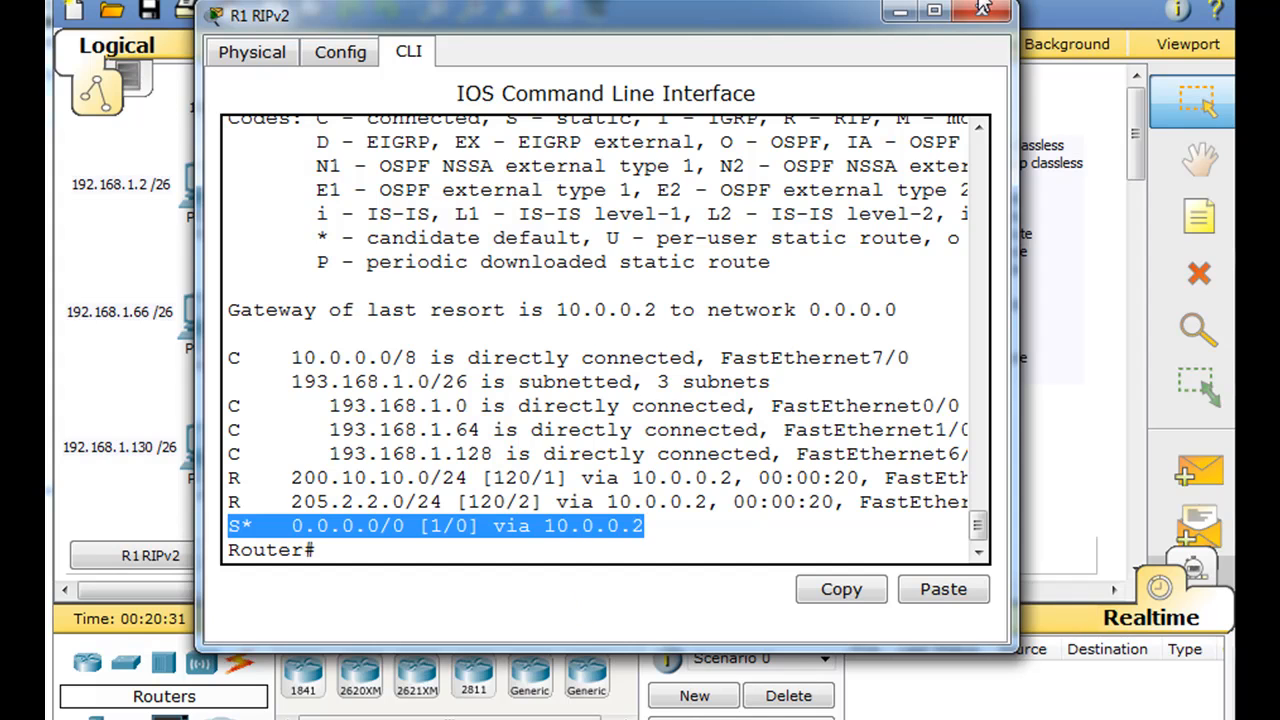
left_click(980, 12)
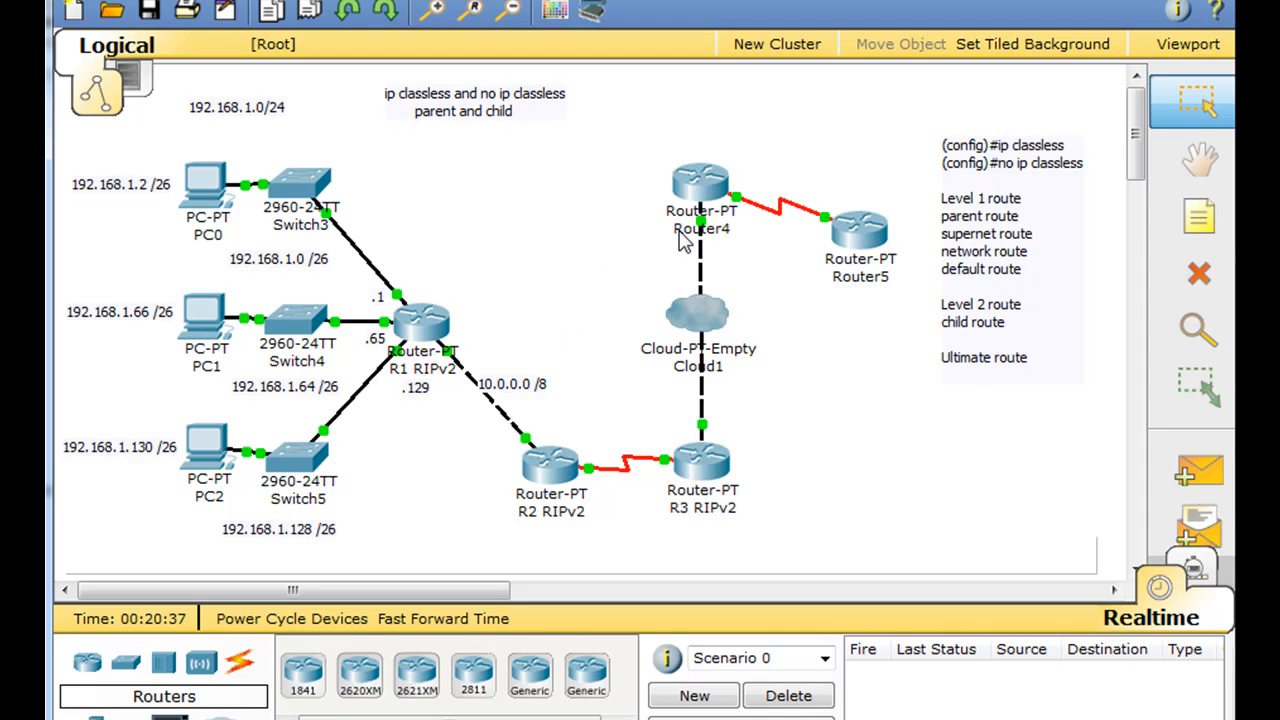
mouse_move(1000, 446)
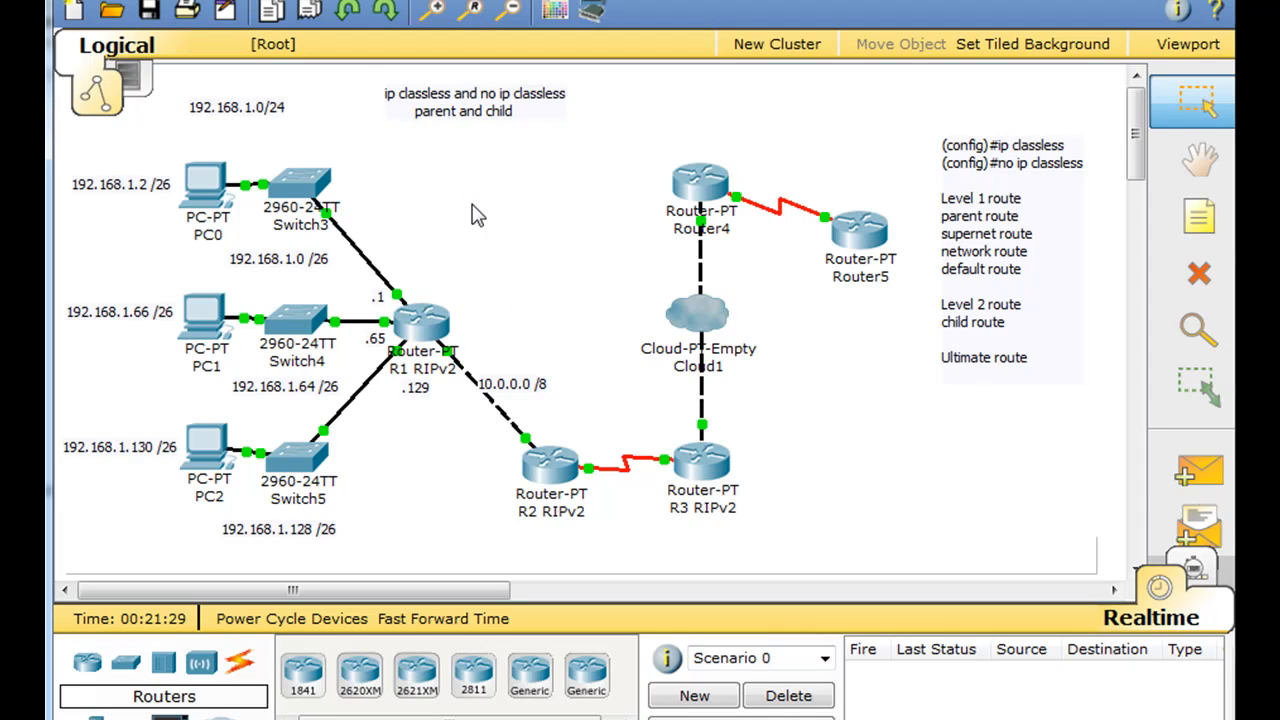
mouse_move(536, 110)
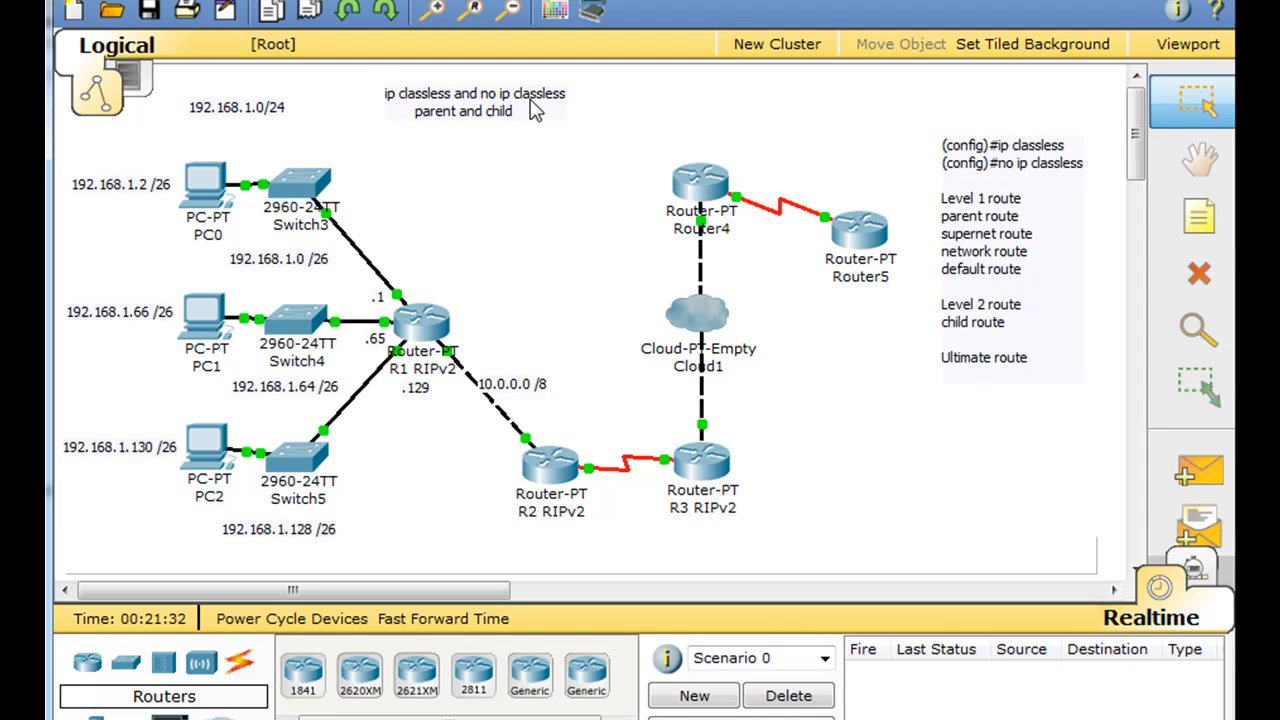
mouse_move(420, 330)
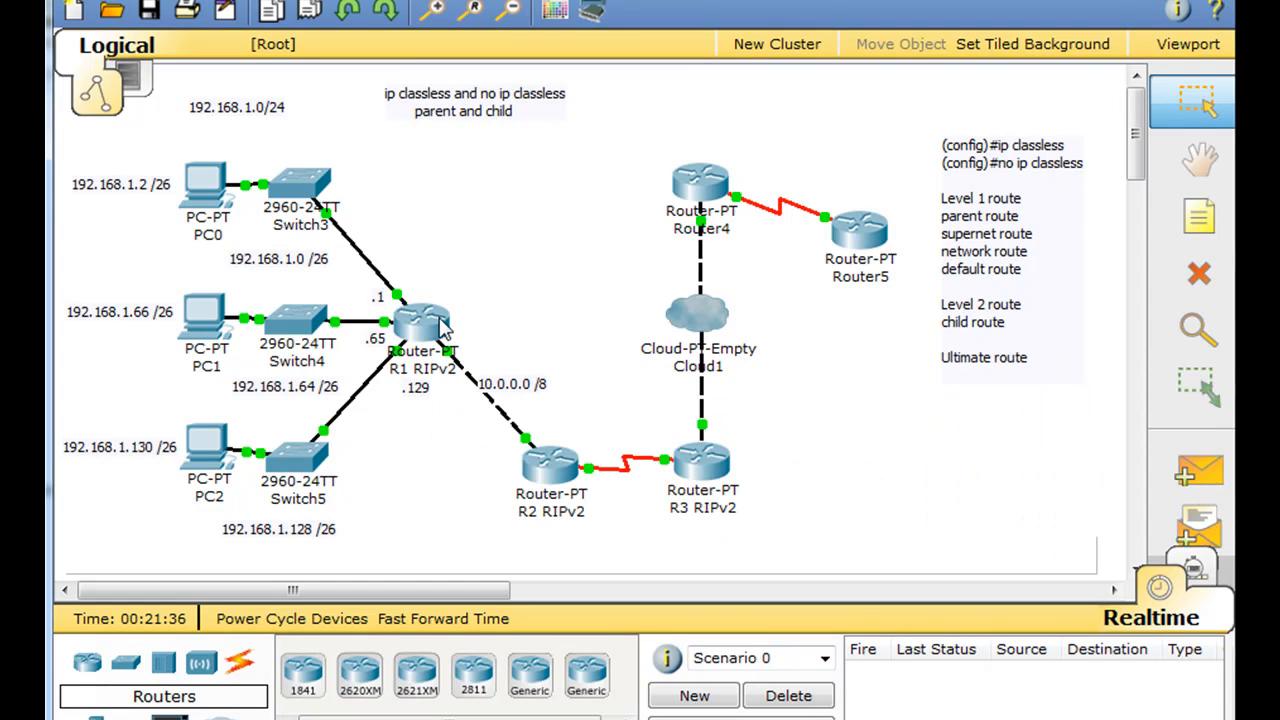
mouse_move(518, 268)
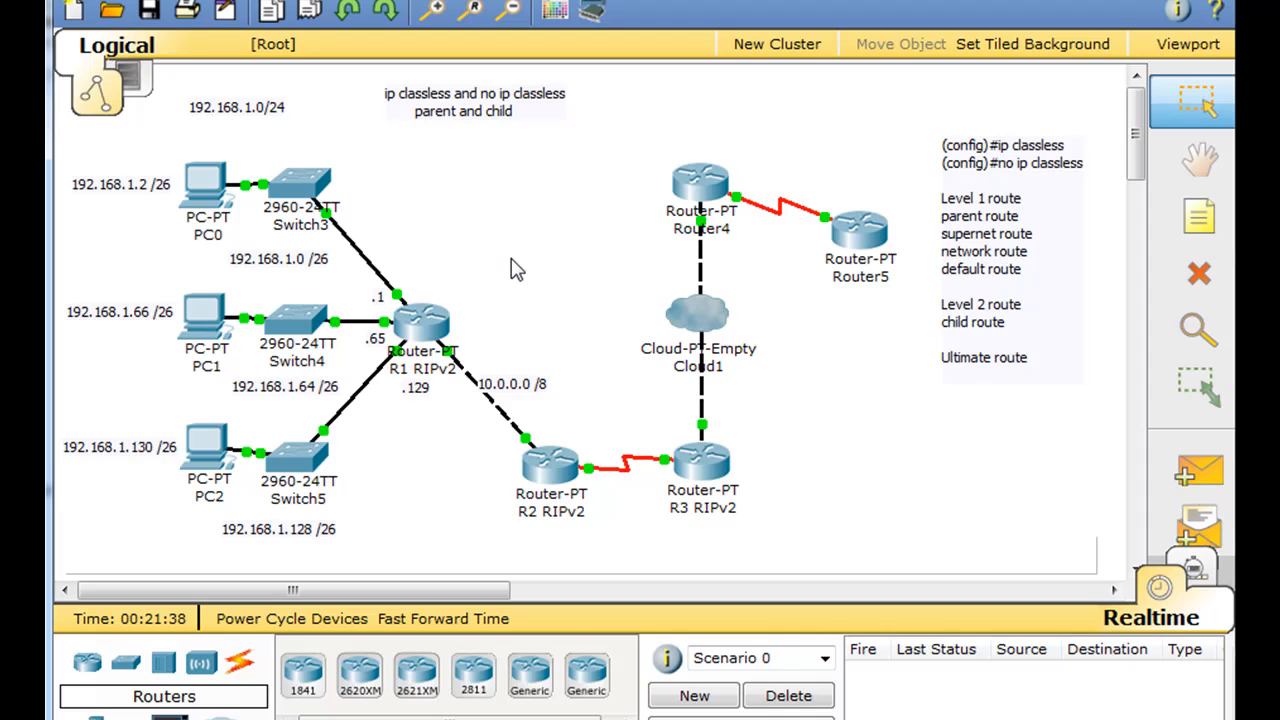
mouse_move(468, 330)
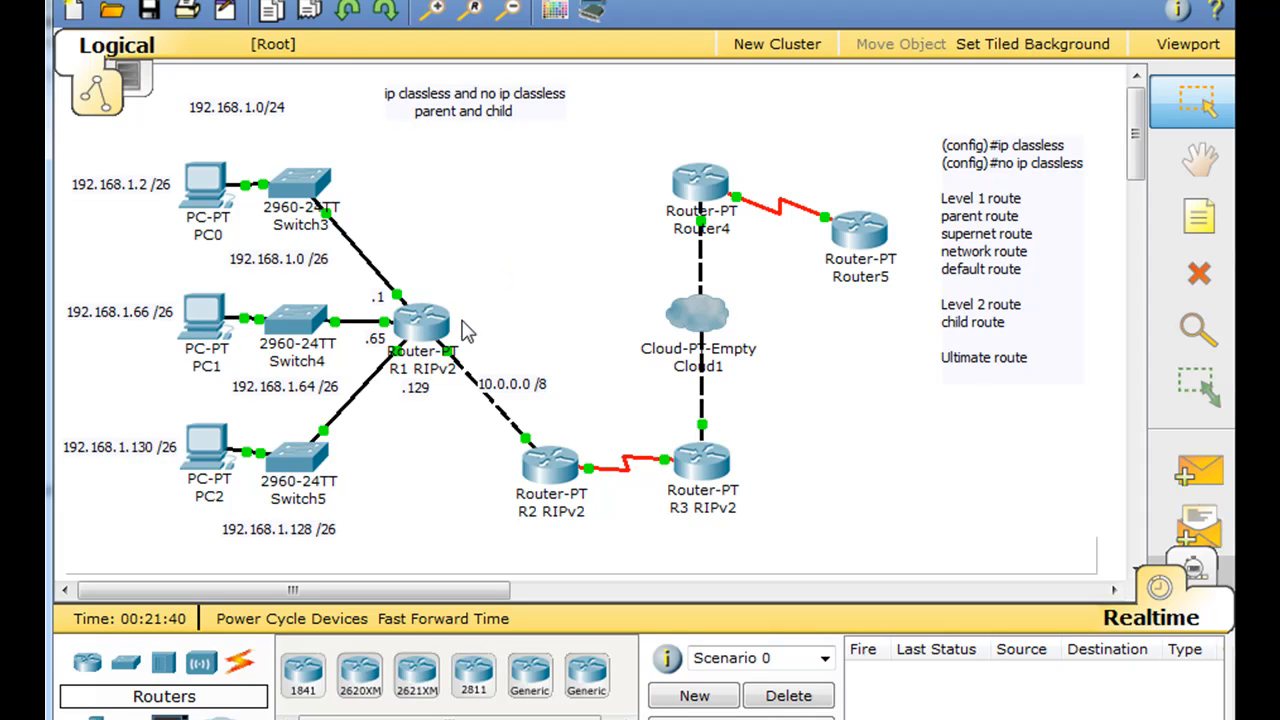
mouse_move(420, 324)
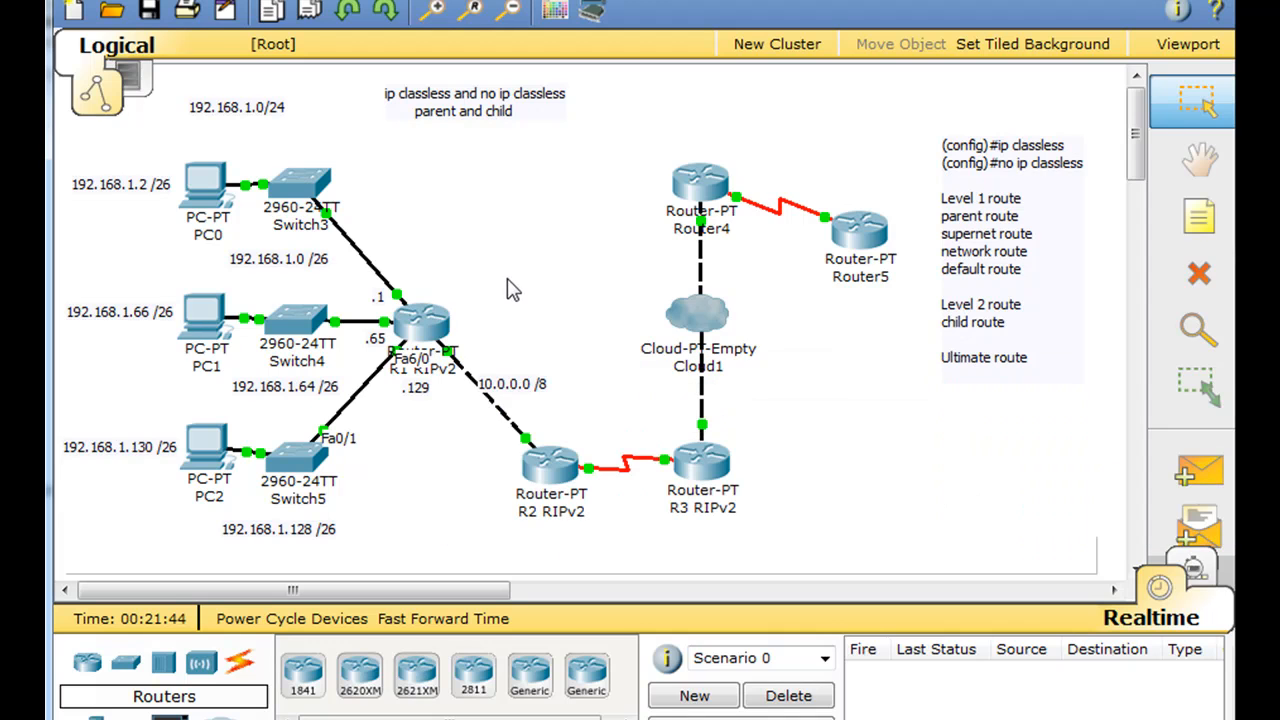
mouse_move(436, 412)
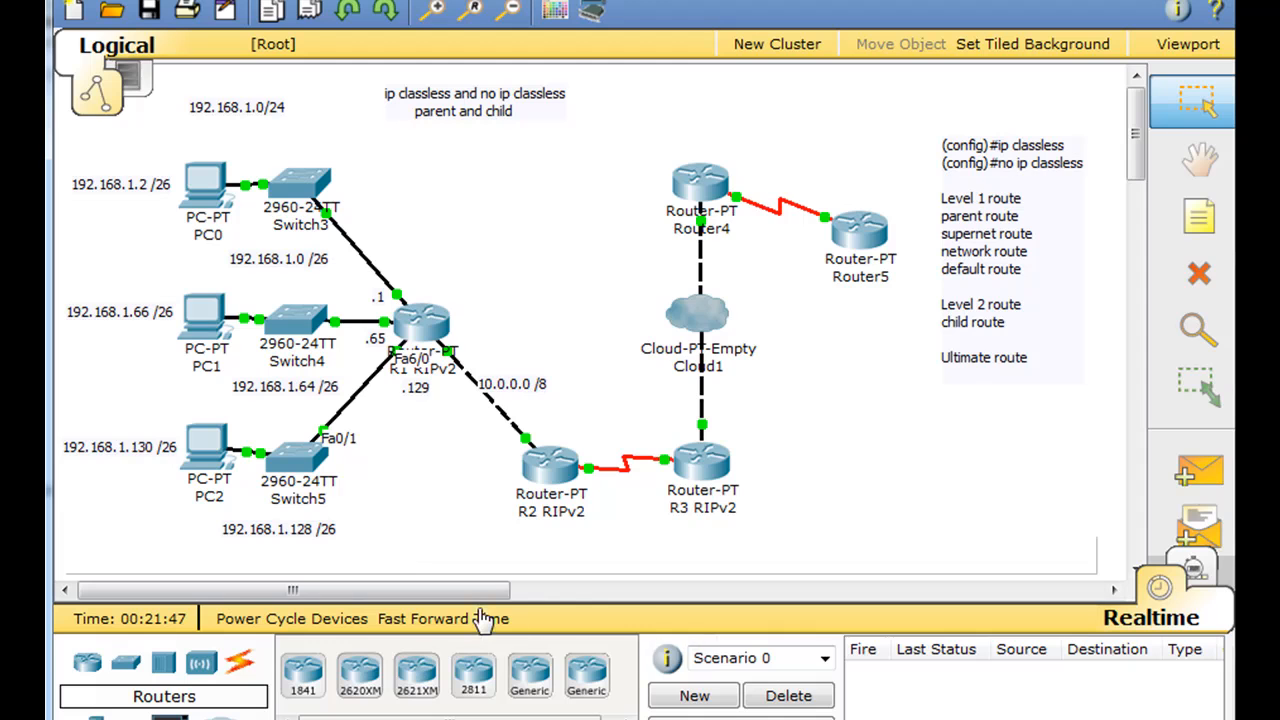
mouse_move(924, 436)
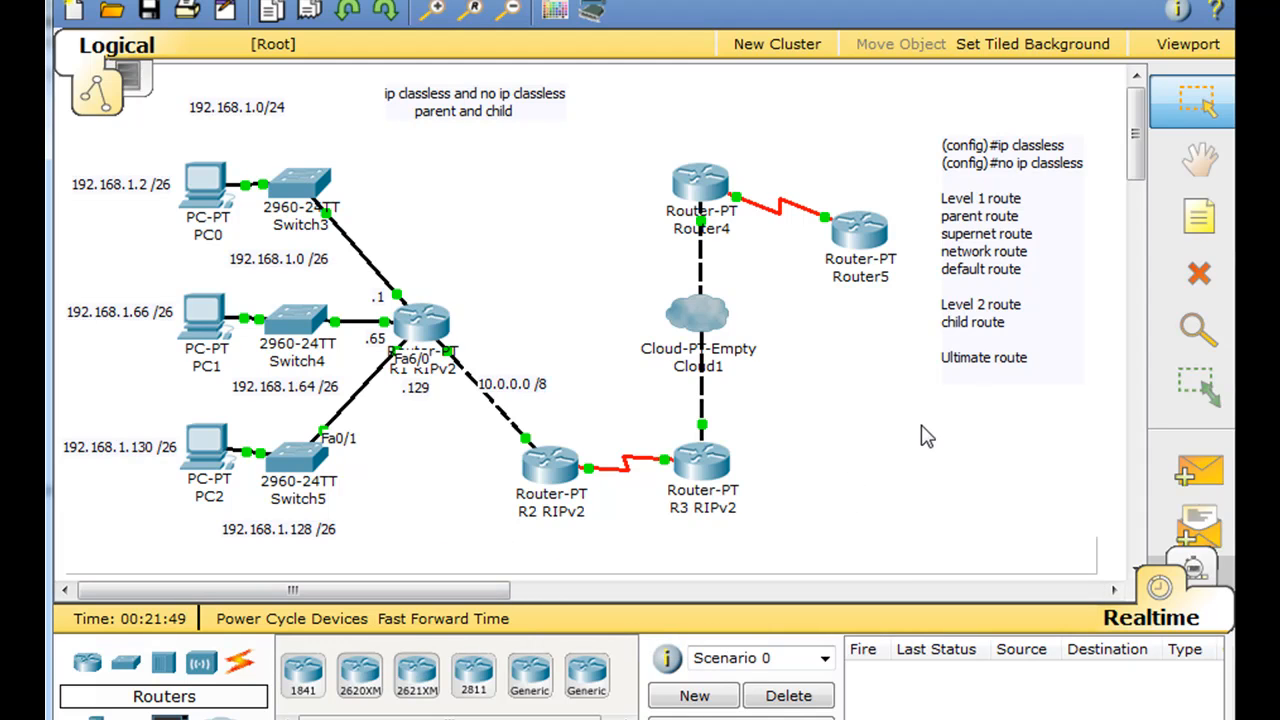
left_click(1196, 216)
type("ping")
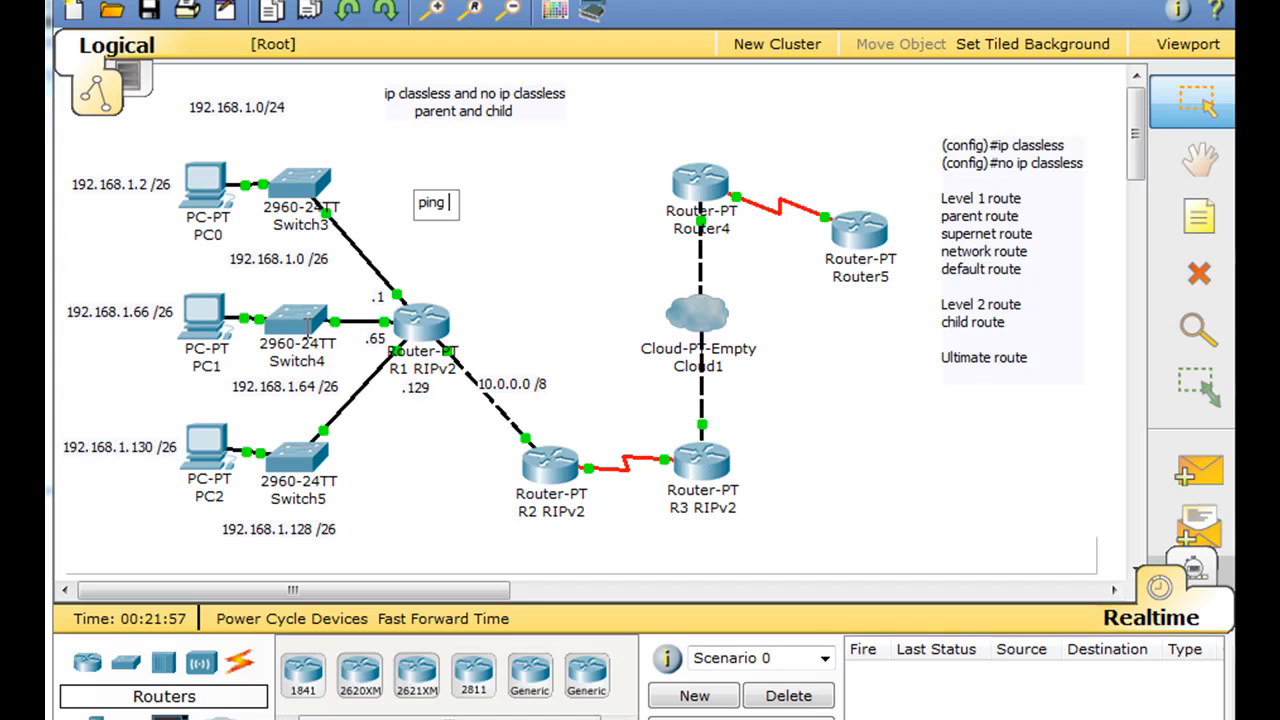
Step: Write the note text 192.168.1.193 on the workspace
type("192.168.1.")
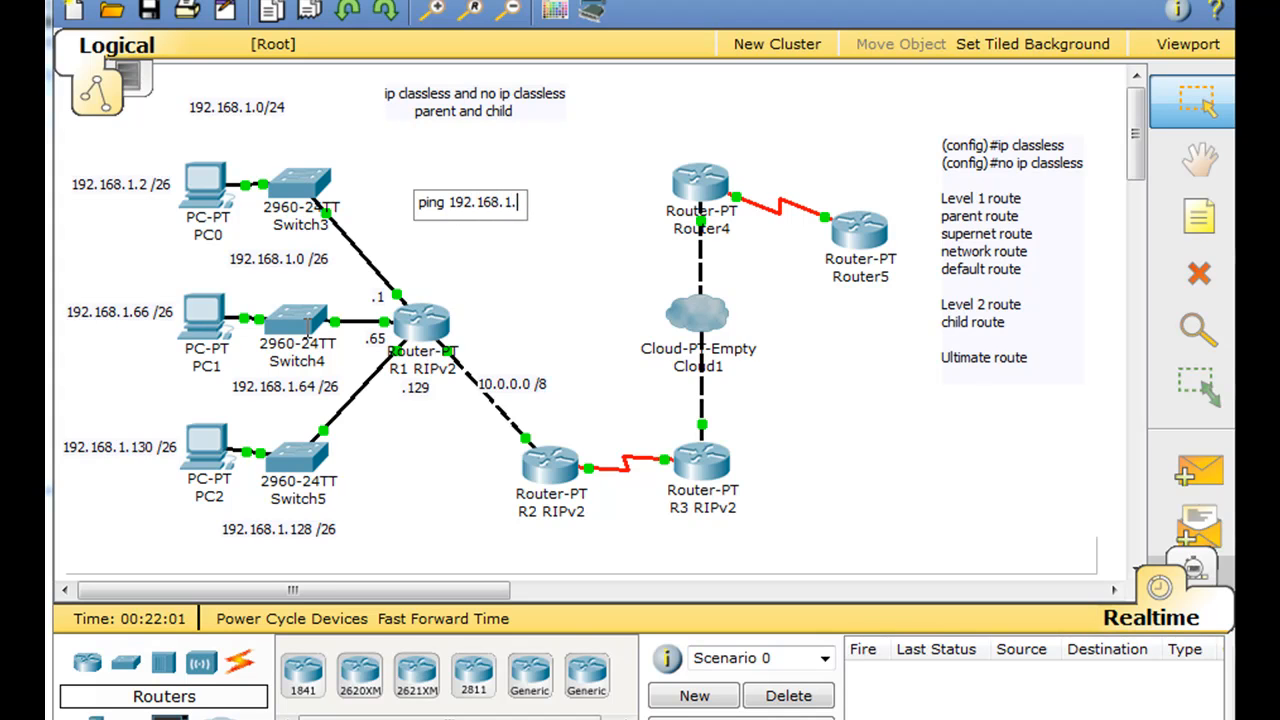
type("193")
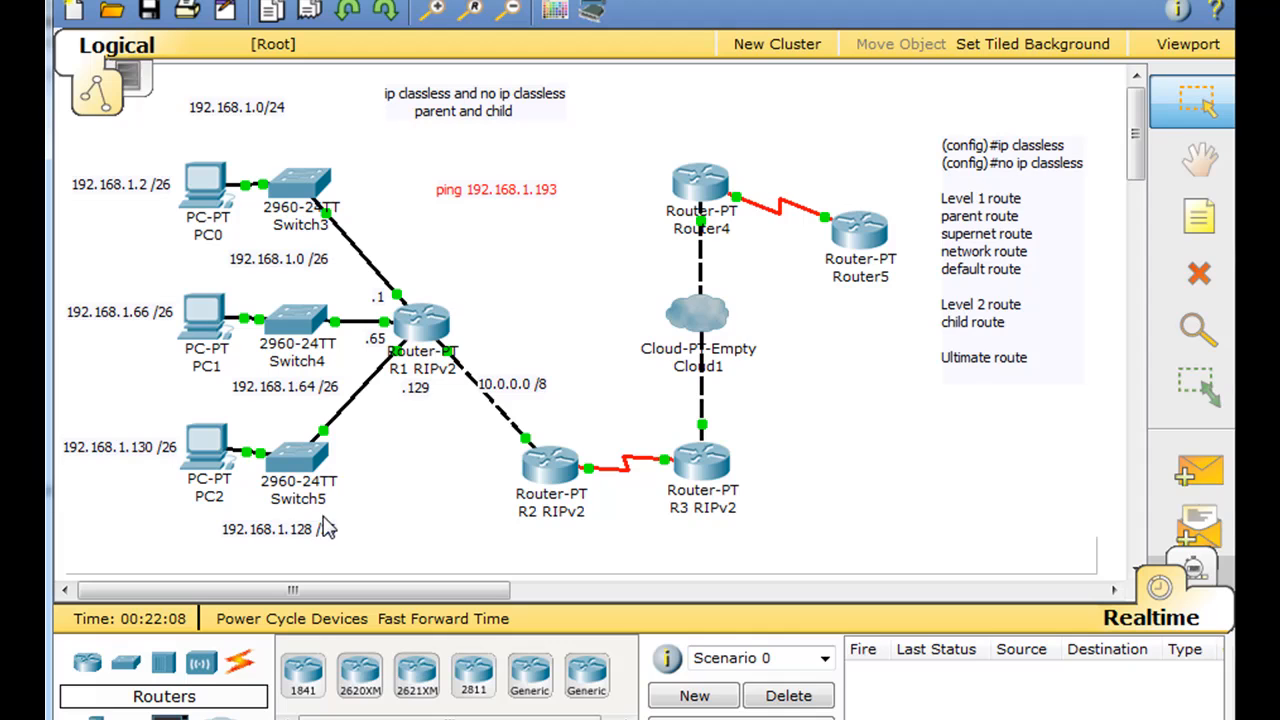
mouse_move(308, 288)
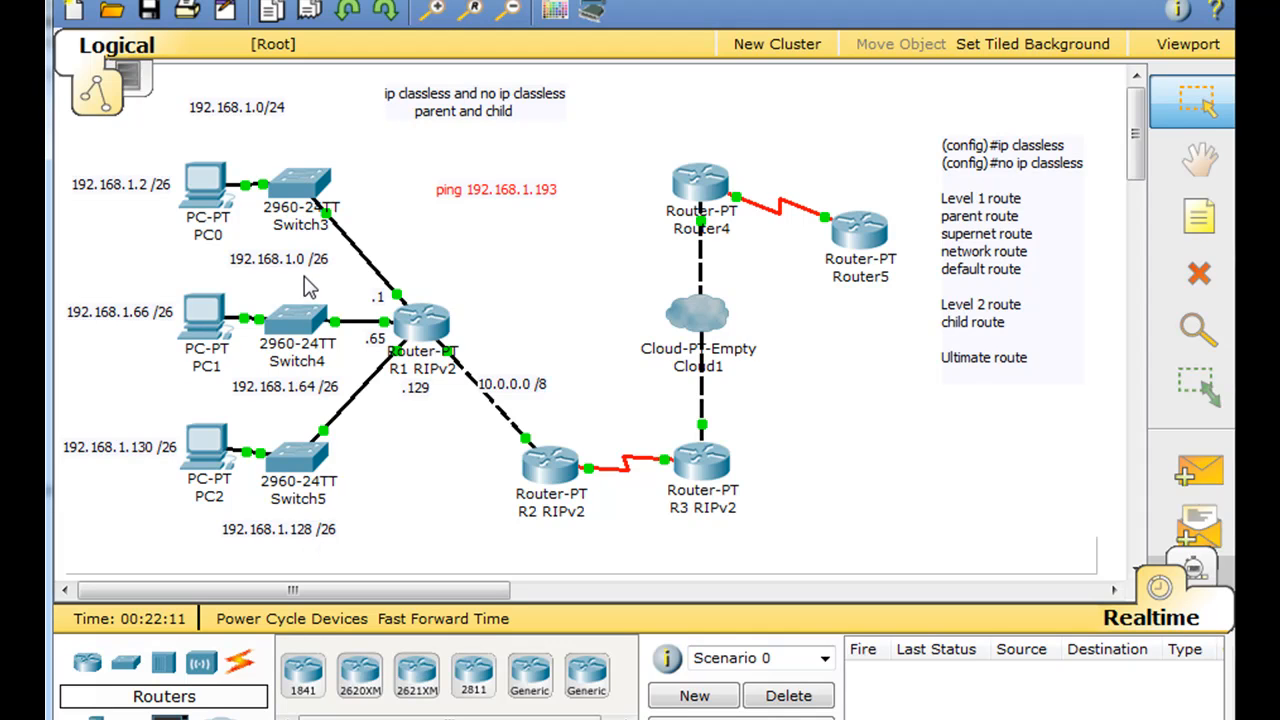
mouse_move(296, 500)
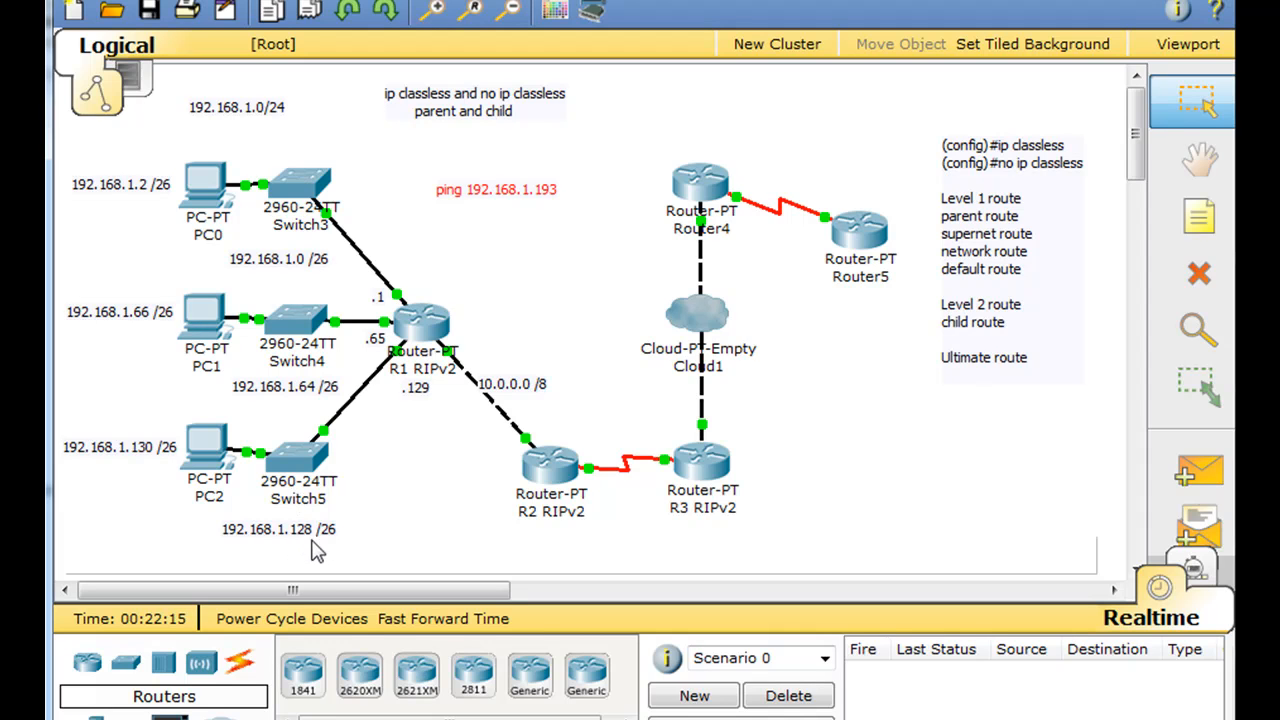
mouse_move(538, 316)
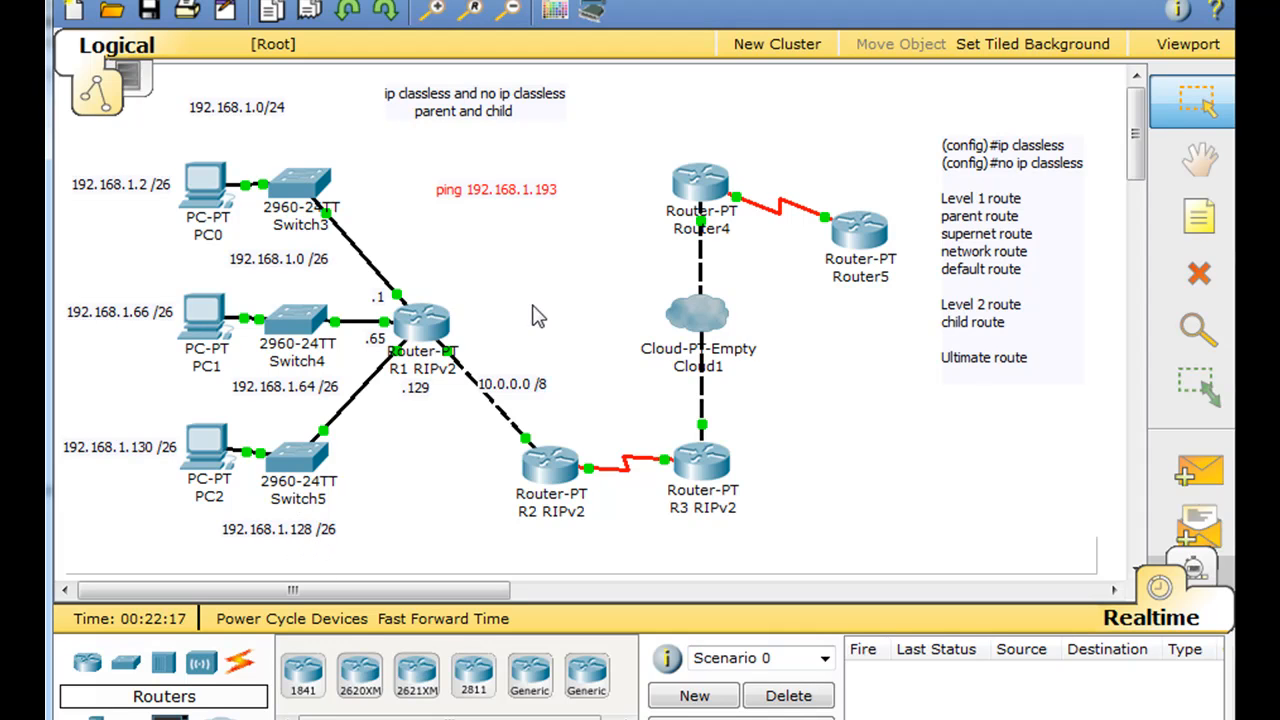
mouse_move(560, 210)
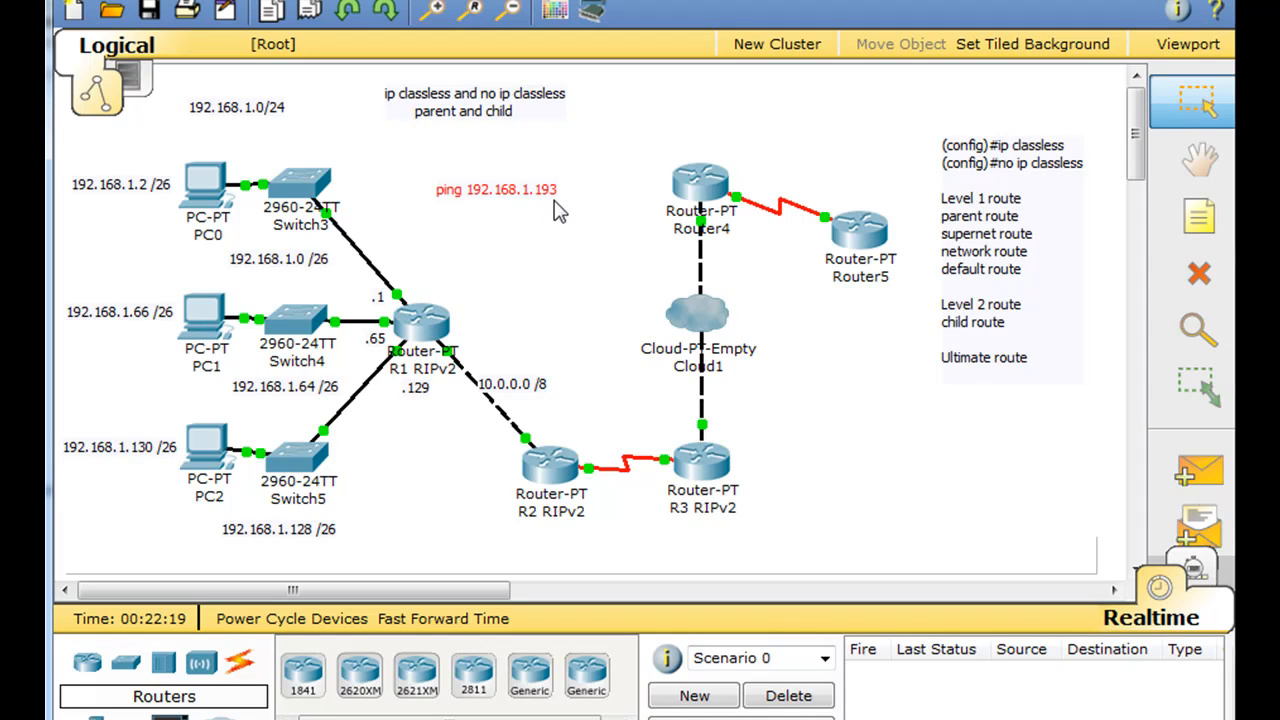
mouse_move(400, 452)
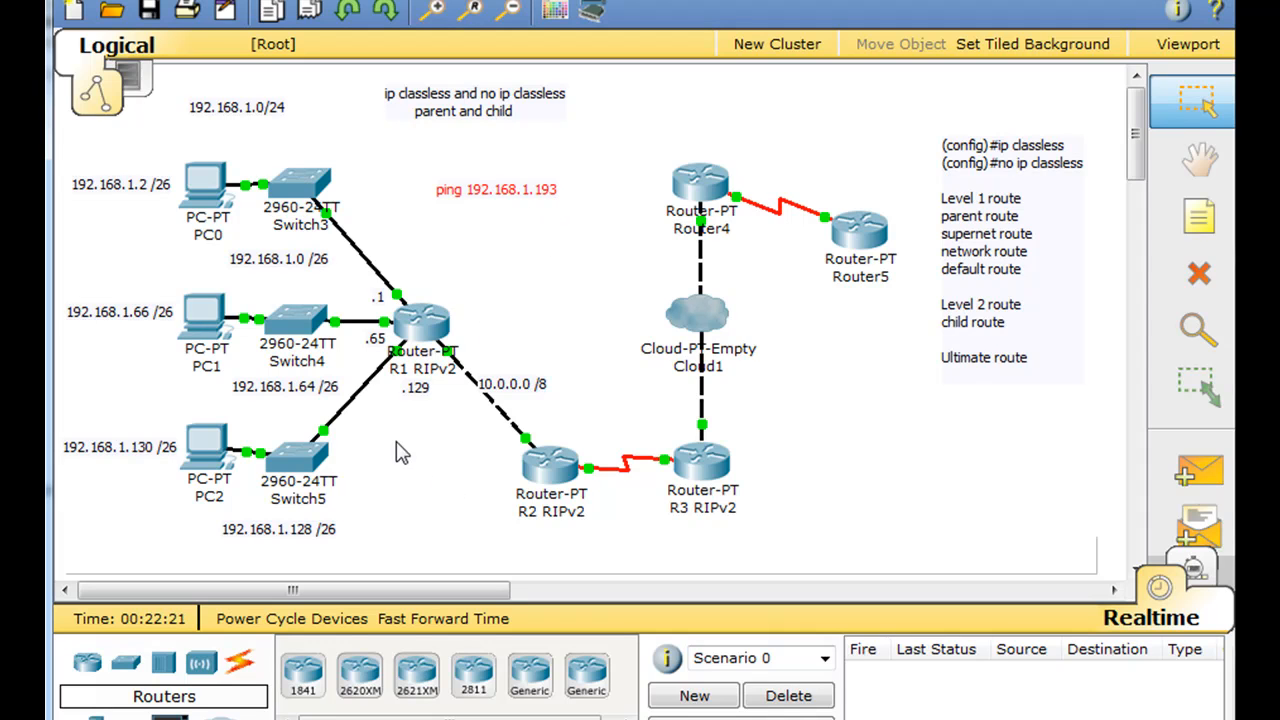
mouse_move(416, 118)
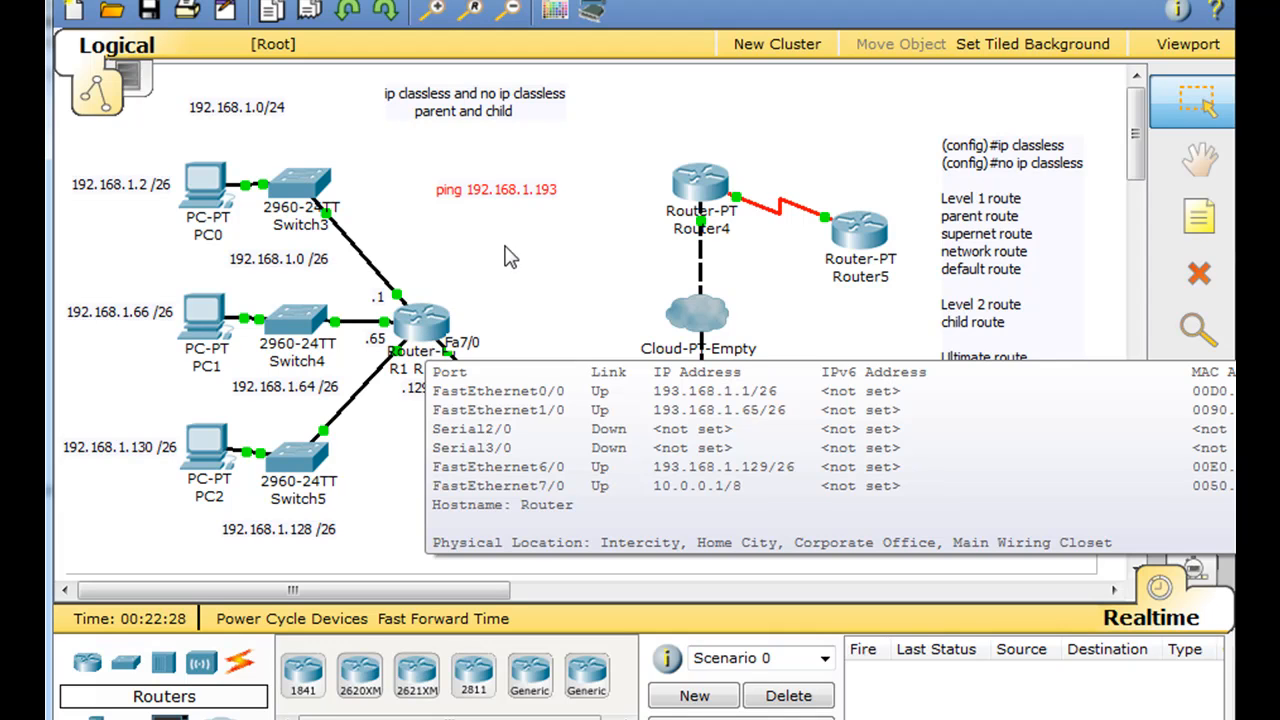
mouse_move(518, 204)
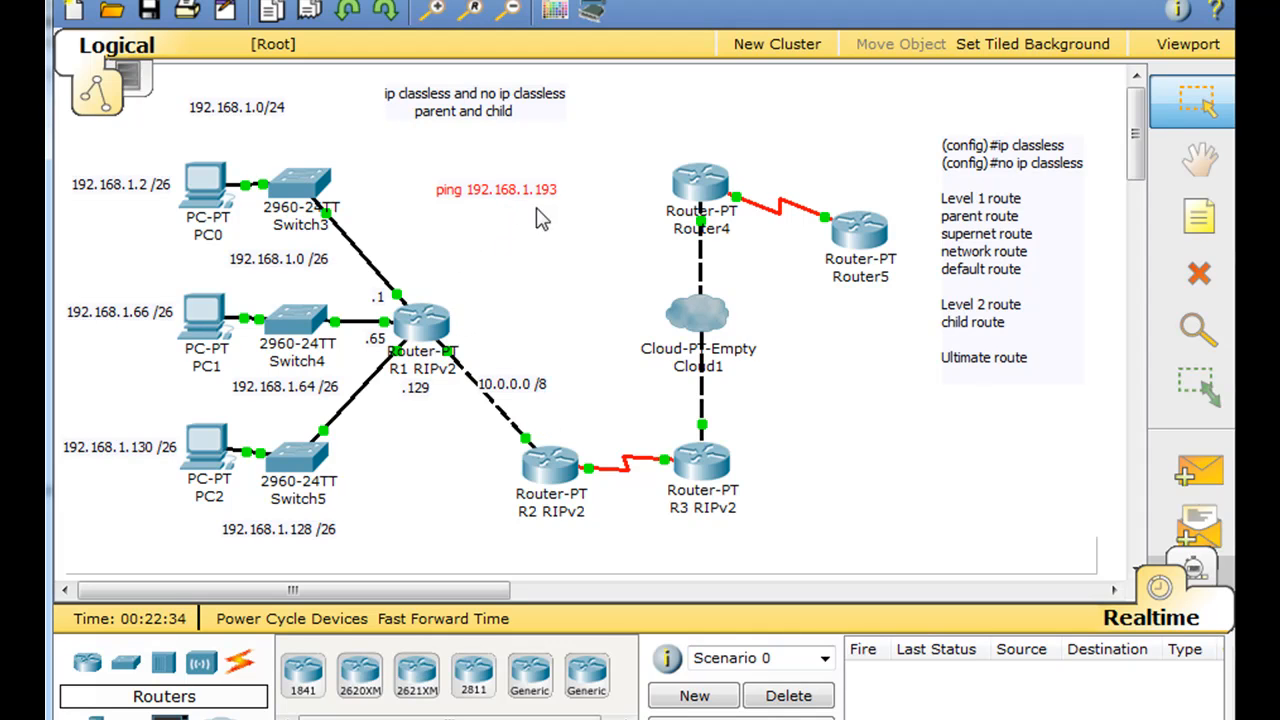
mouse_move(542, 190)
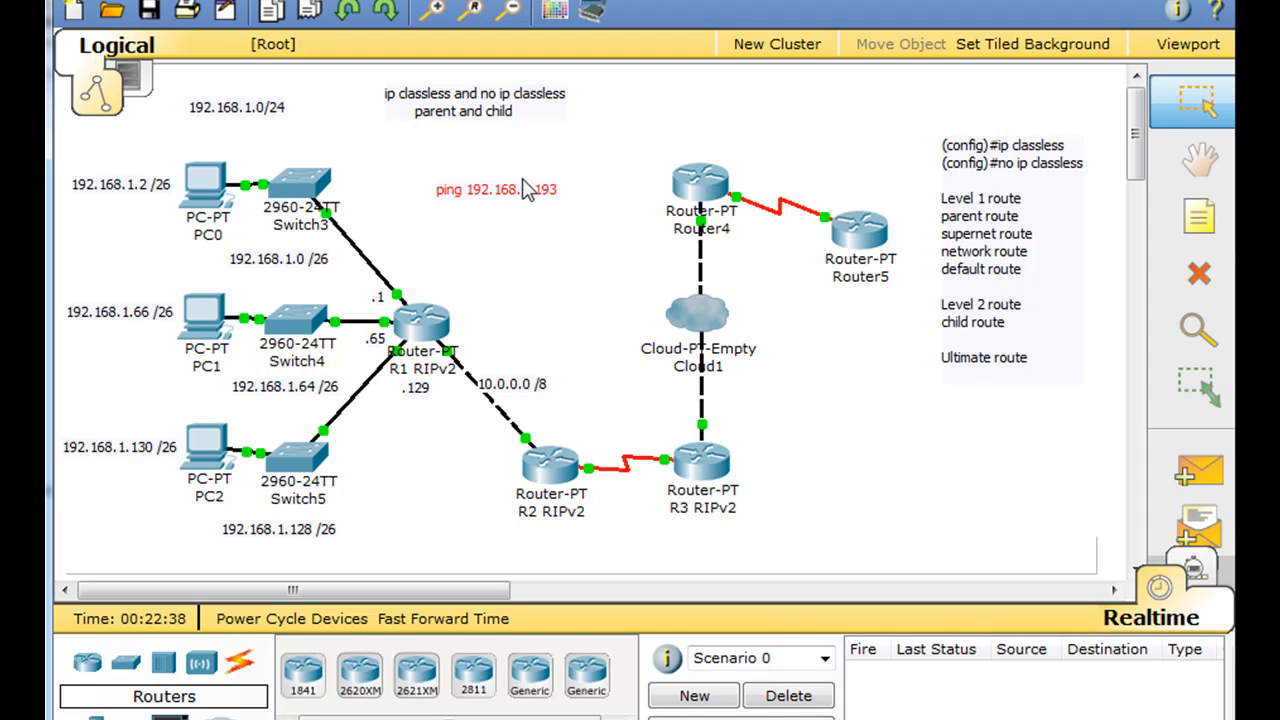
mouse_move(546, 216)
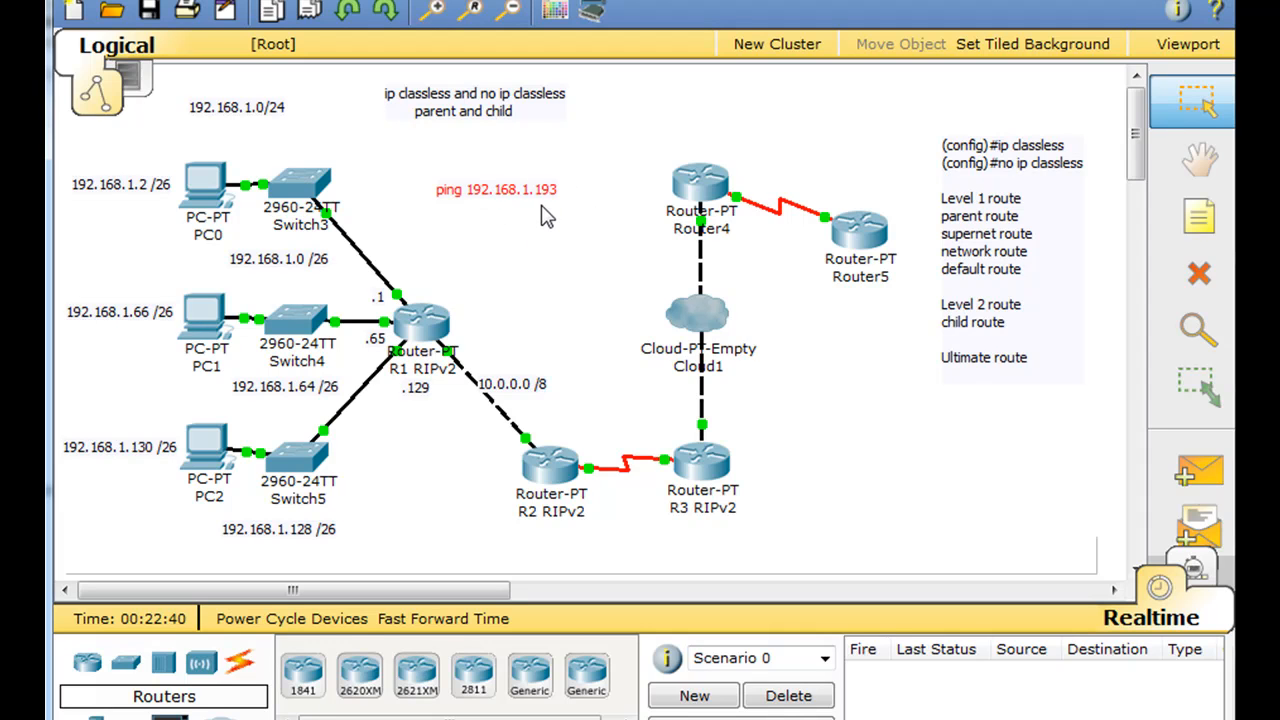
mouse_move(576, 240)
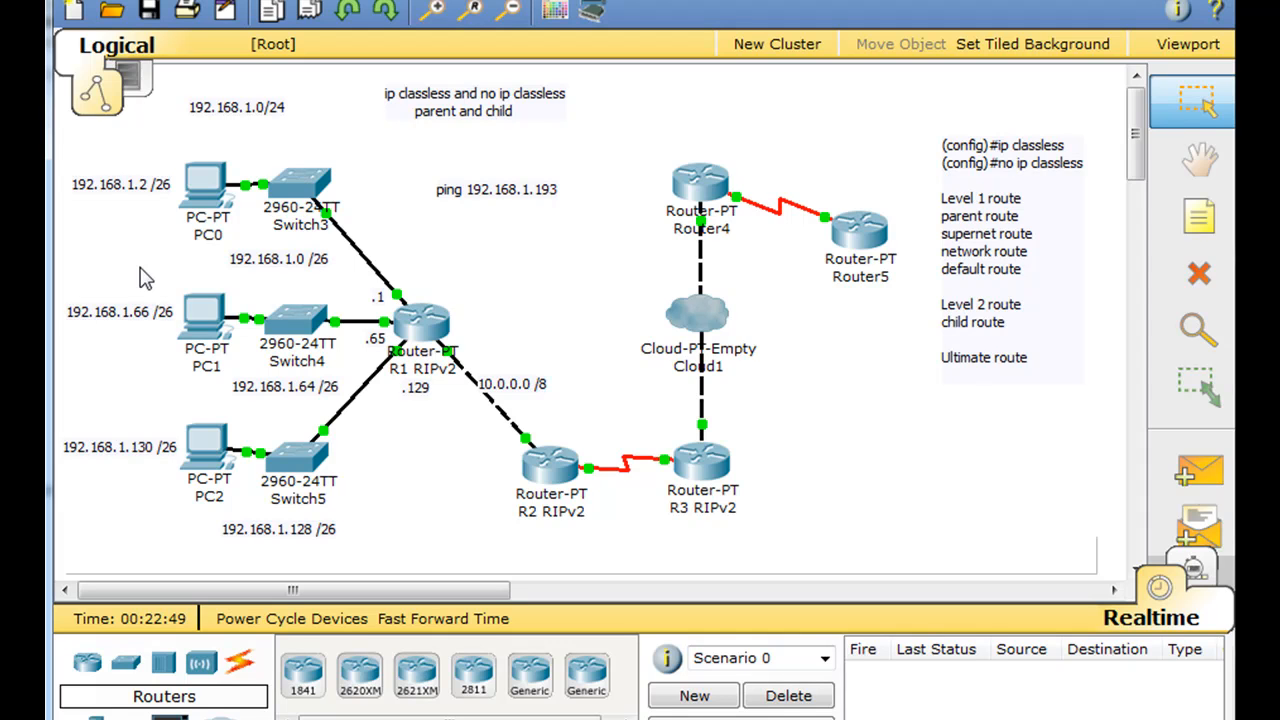
mouse_move(164, 522)
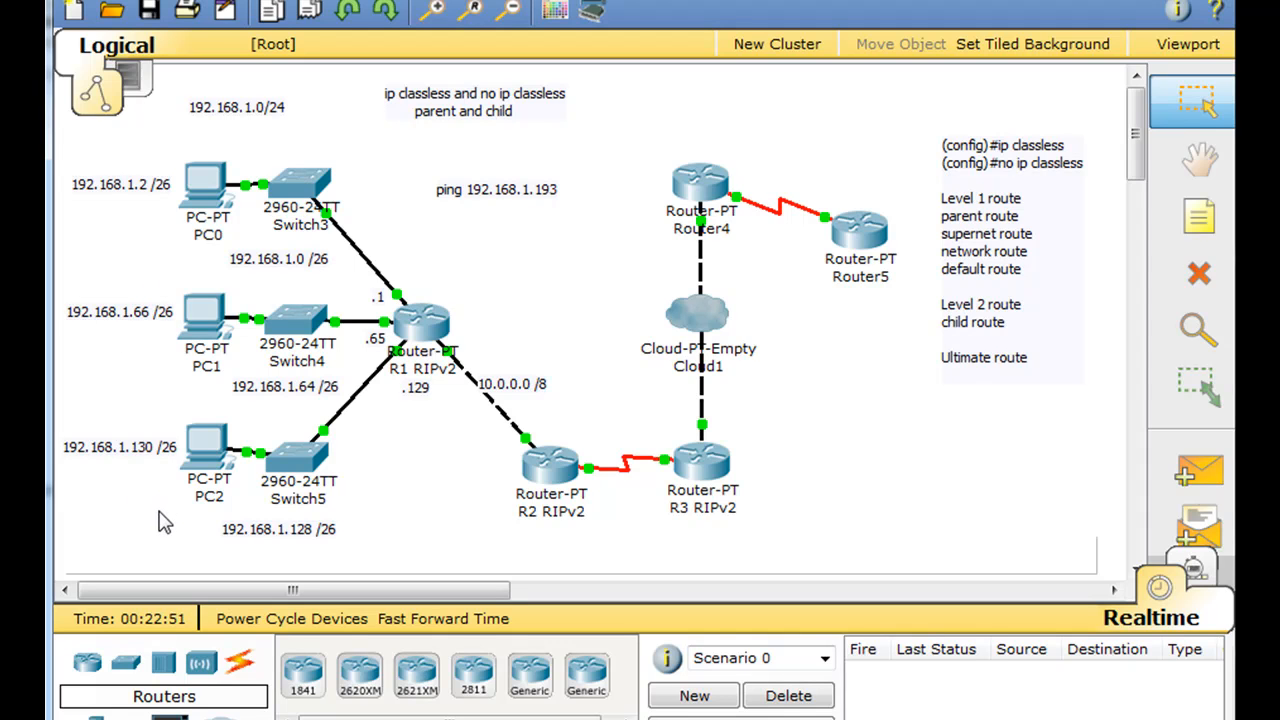
mouse_move(436, 516)
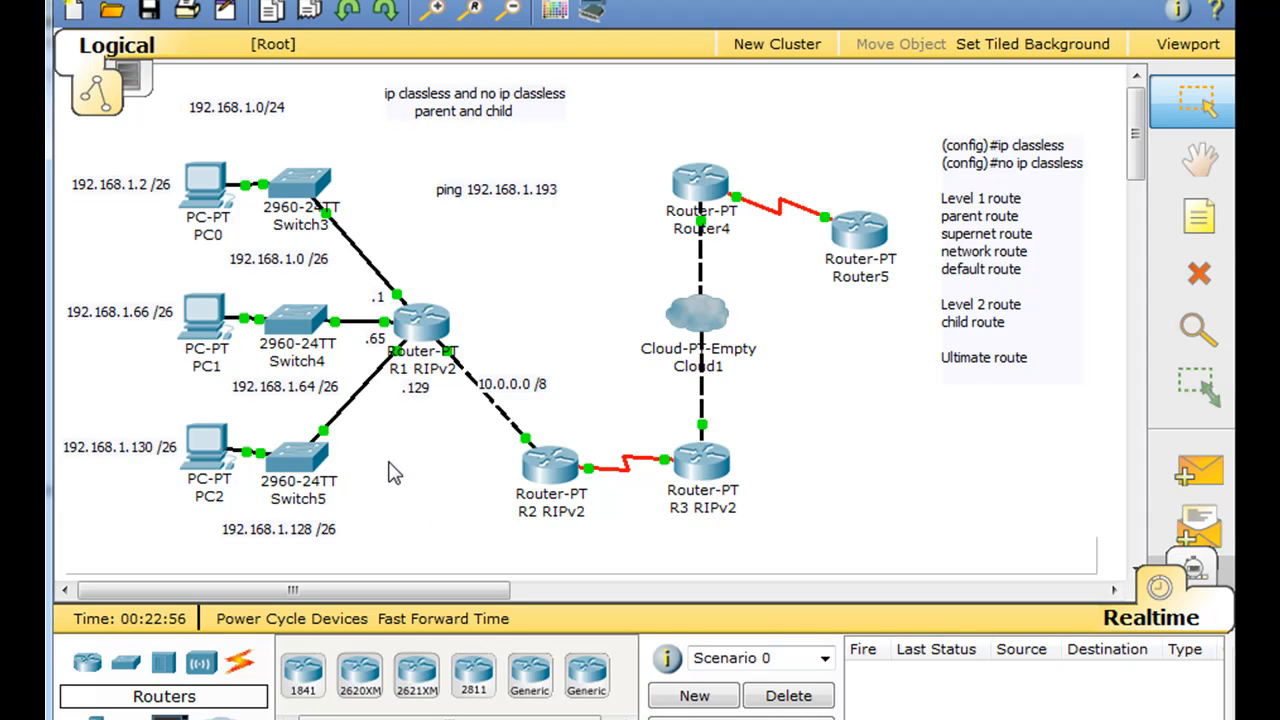
mouse_move(510, 218)
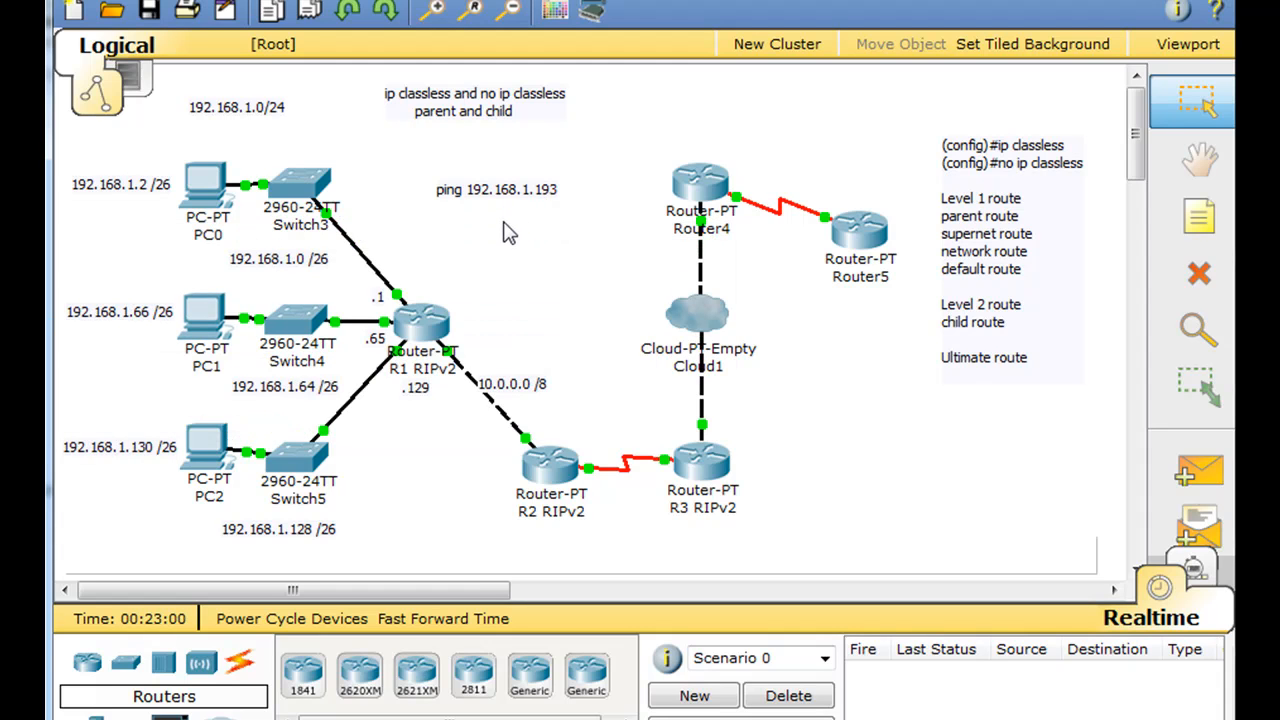
mouse_move(450, 304)
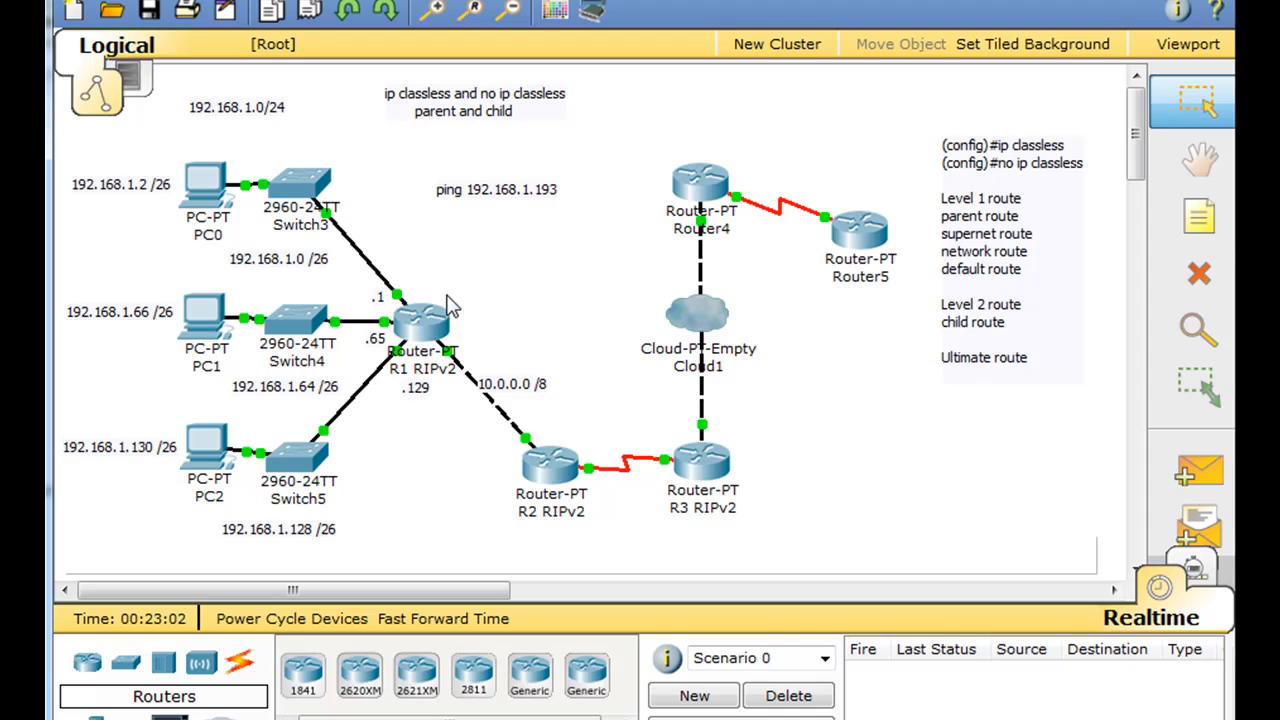
mouse_move(578, 338)
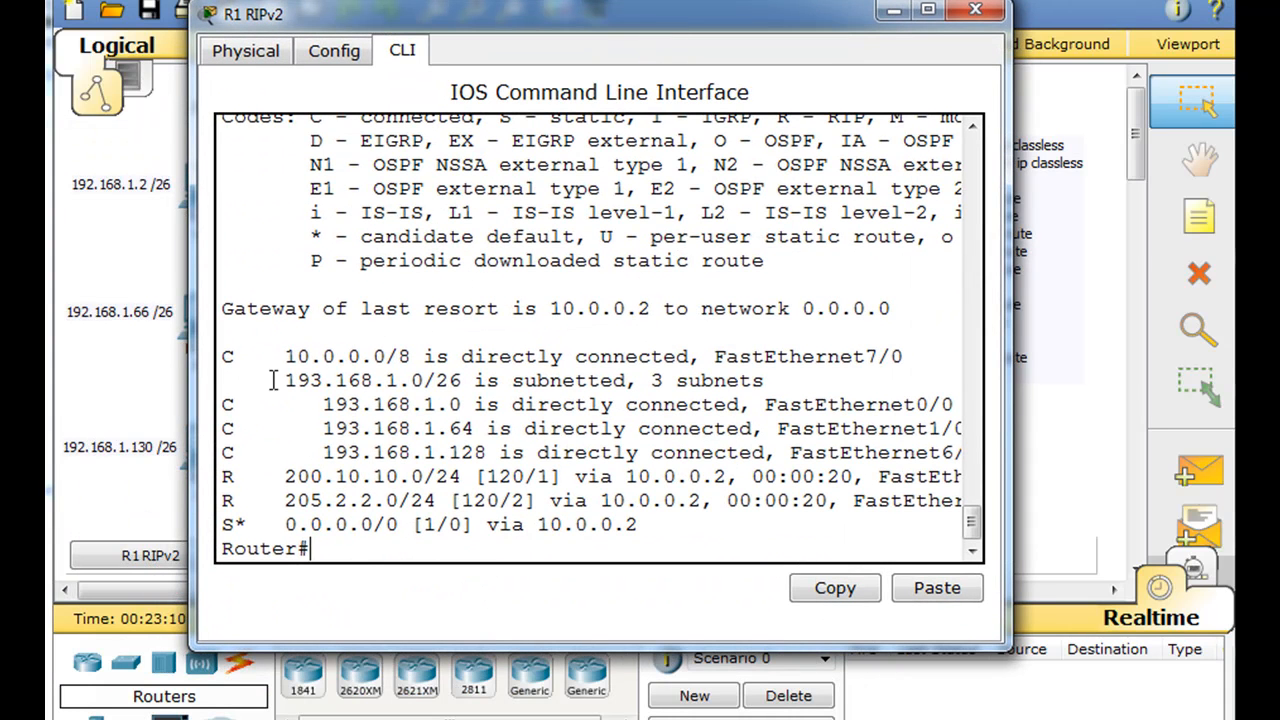
Step: Review the S* default route among R1's directly connected routes
double_click(352, 380)
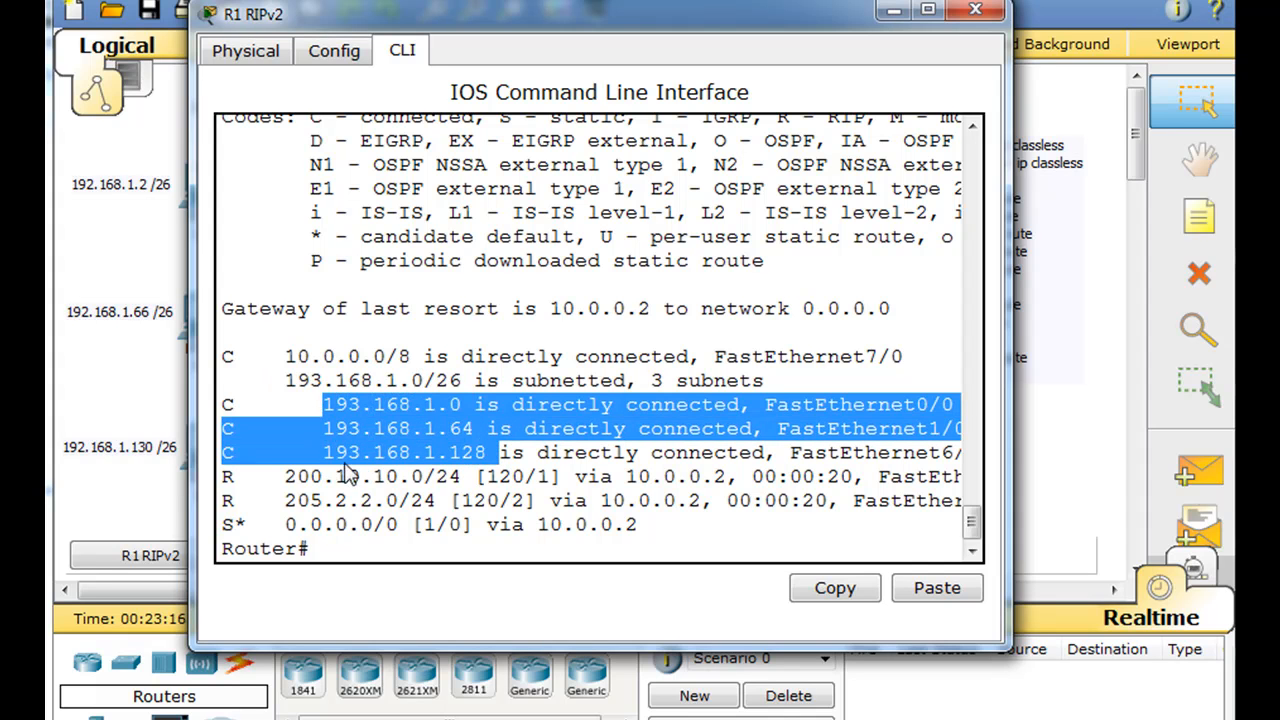
mouse_move(490, 464)
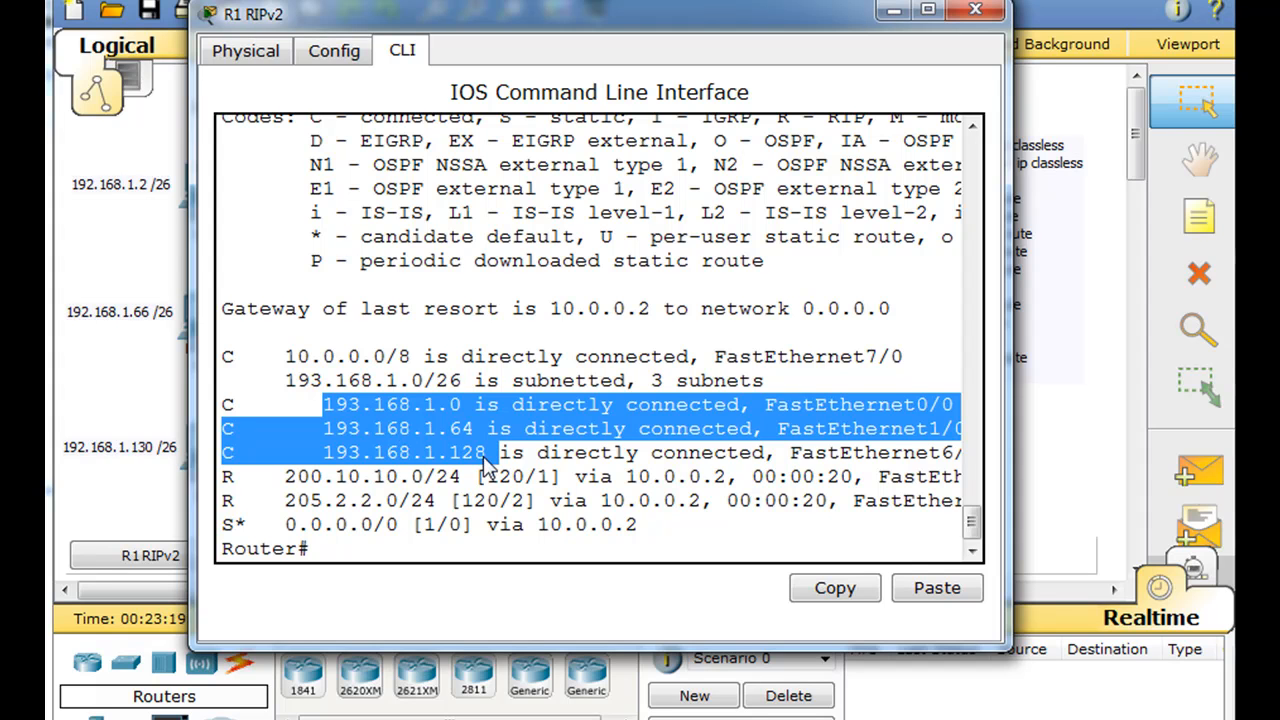
left_click(290, 476)
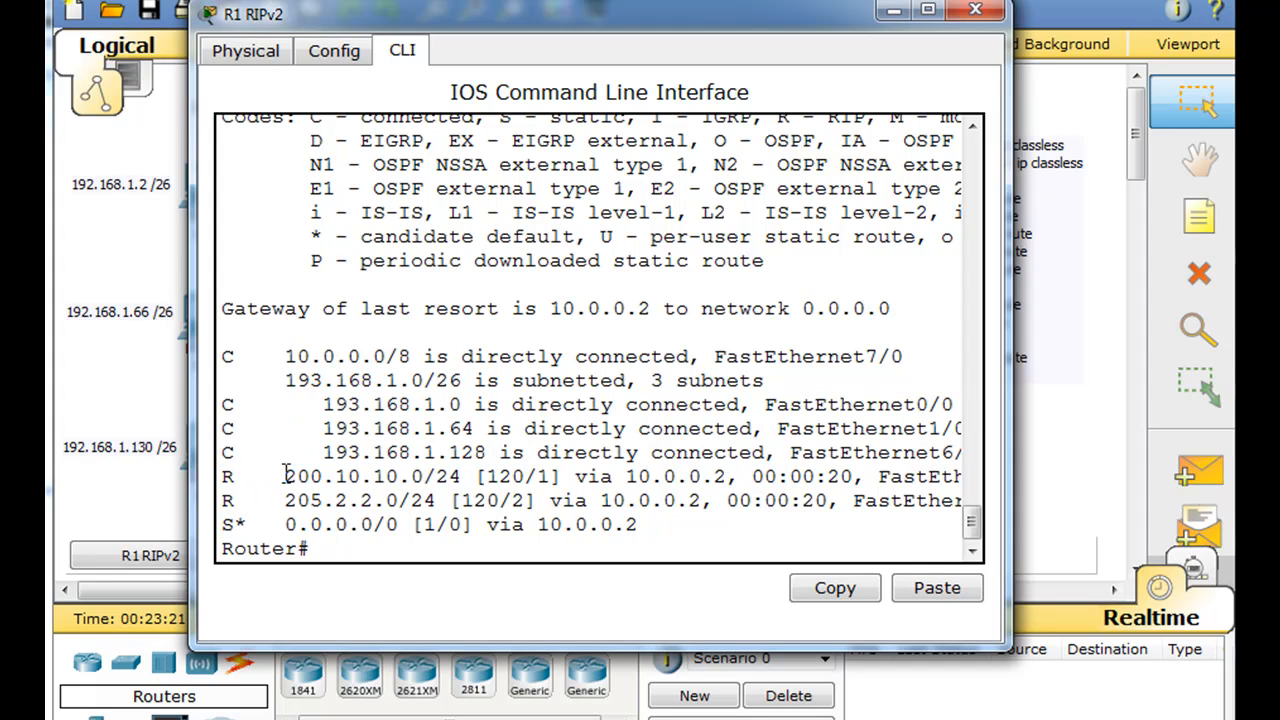
left_click_drag(284, 476, 376, 500)
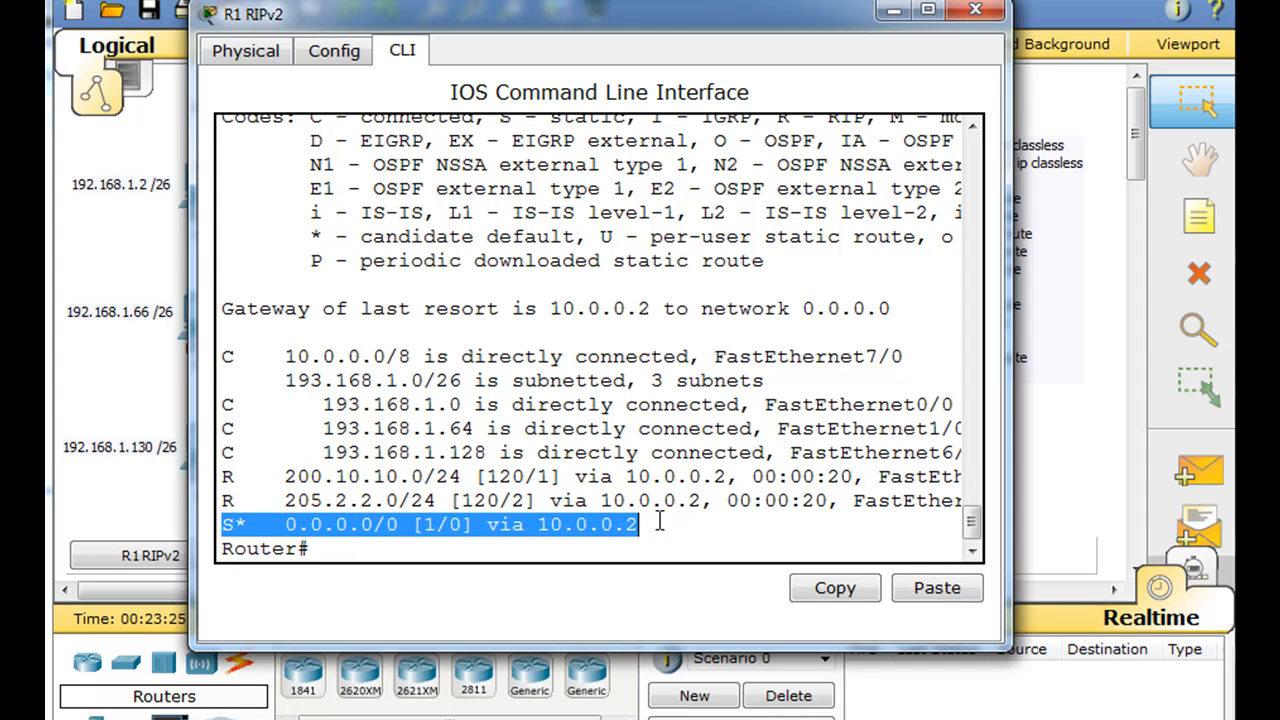
mouse_move(464, 536)
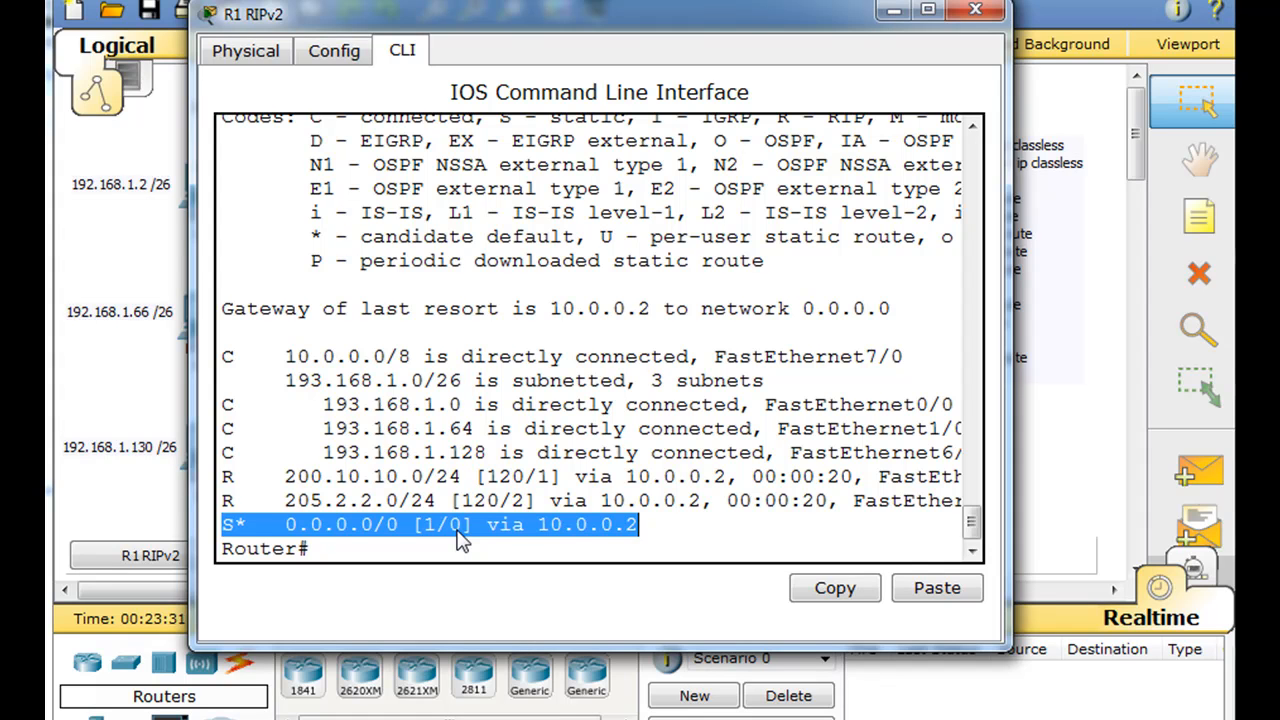
mouse_move(236, 540)
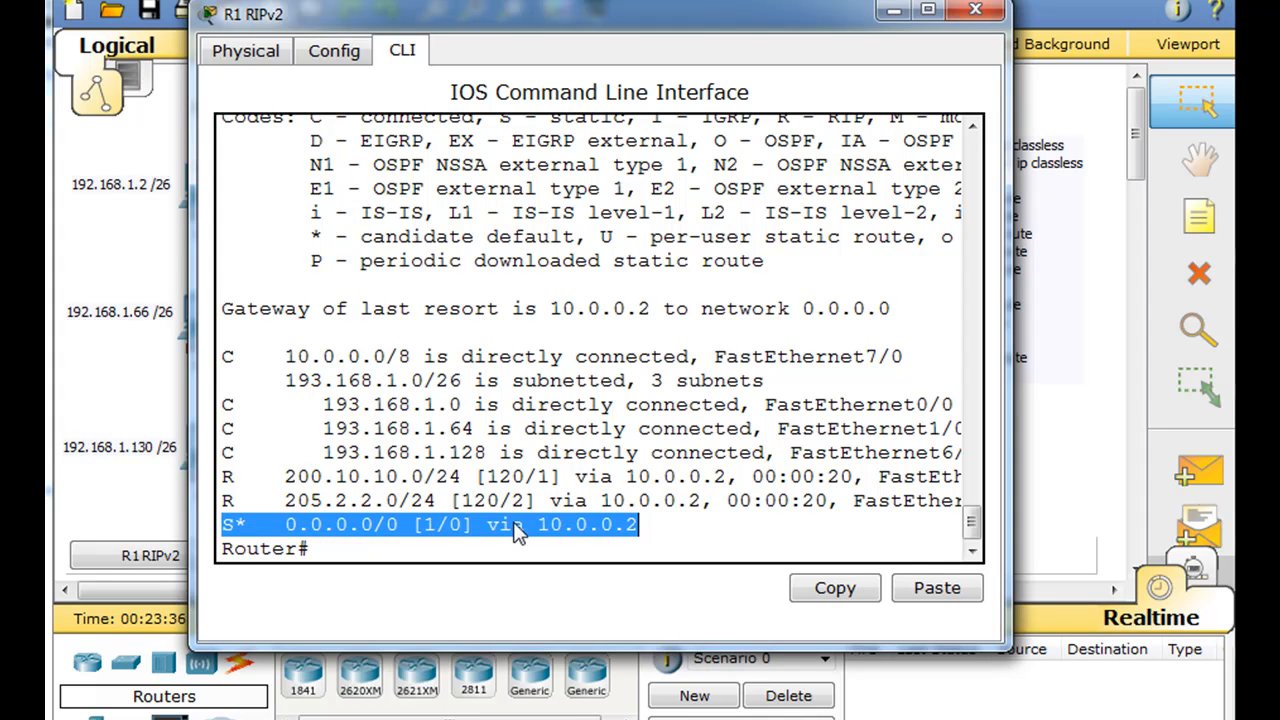
mouse_move(756, 112)
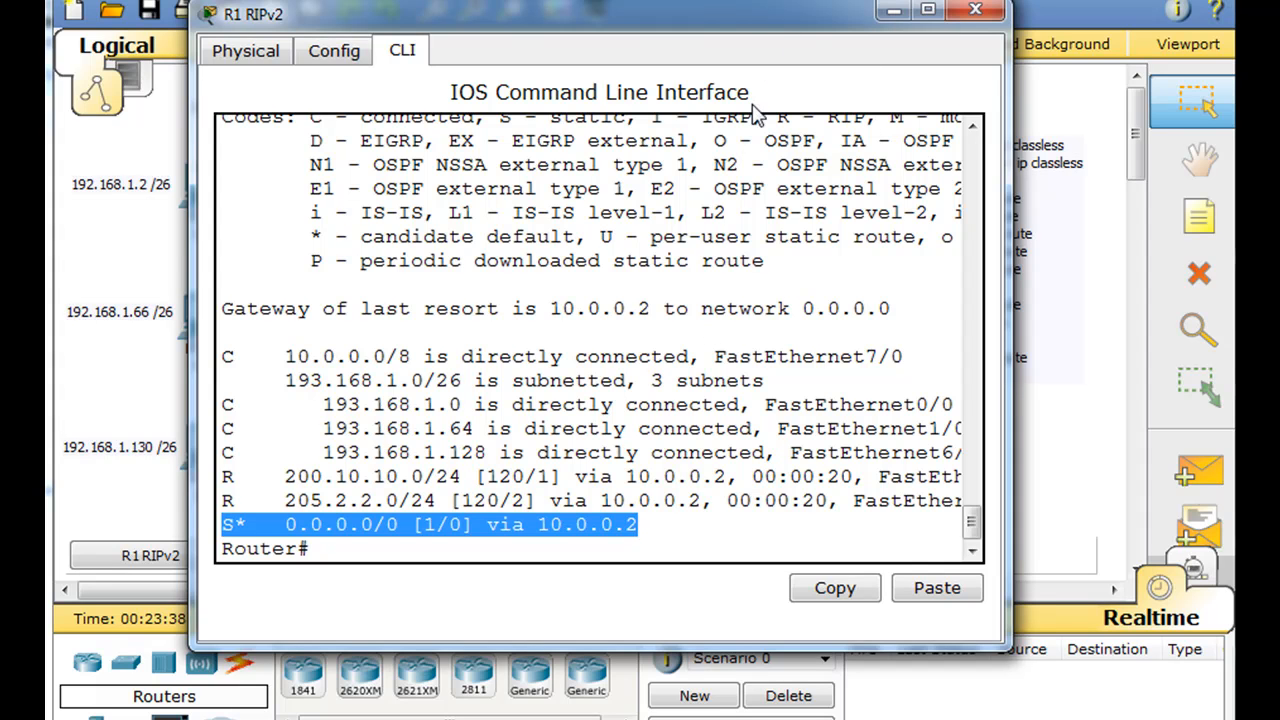
mouse_move(590, 490)
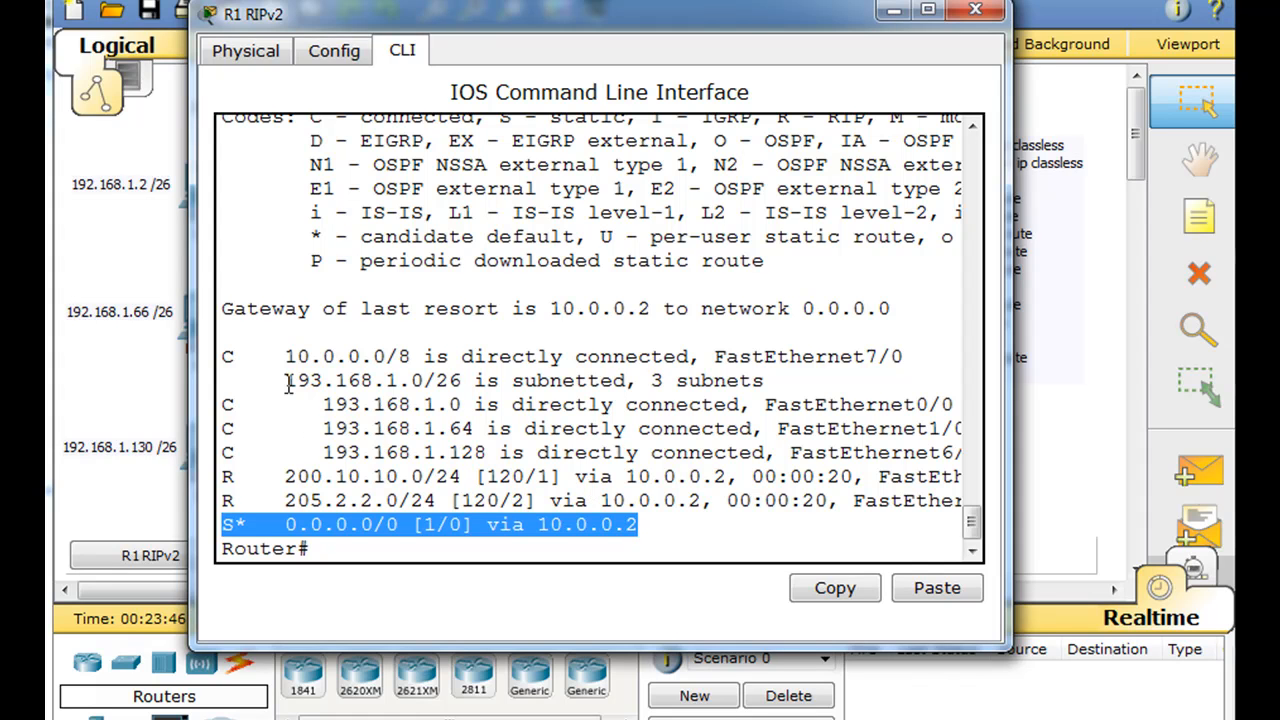
Step: Review the three subnetted 193.168.1.x /26 routes, then close R1's window
left_click_drag(284, 380, 504, 452)
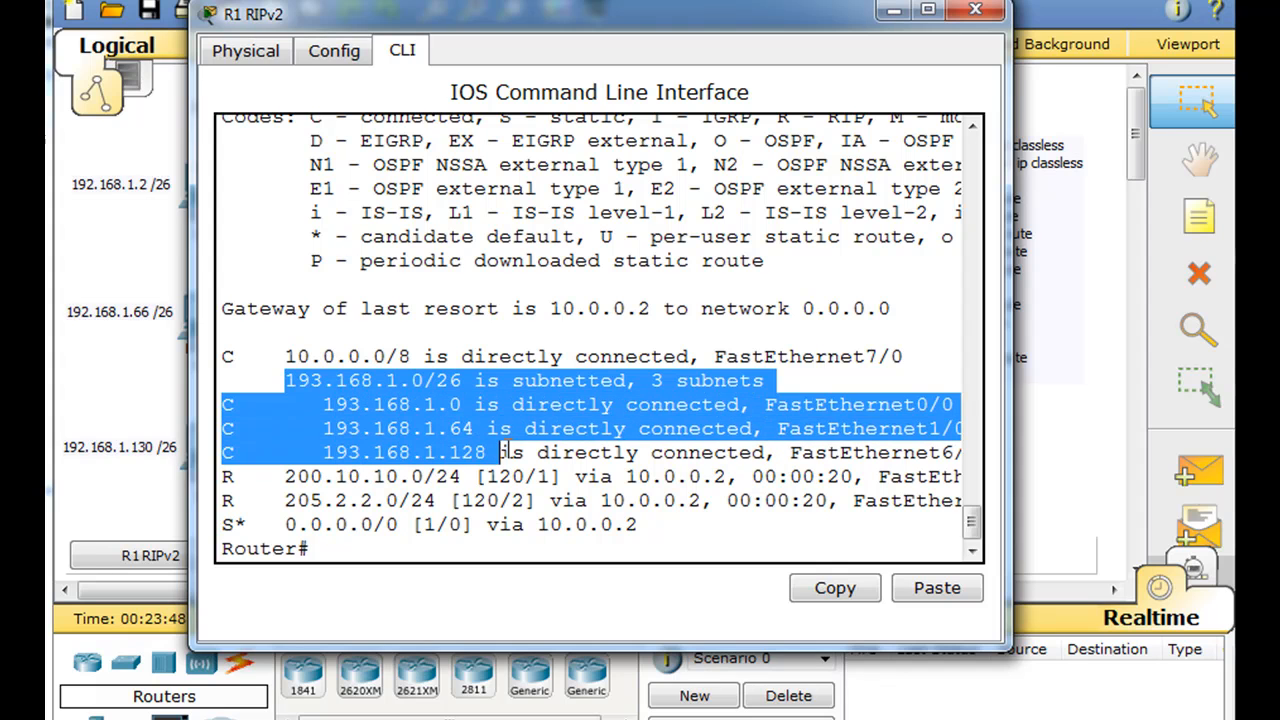
mouse_move(404, 392)
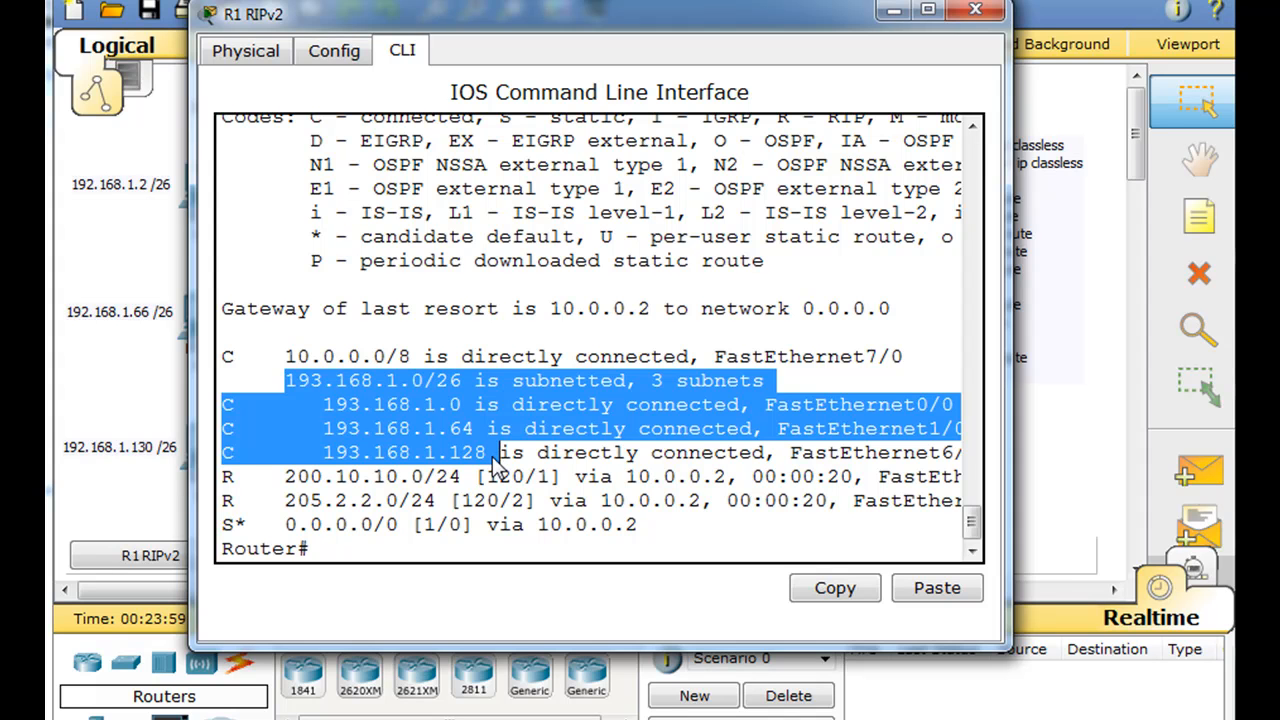
left_click_drag(250, 14, 276, 12)
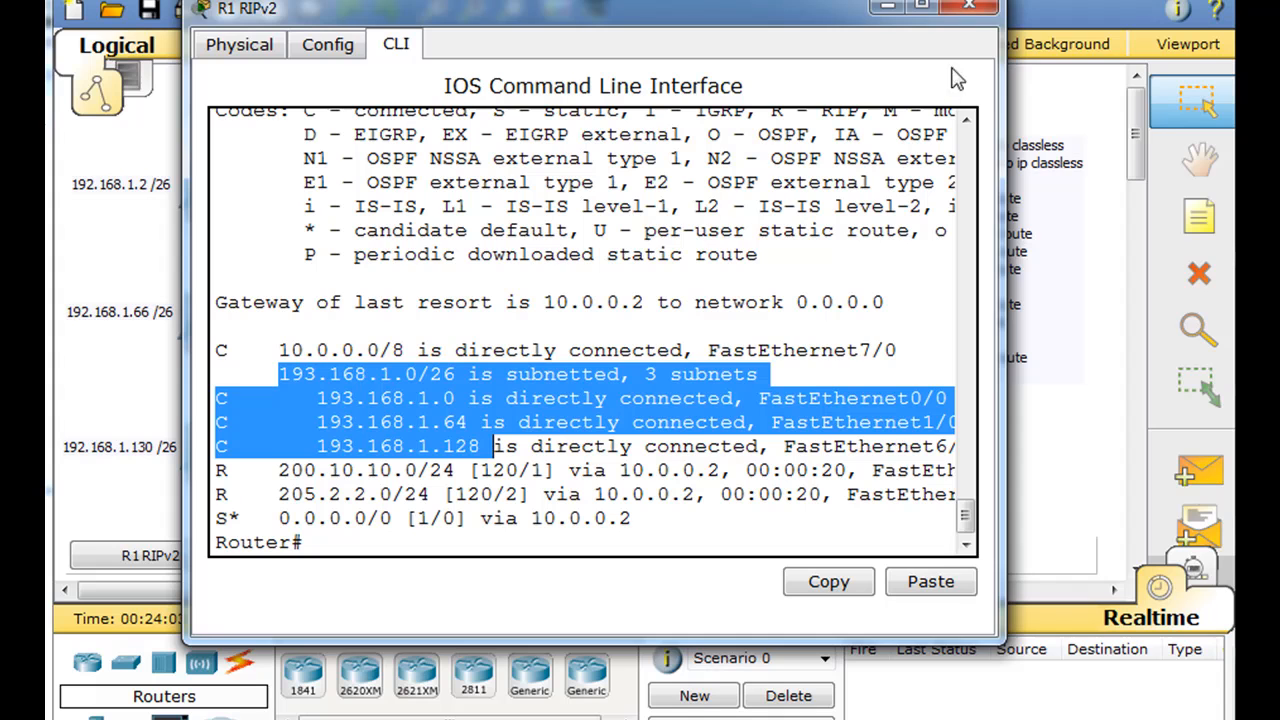
left_click(968, 6)
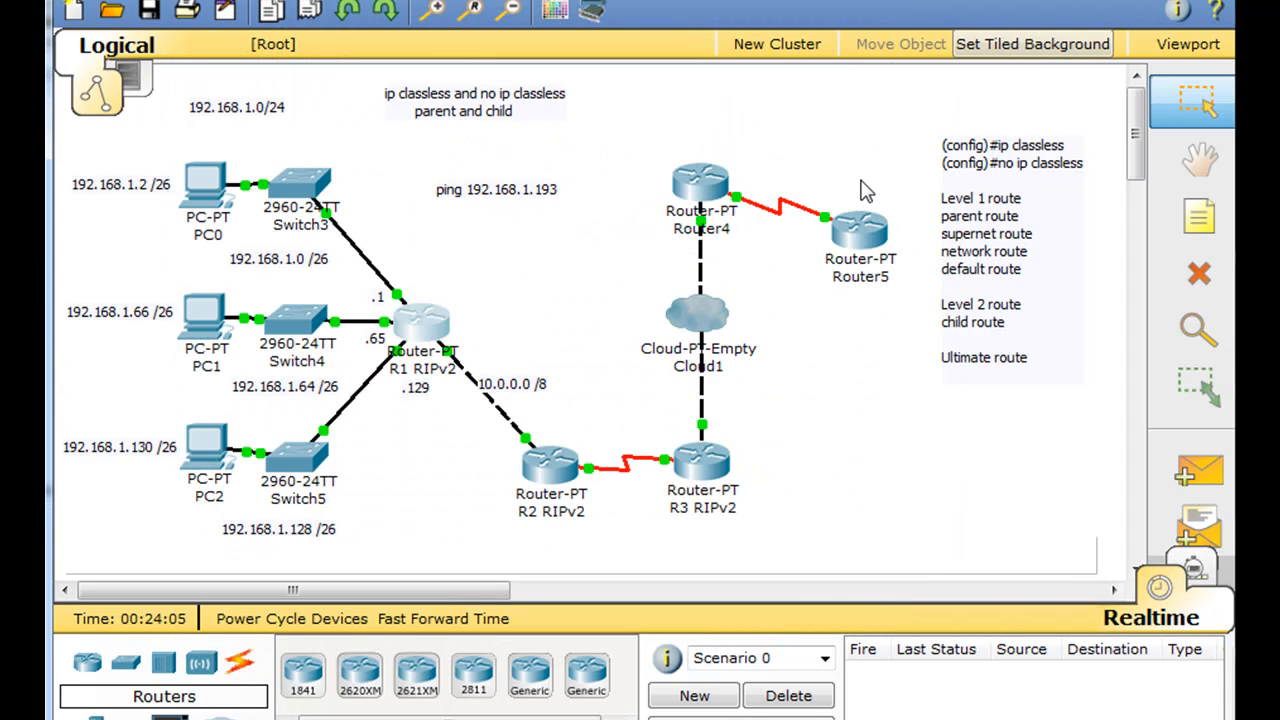
mouse_move(208, 462)
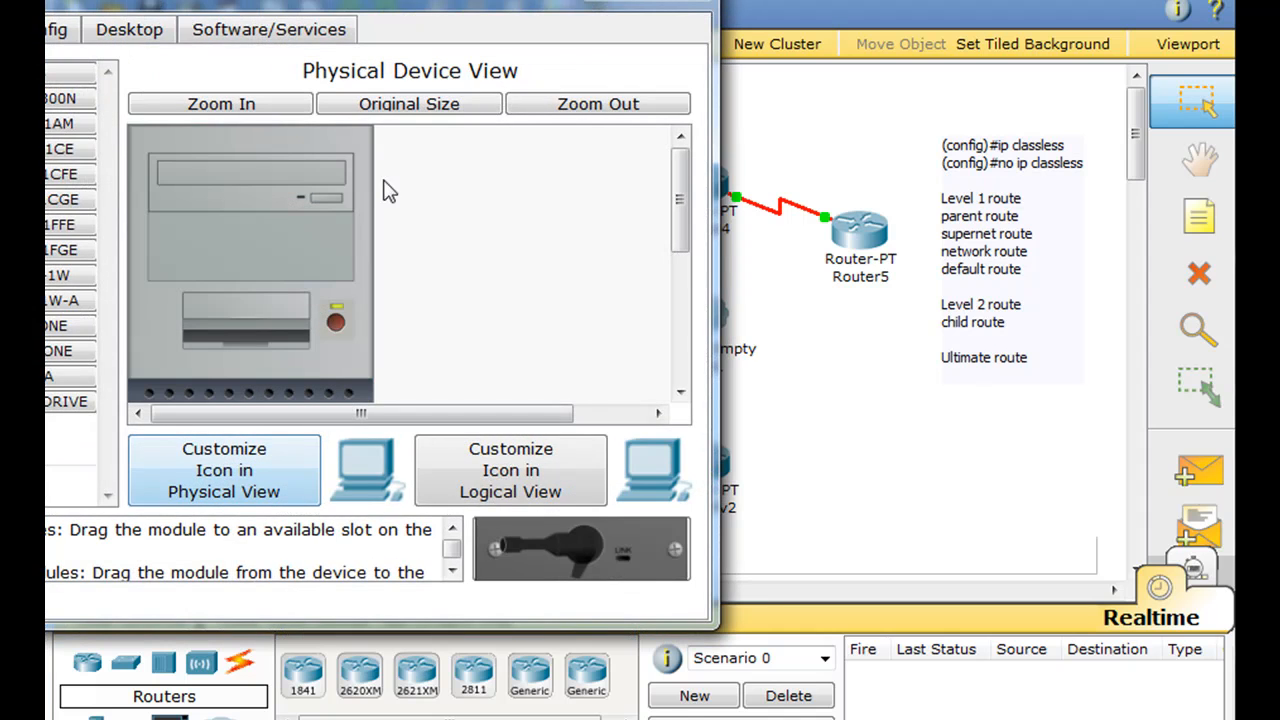
Step: Go to PC2's desktop and bring up its command prompt
left_click(128, 28)
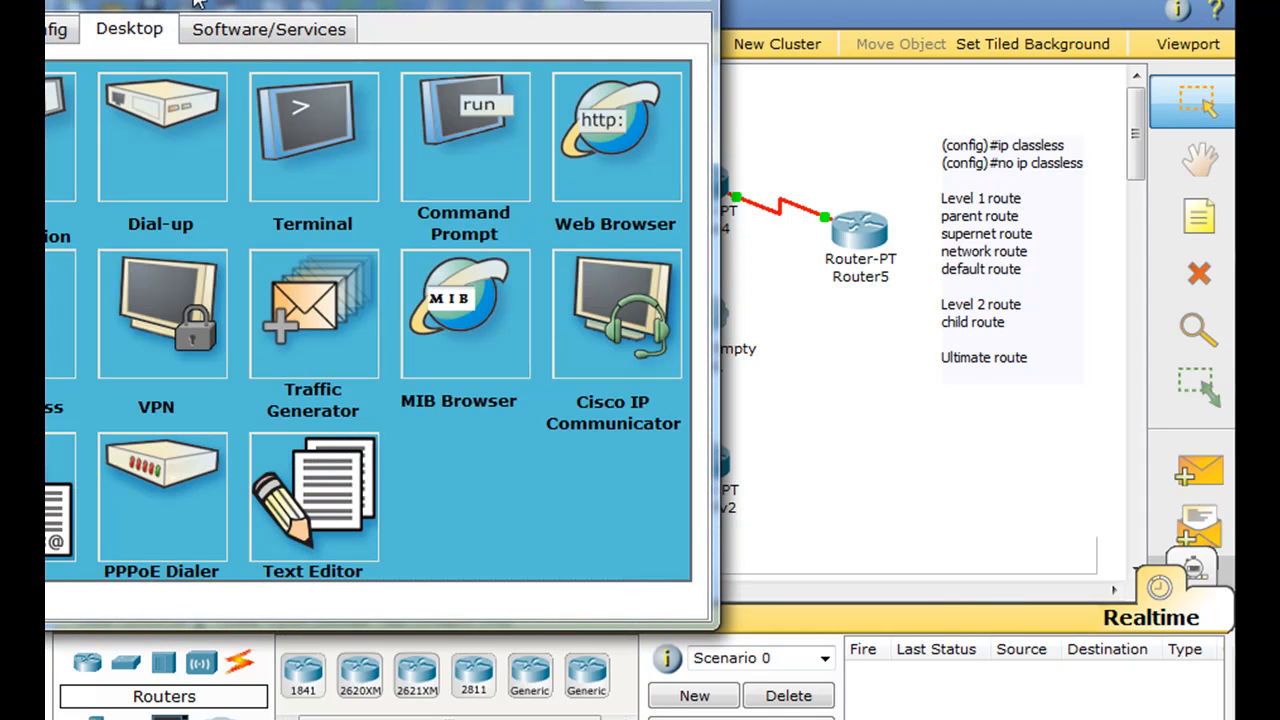
left_click(464, 136)
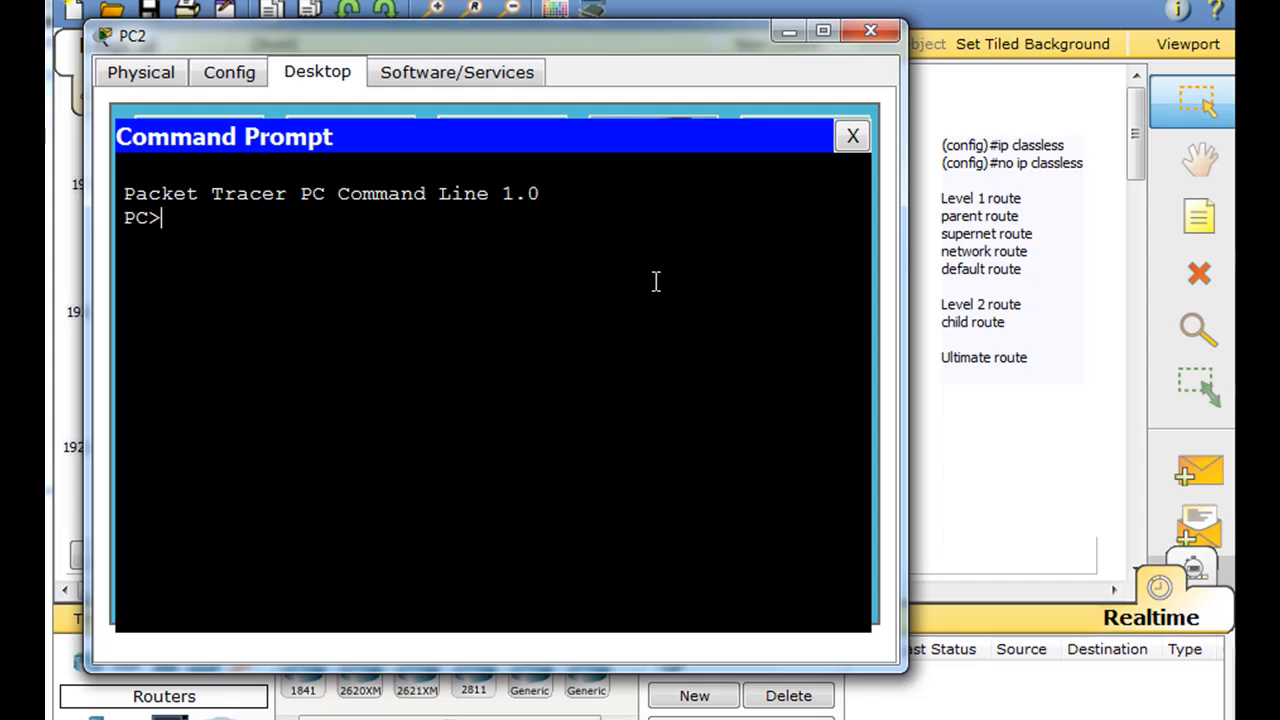
mouse_move(372, 364)
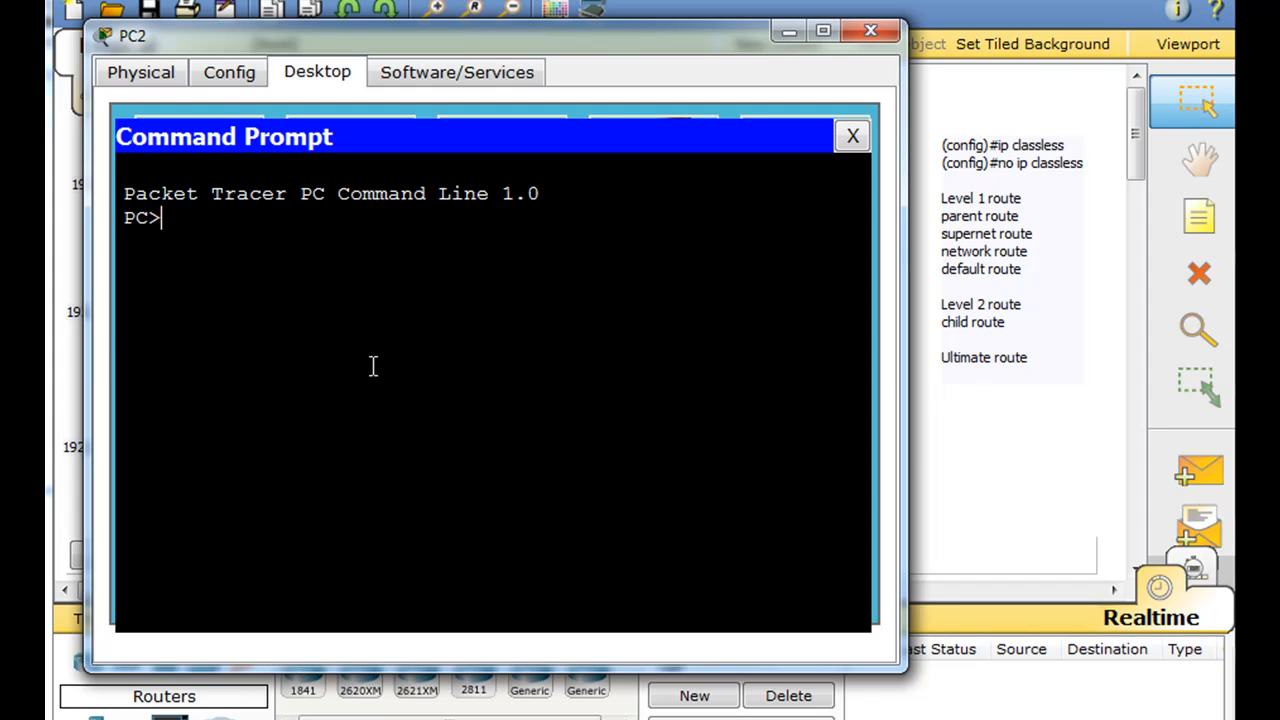
left_click(852, 136)
type("pin")
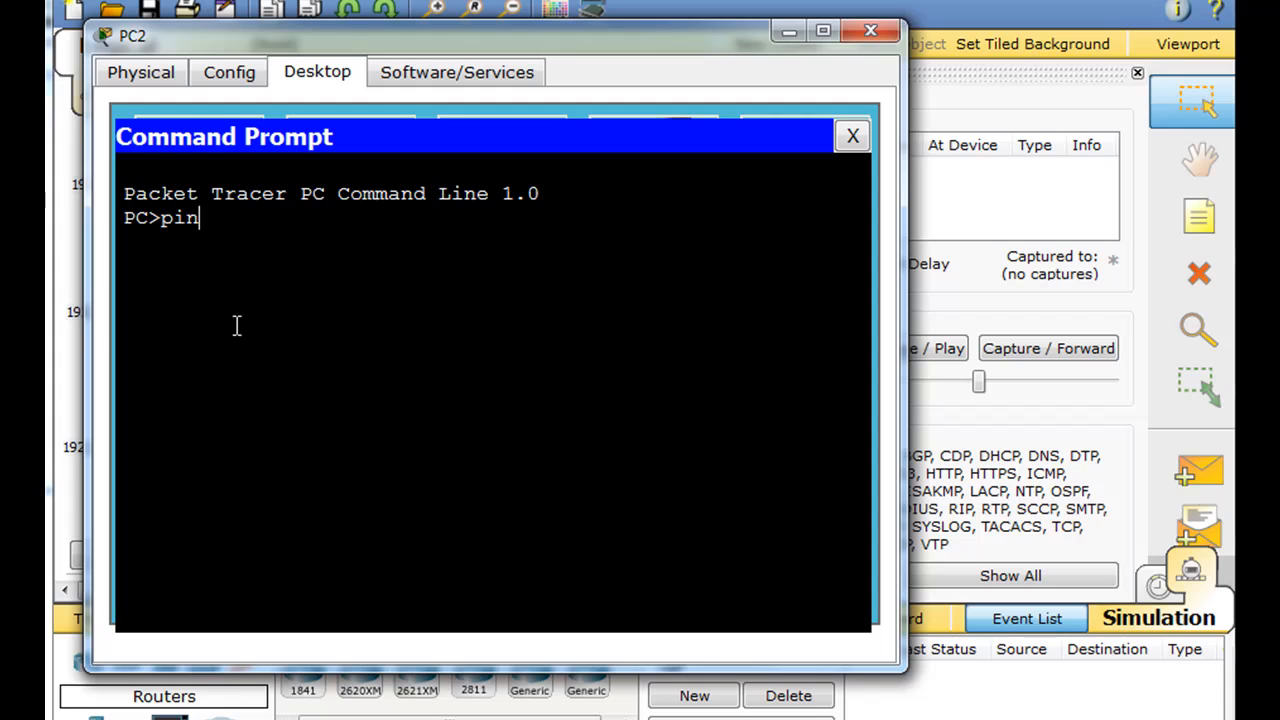
Step: Send ping 192.168.1.193 from PC2 in simulation mode
type("g 192.")
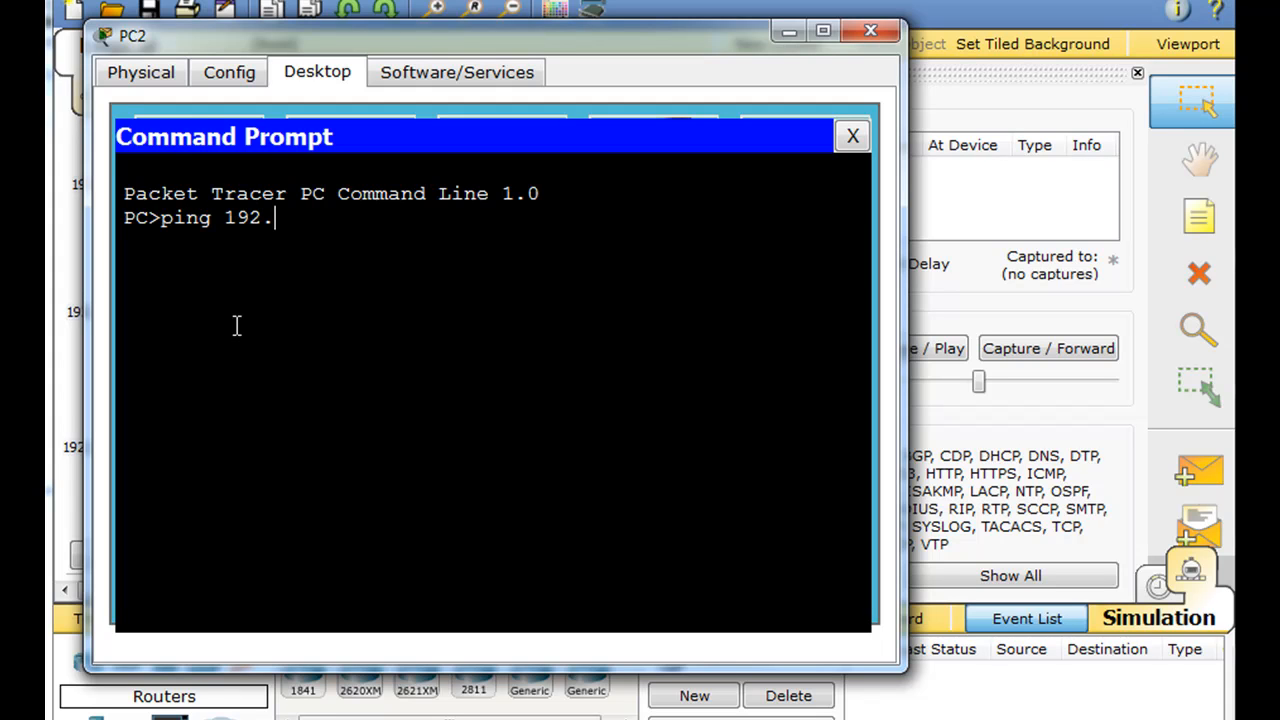
type("168.1")
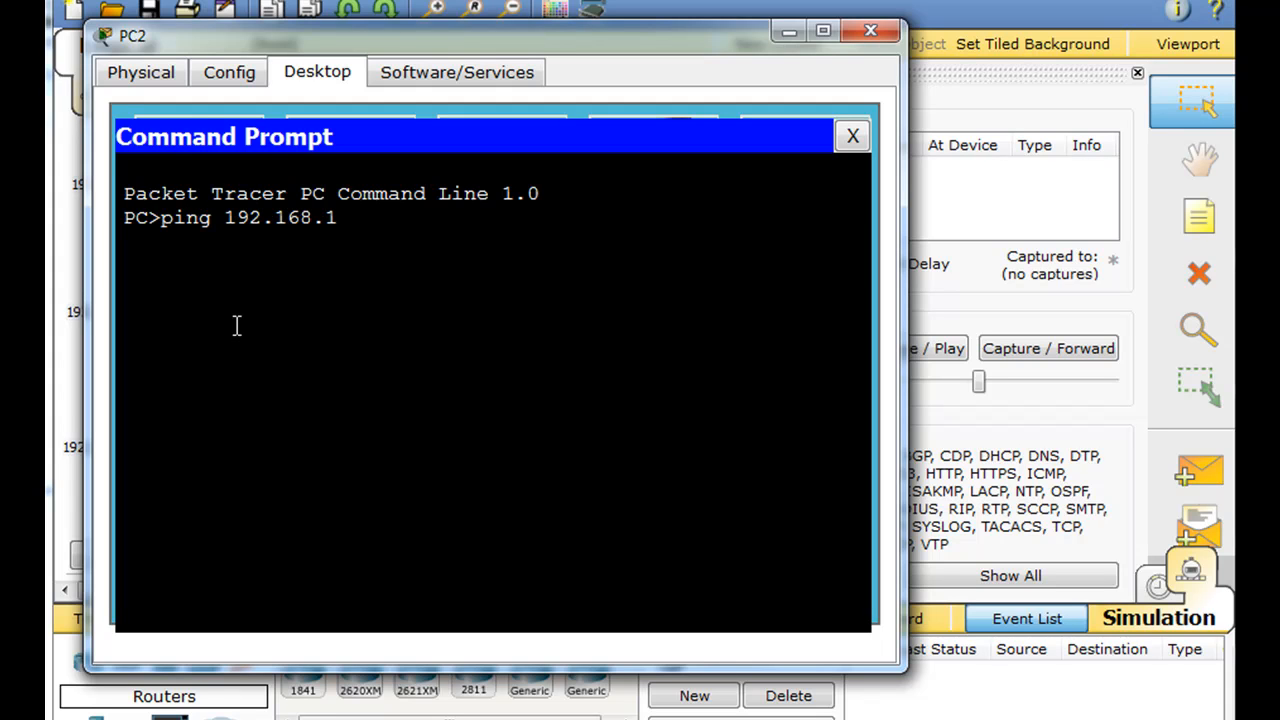
type(".193")
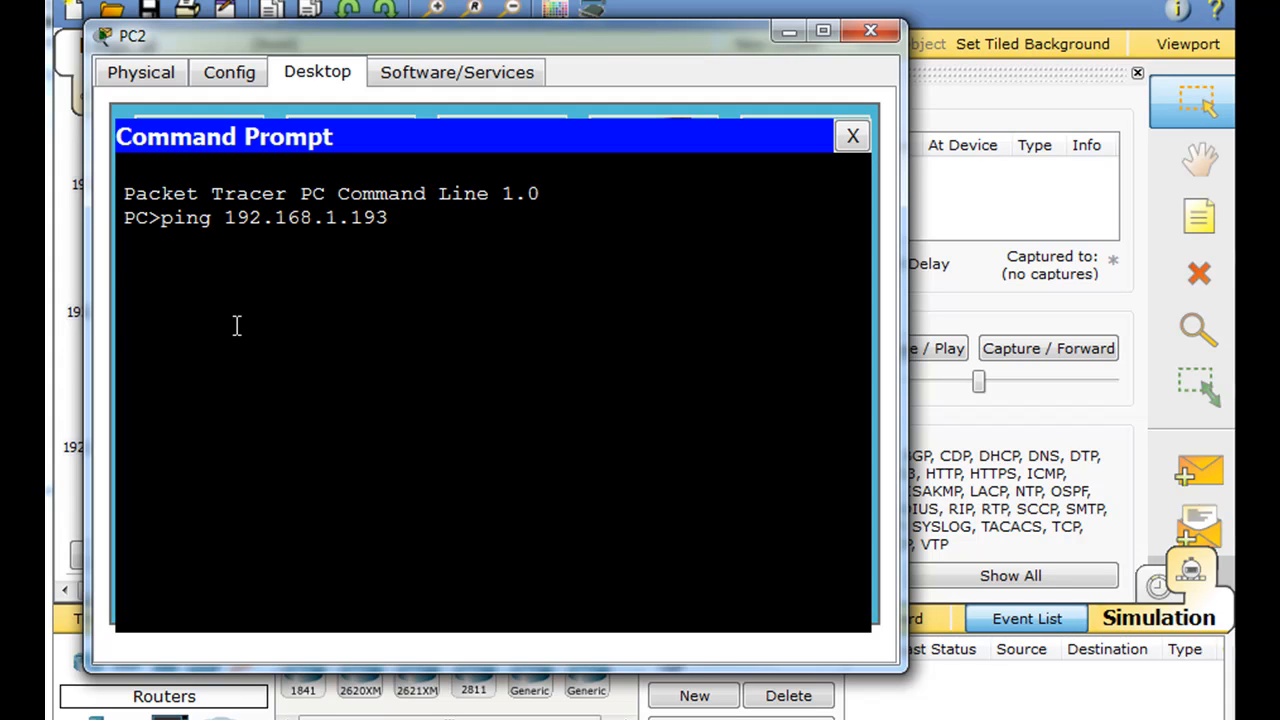
key("Return")
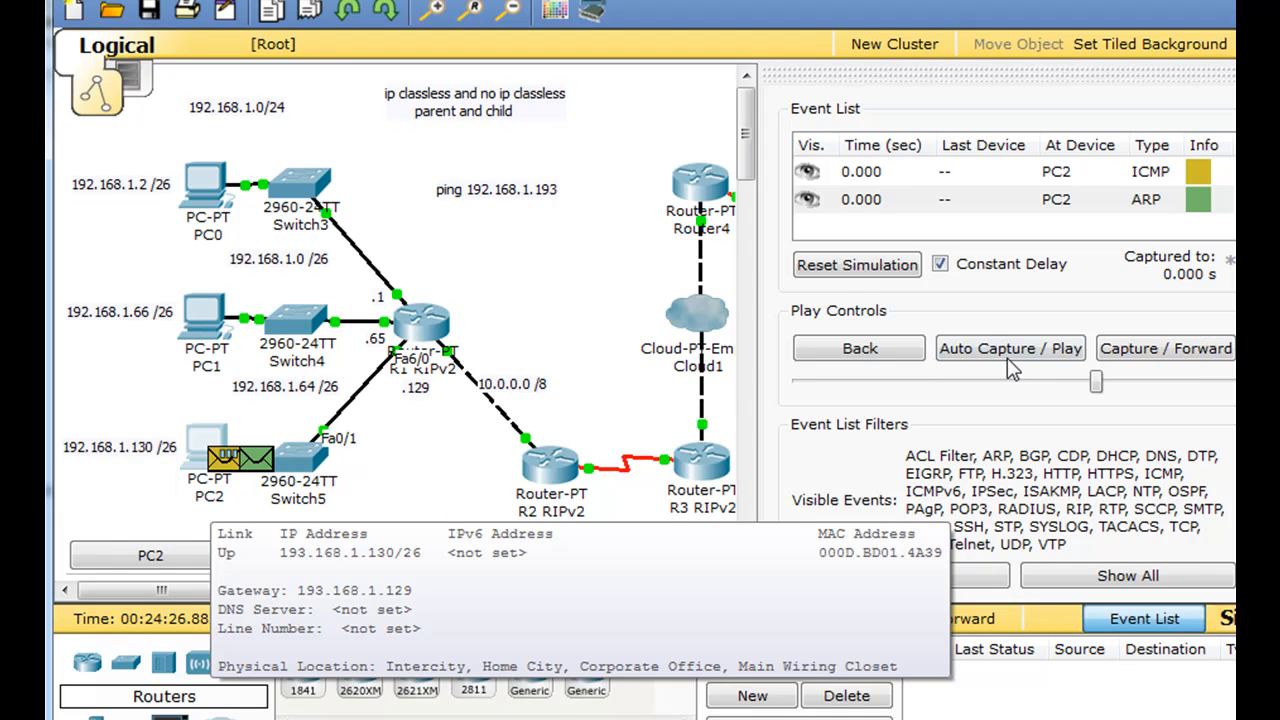
Step: Play the simulation so the ICMP packet travels PC2 to R1 toward R2, then return to realtime
left_click(1010, 348)
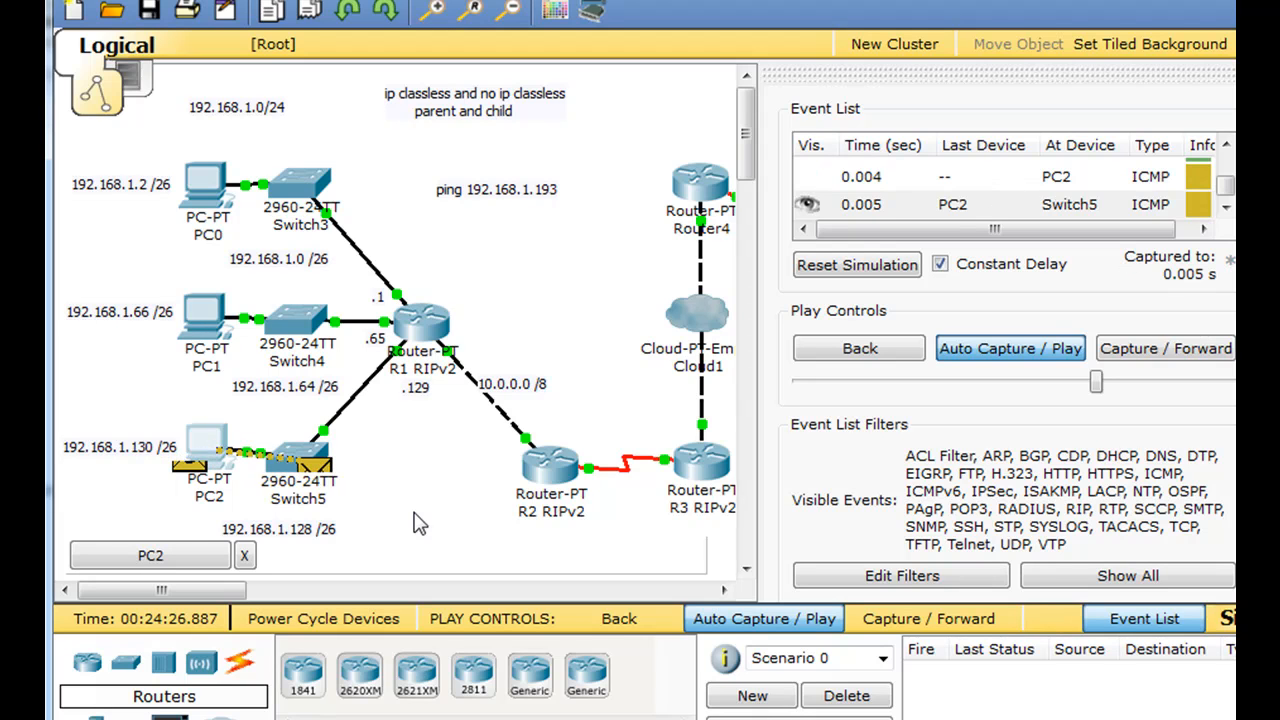
left_click(1010, 348)
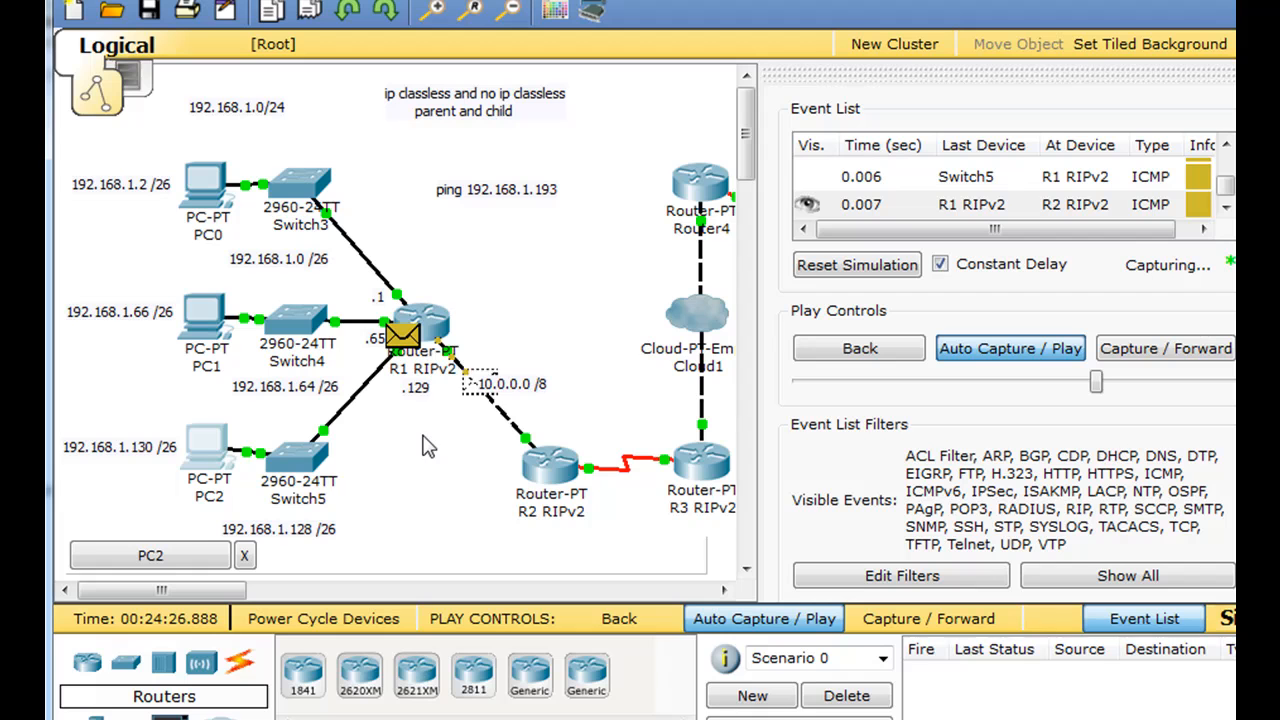
left_click(1166, 348)
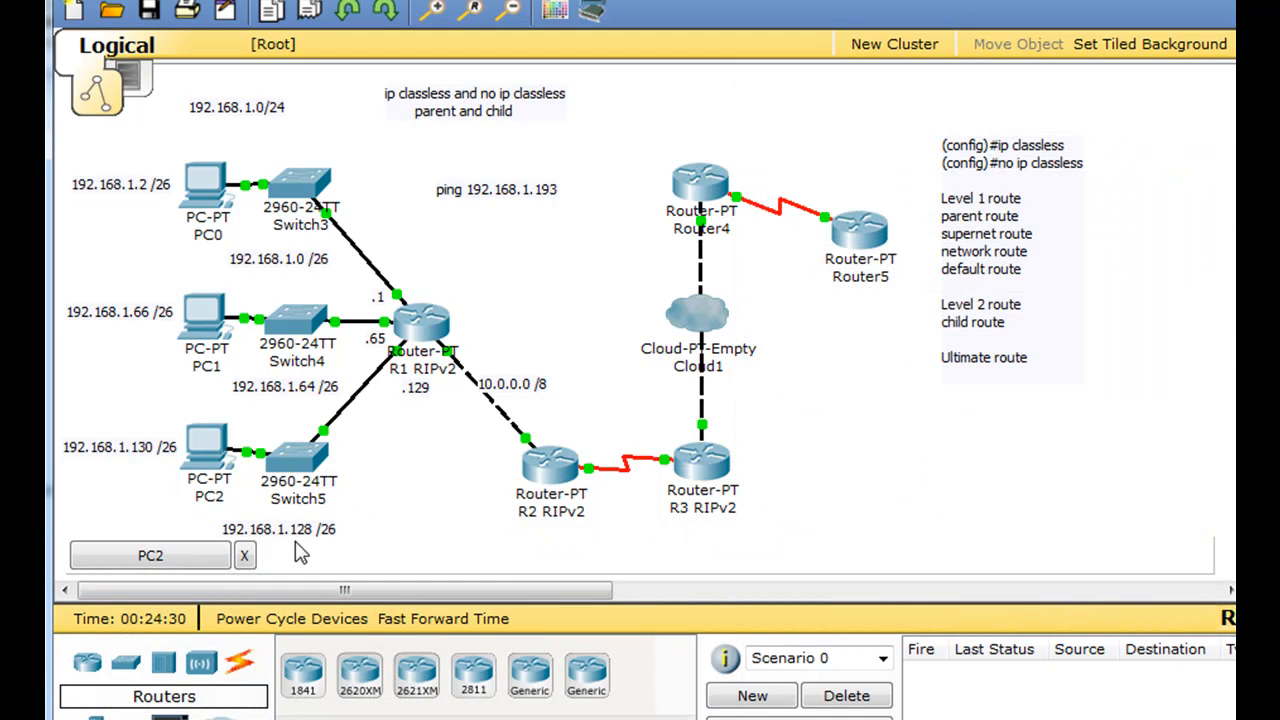
mouse_move(444, 376)
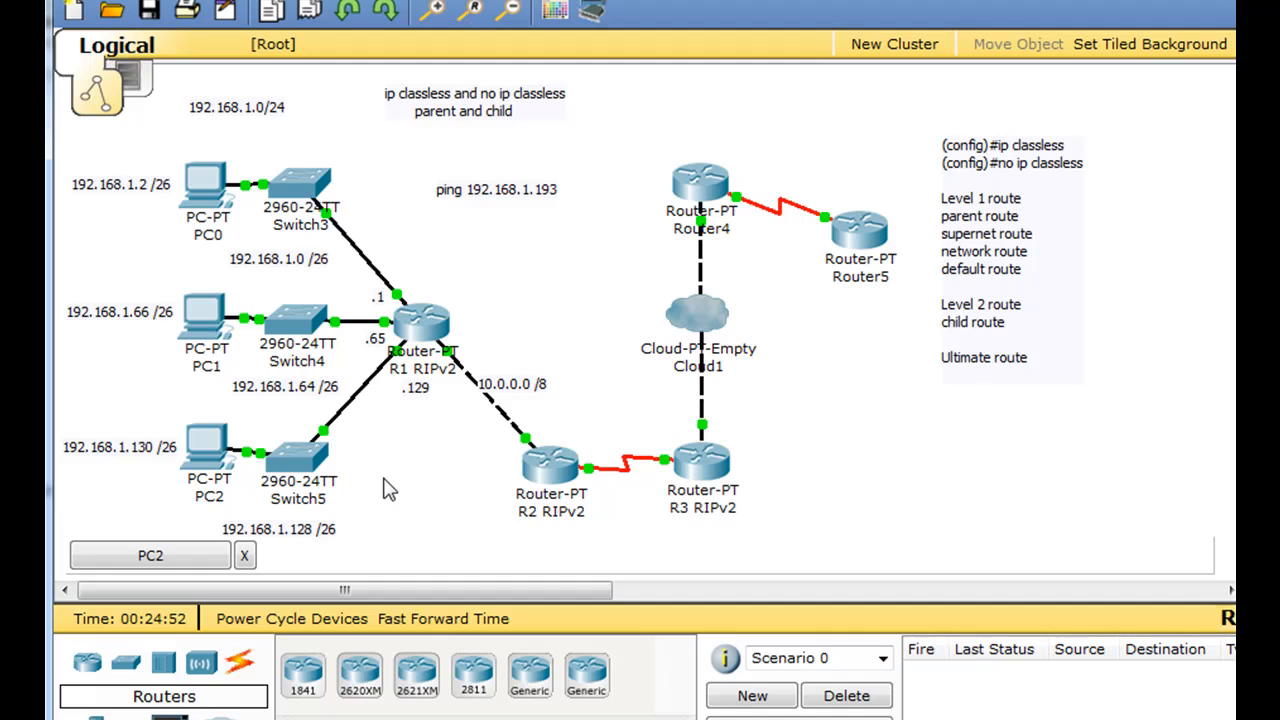
mouse_move(400, 476)
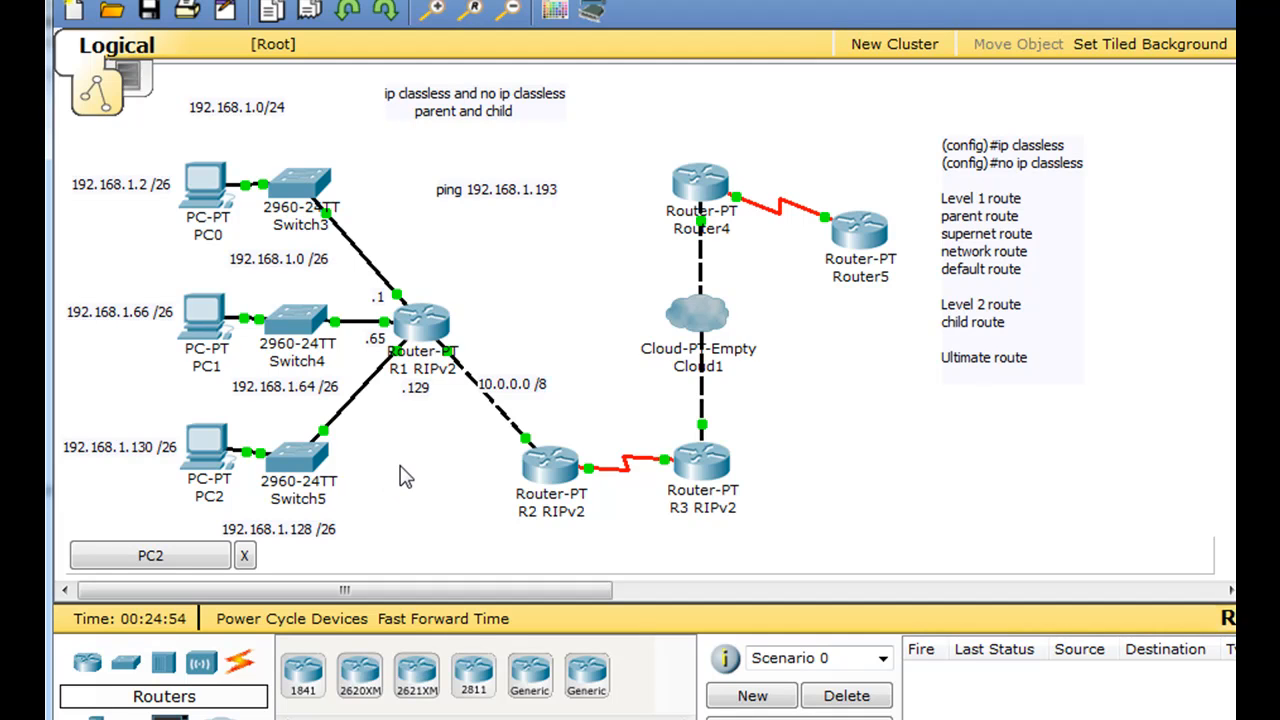
mouse_move(424, 442)
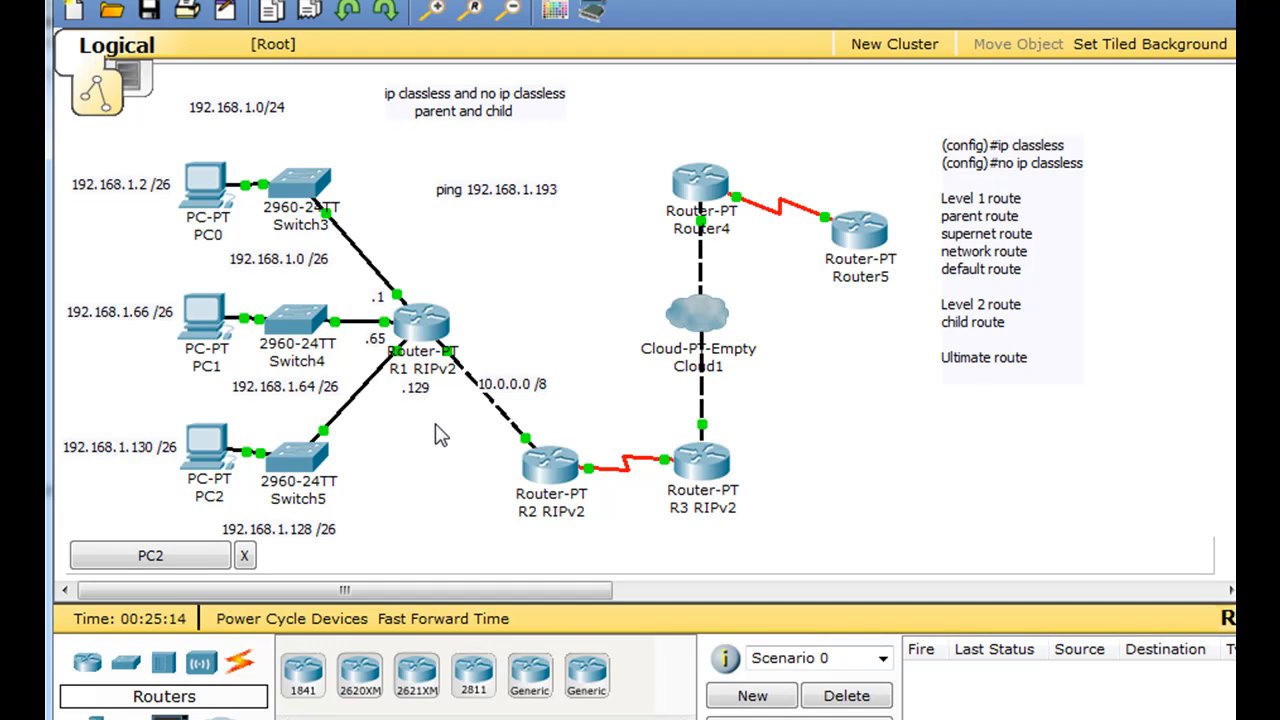
mouse_move(338, 562)
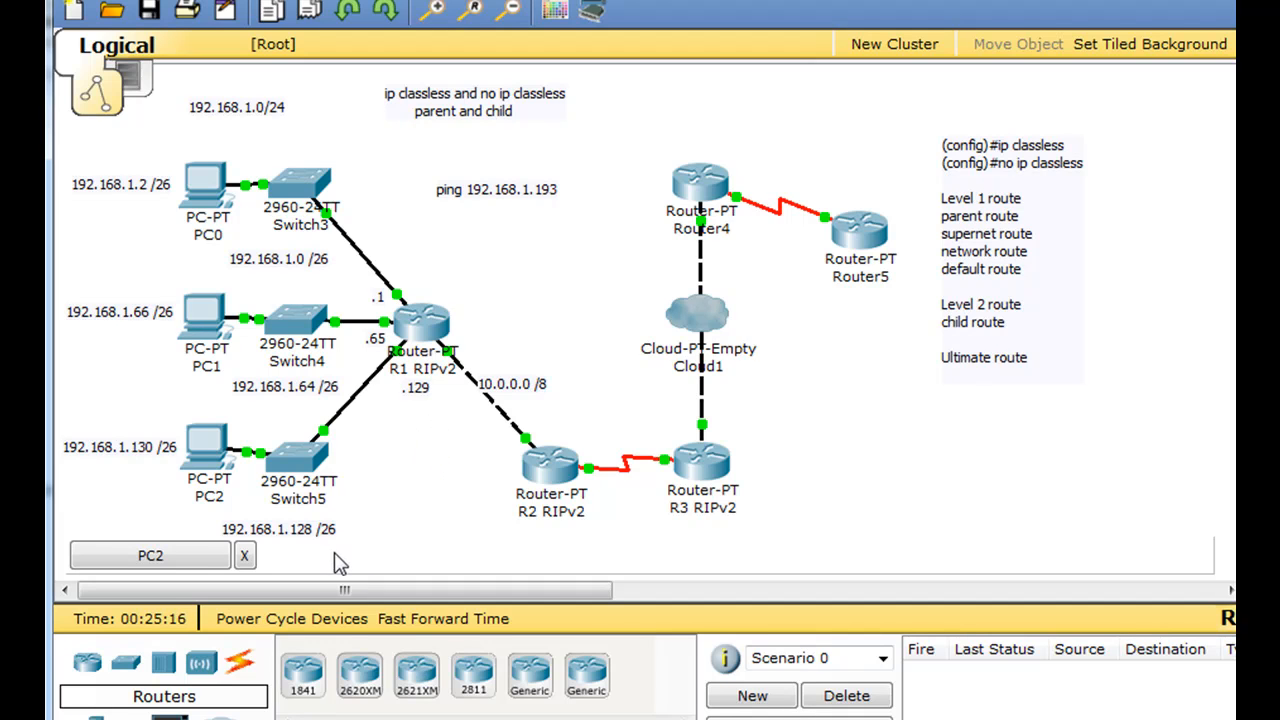